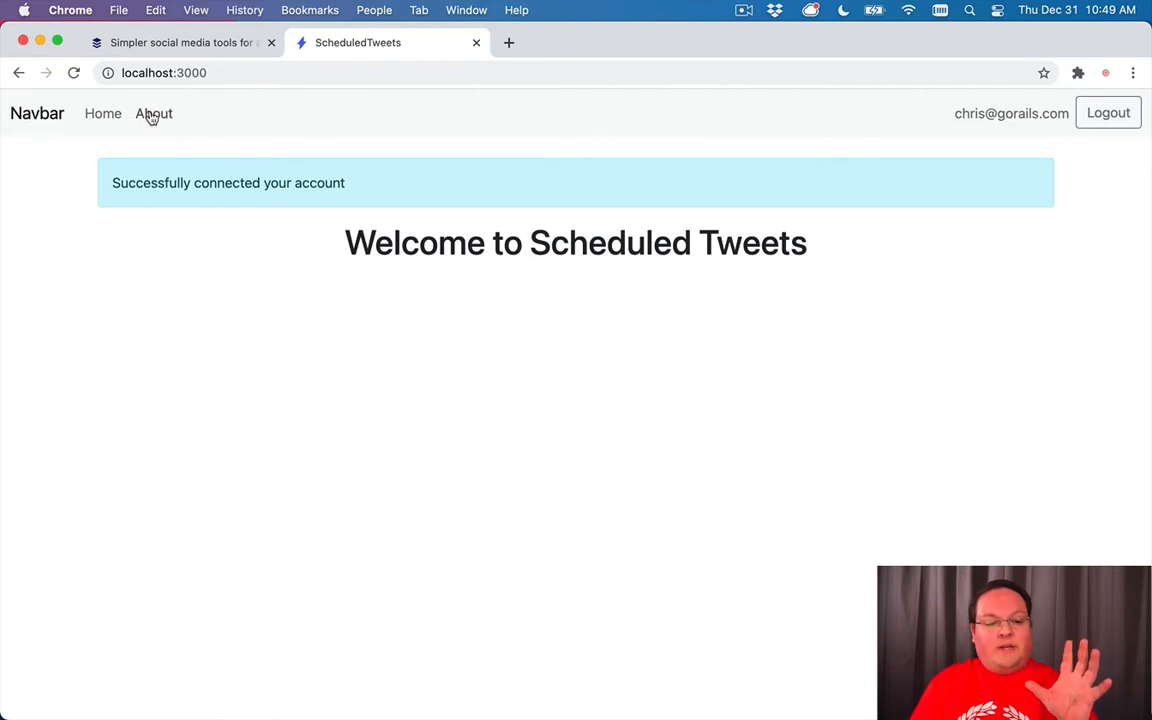
{"action": "mouse_move", "coordinate": [152, 112]}
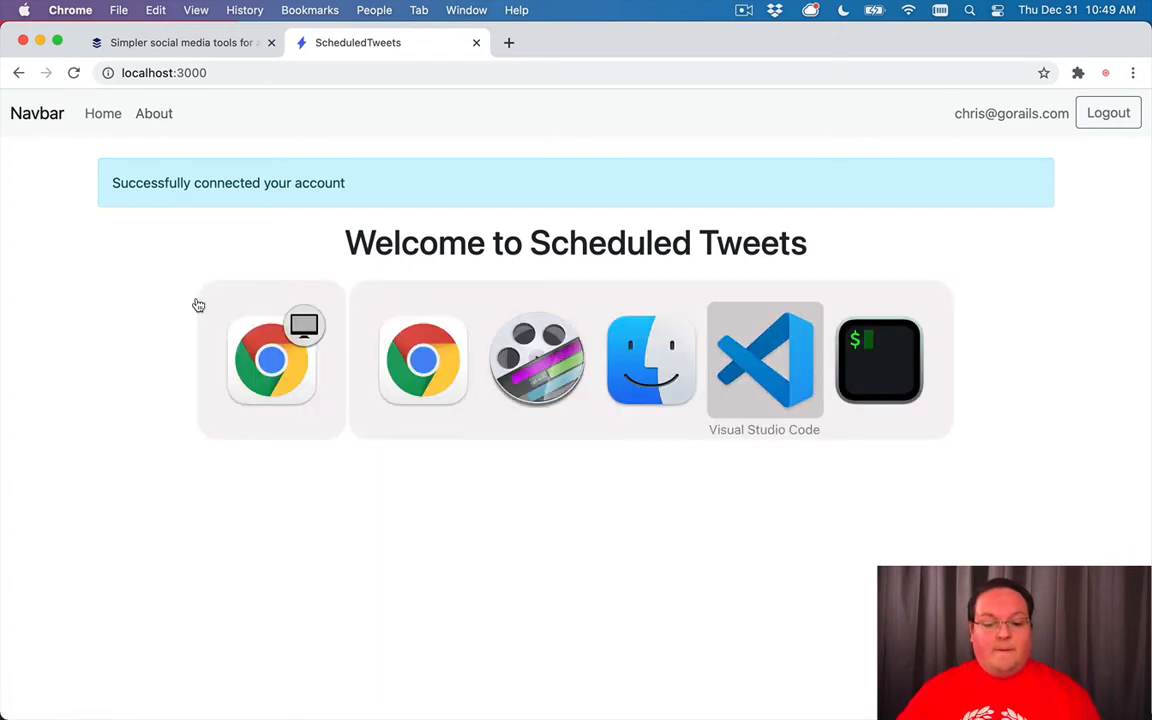
- Insert `resources :twitter_accounts` on a new line below the Twitter callback route
{"action": "left_click", "coordinate": [764, 360]}
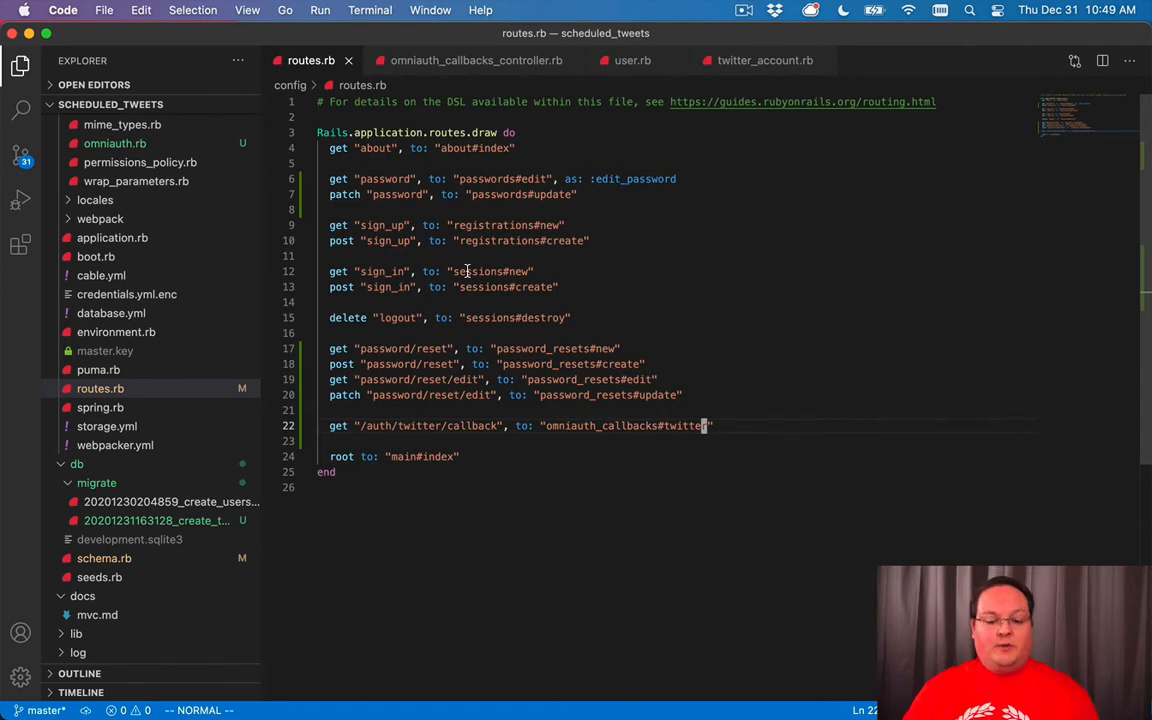
{"action": "key", "text": "Return"}
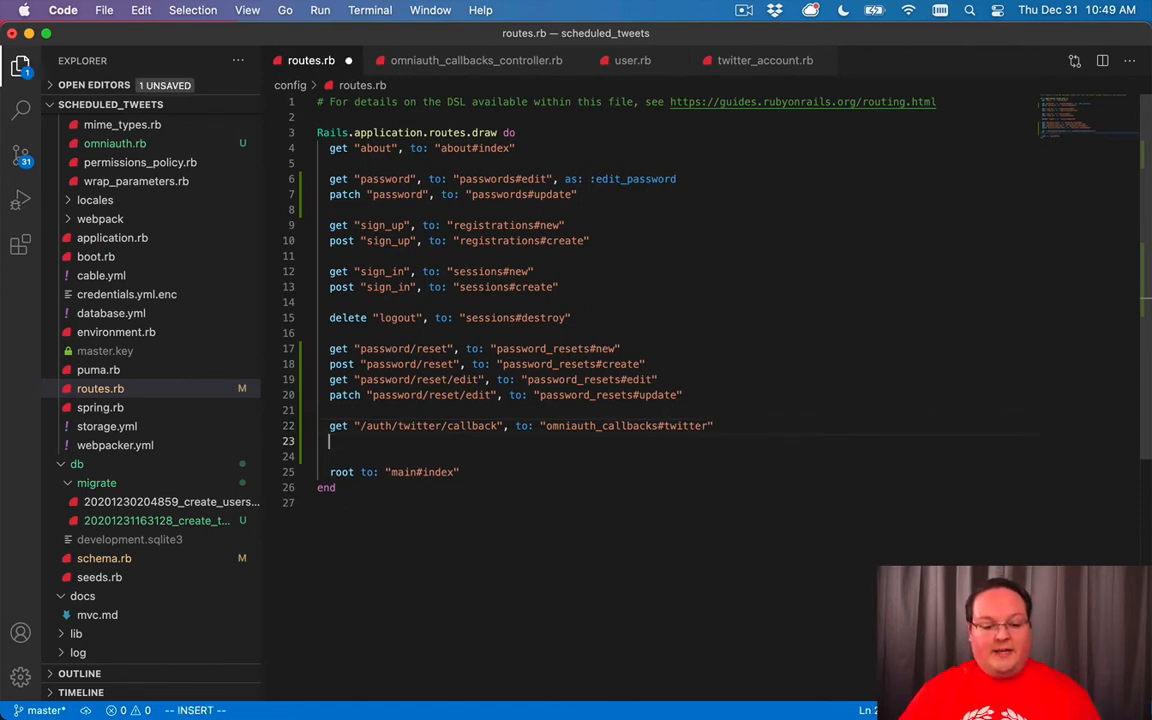
{"action": "type", "text": "resources :twitter_accounts"}
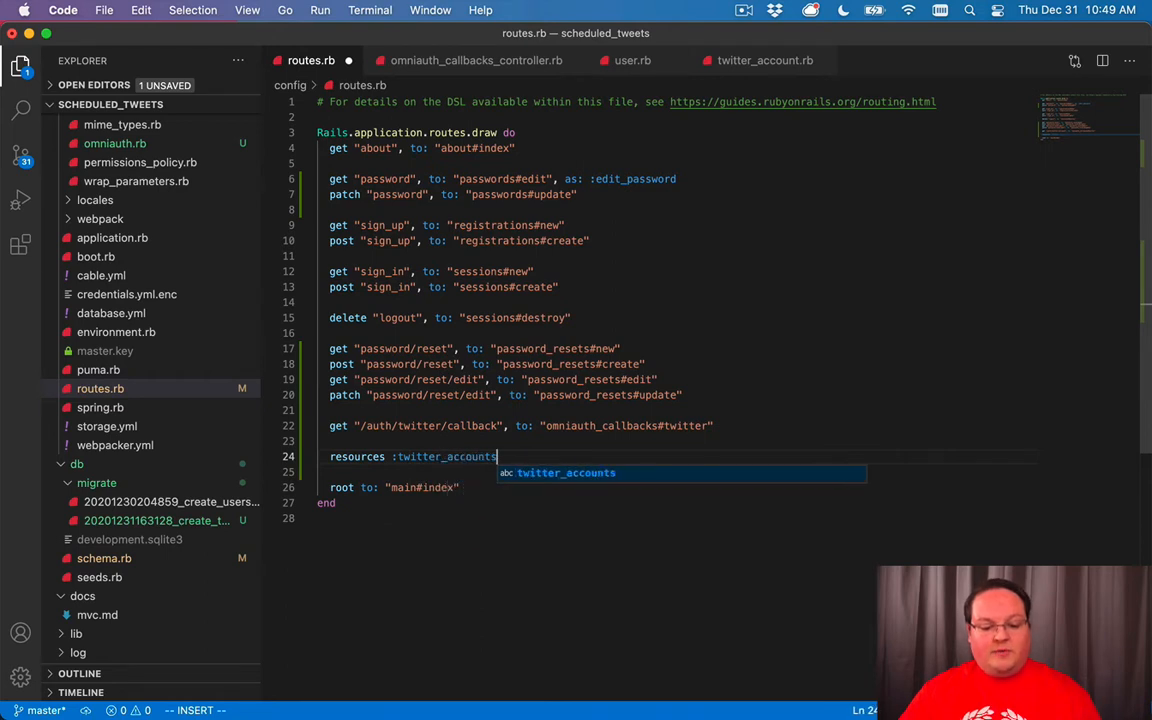
{"action": "key", "text": "Escape"}
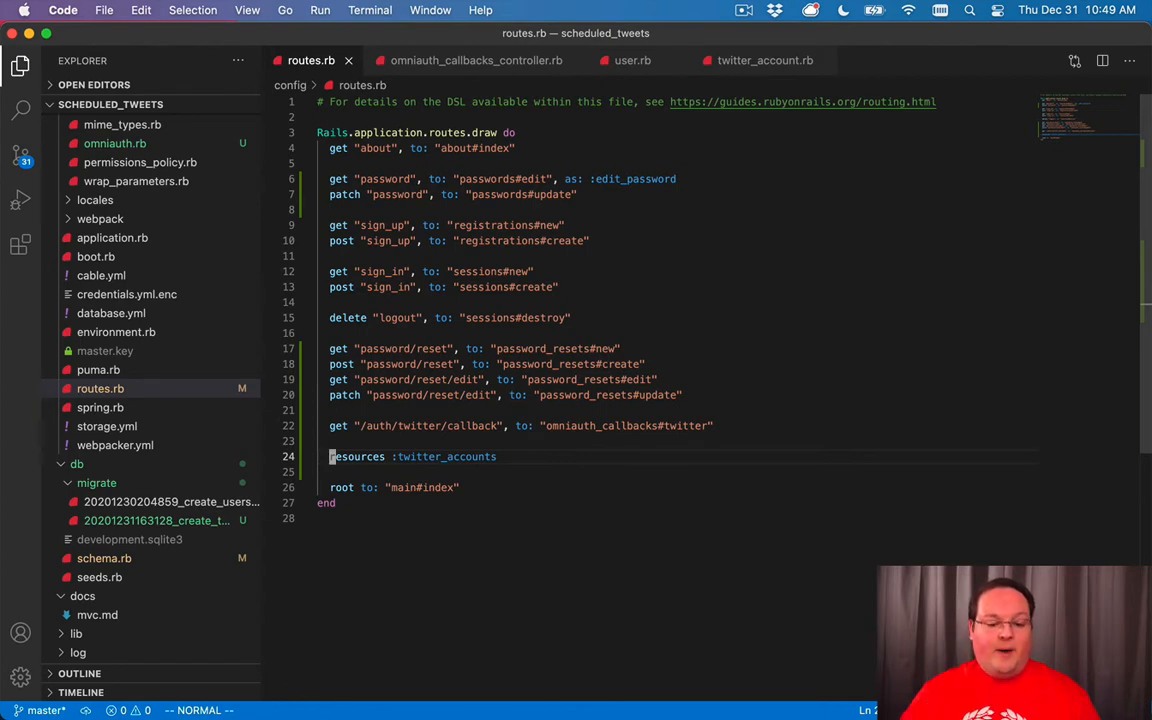
{"action": "type", "text": "get \""}
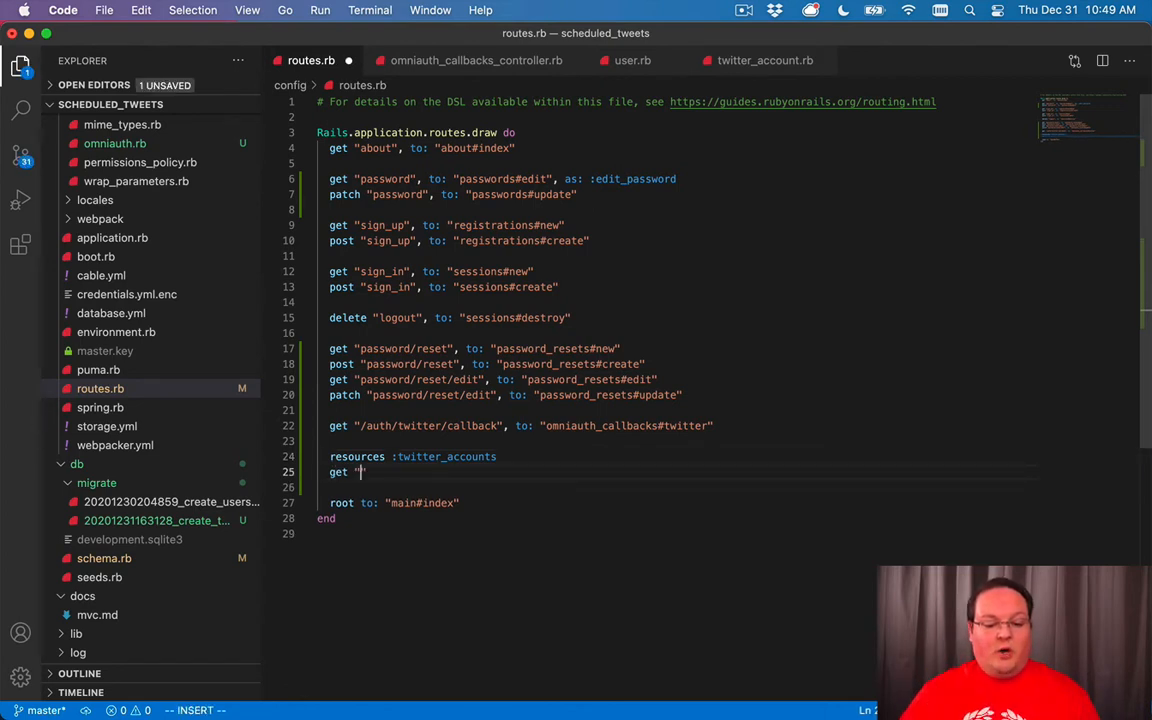
{"action": "type", "text": "twitter_accounts/:i"}
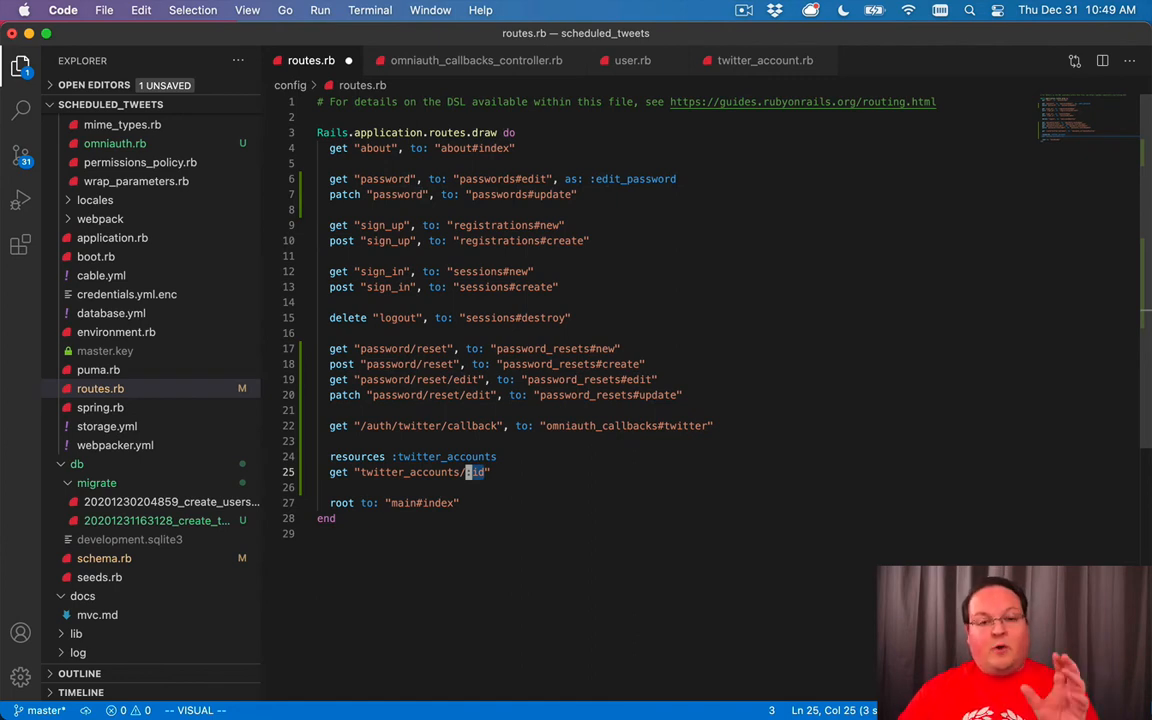
{"action": "type", "text": "de"}
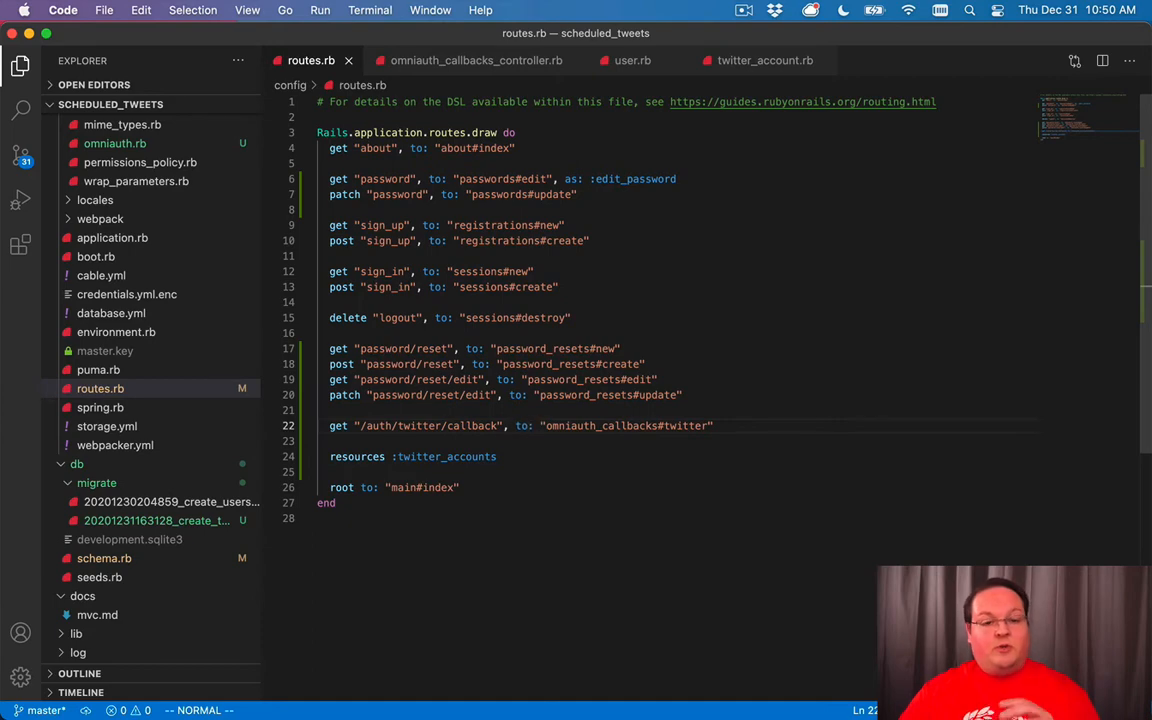
{"action": "mouse_move", "coordinate": [268, 358]}
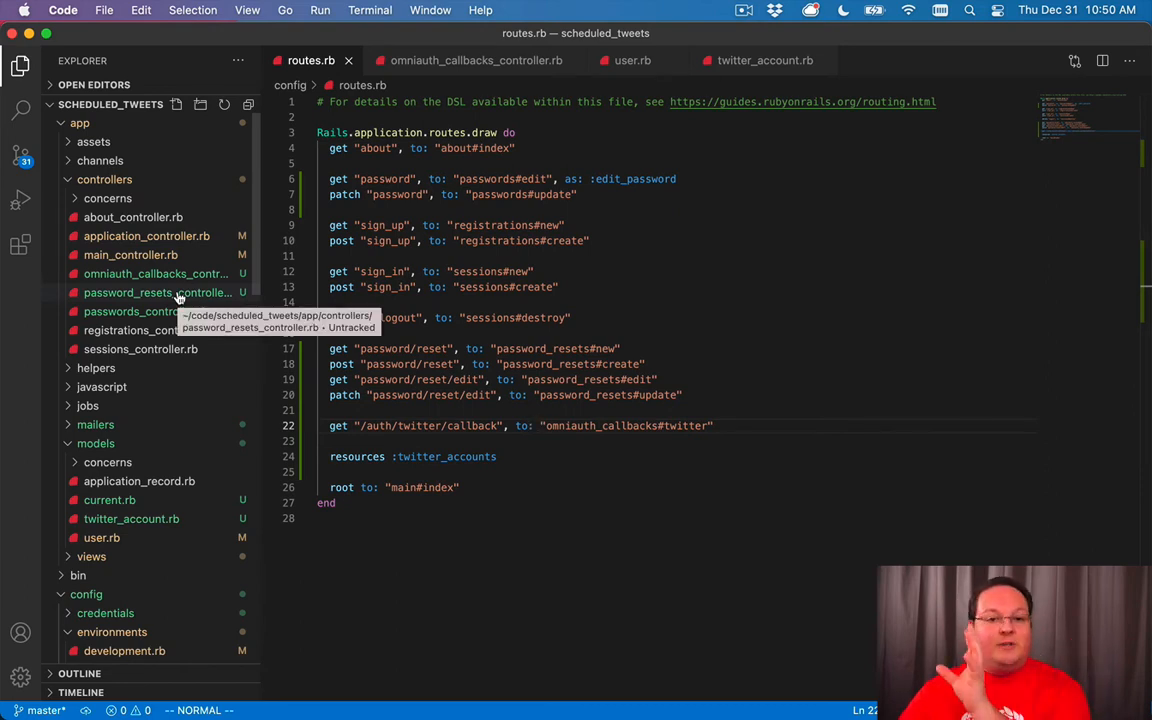
- Create twitter_accounts_controller.rb with class TwitterAccountsController < ApplicationController and an index action
{"action": "right_click", "coordinate": [104, 180]}
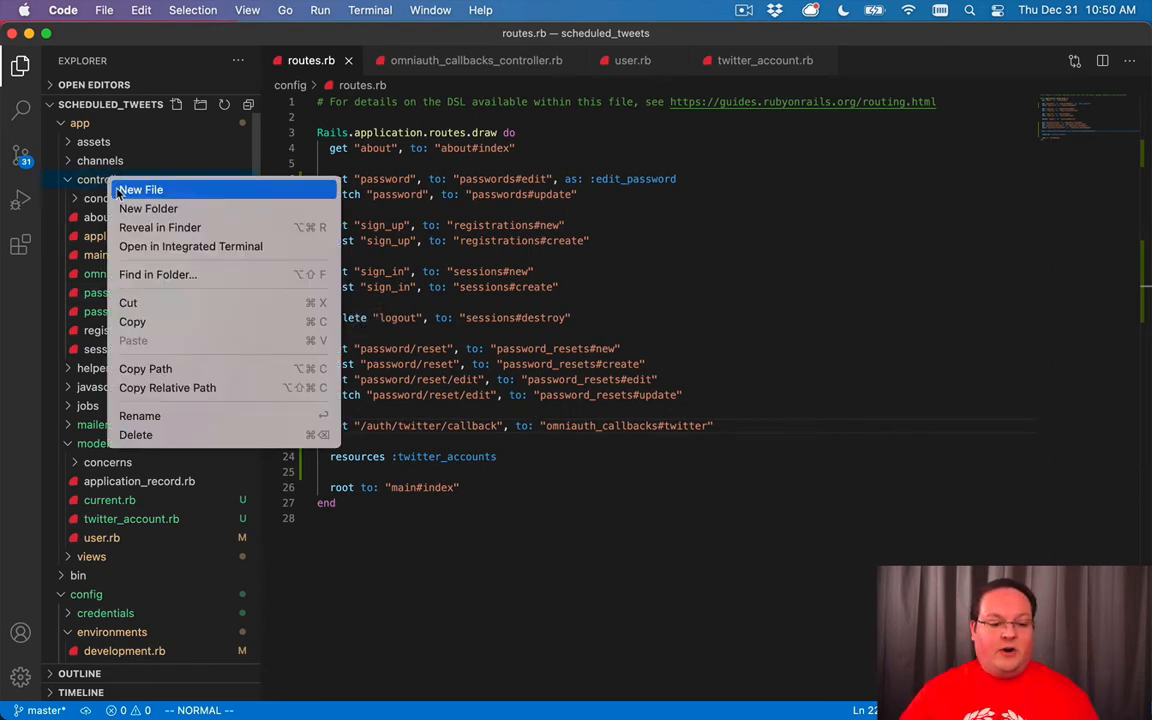
{"action": "left_click", "coordinate": [140, 188]}
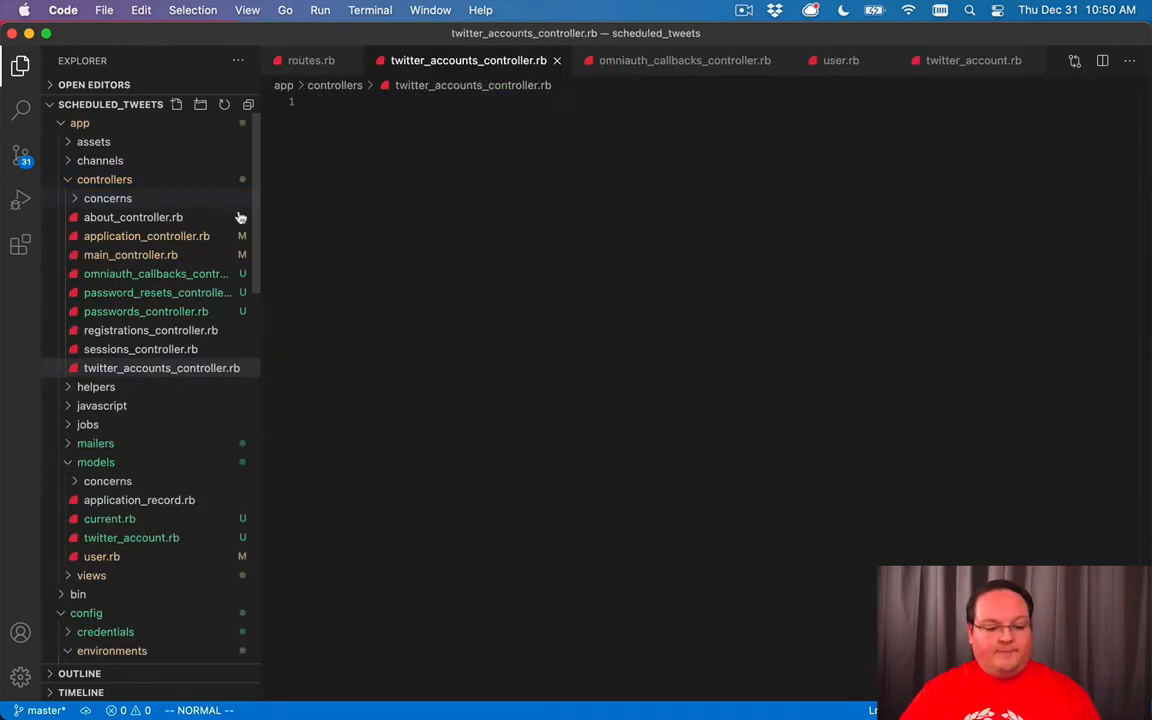
{"action": "type", "text": "class Twitter"}
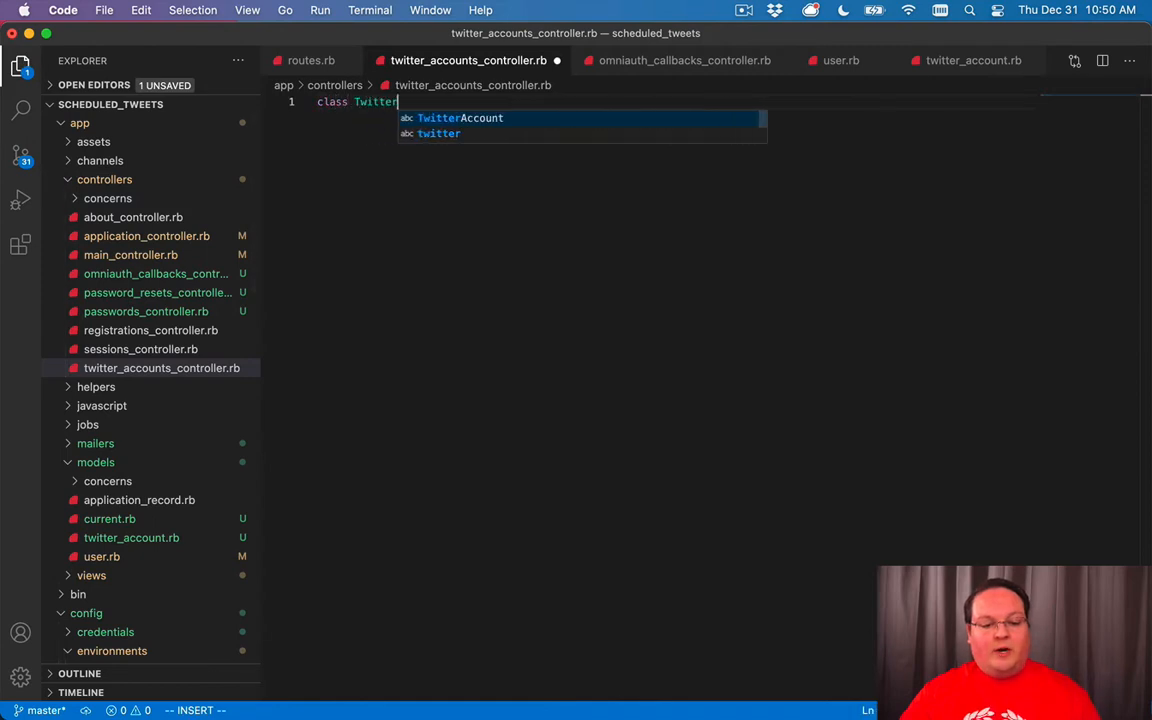
{"action": "type", "text": "AccountsControll"}
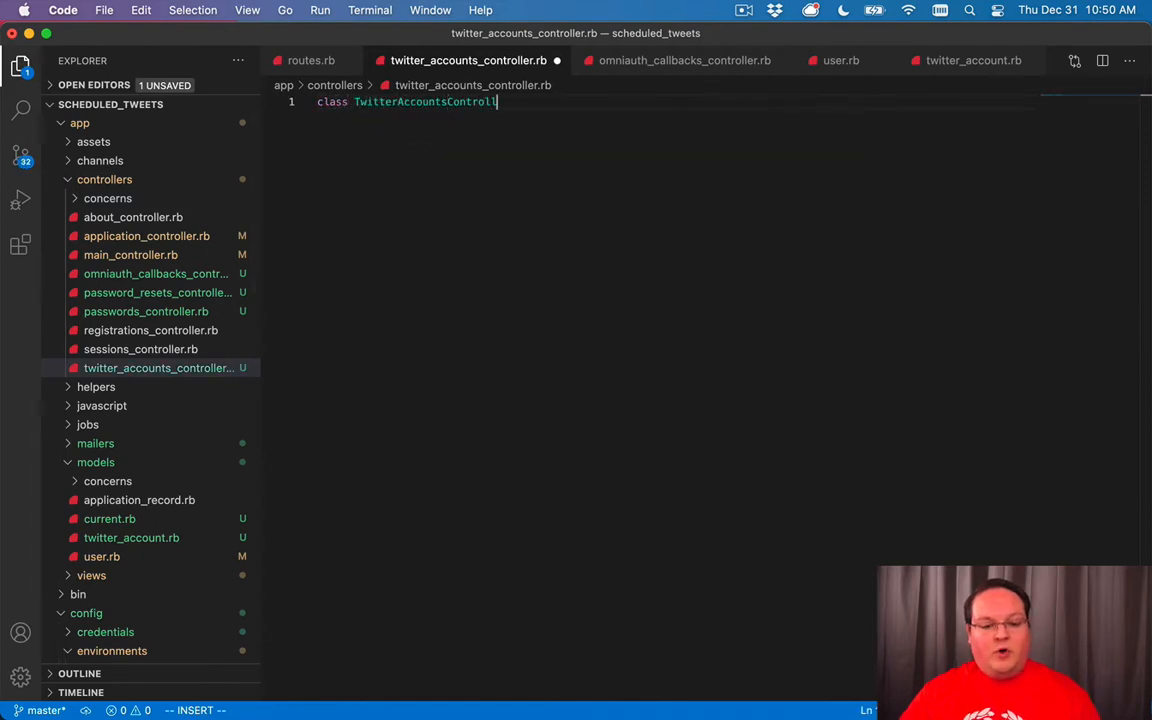
{"action": "type", "text": "< ApplicationController"}
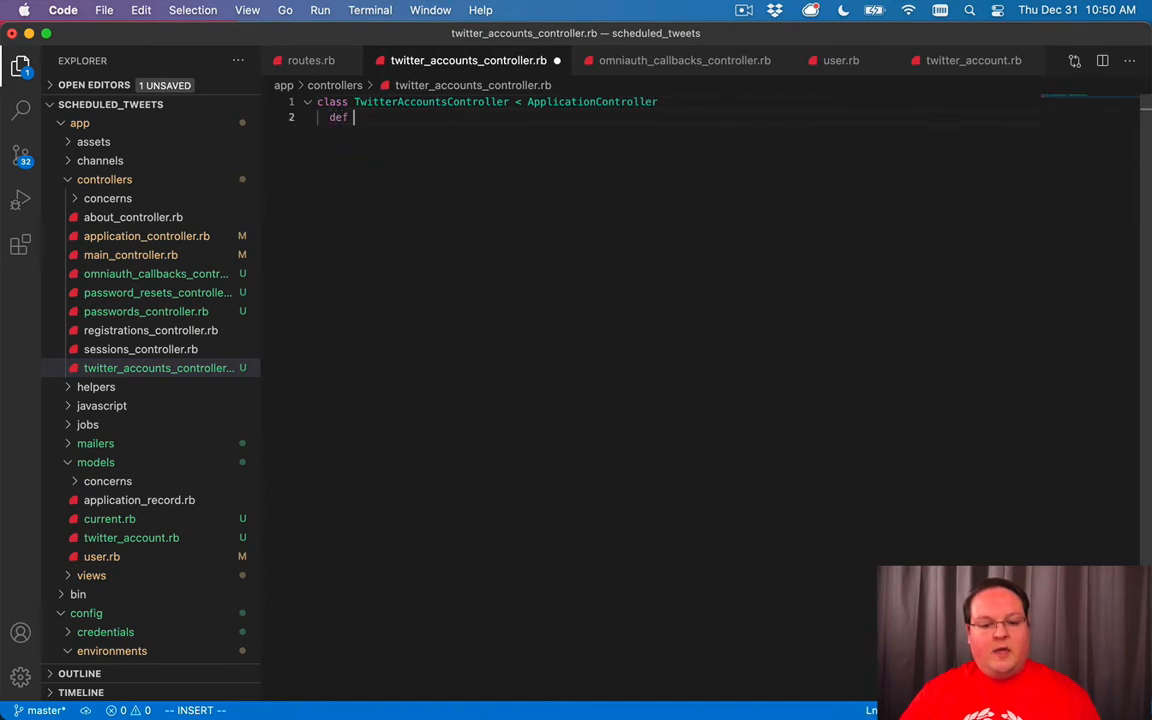
{"action": "type", "text": "index"}
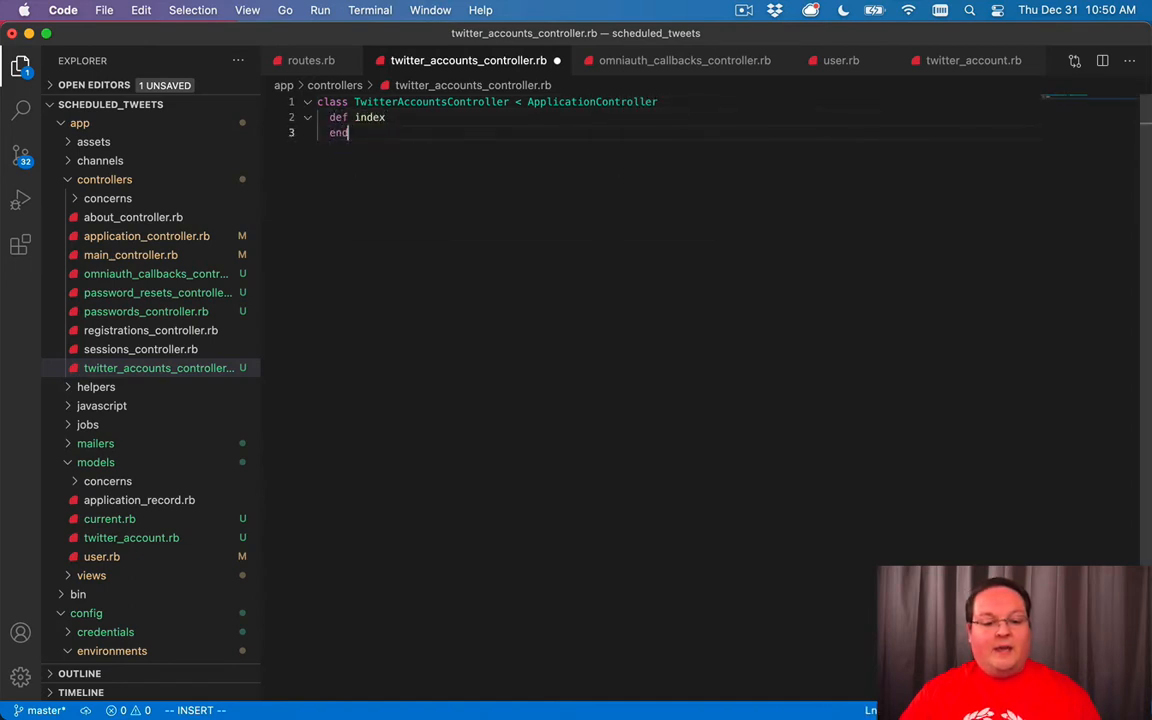
{"action": "key", "text": "enter"}
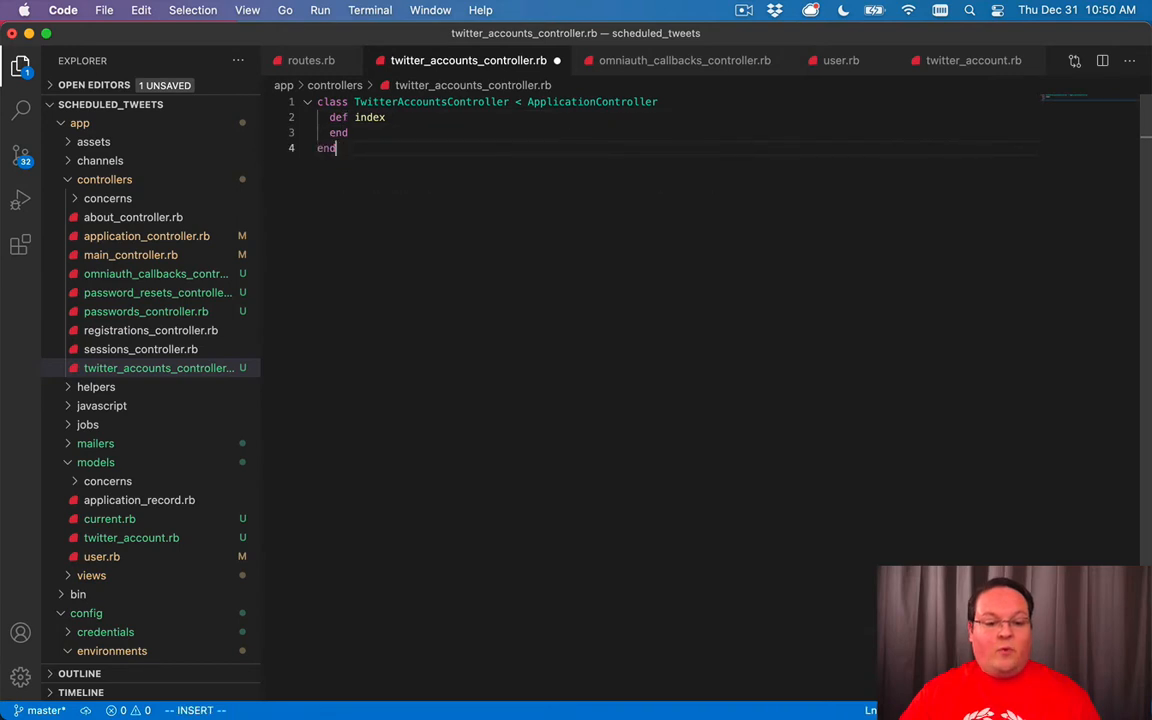
{"action": "key", "text": "Escape"}
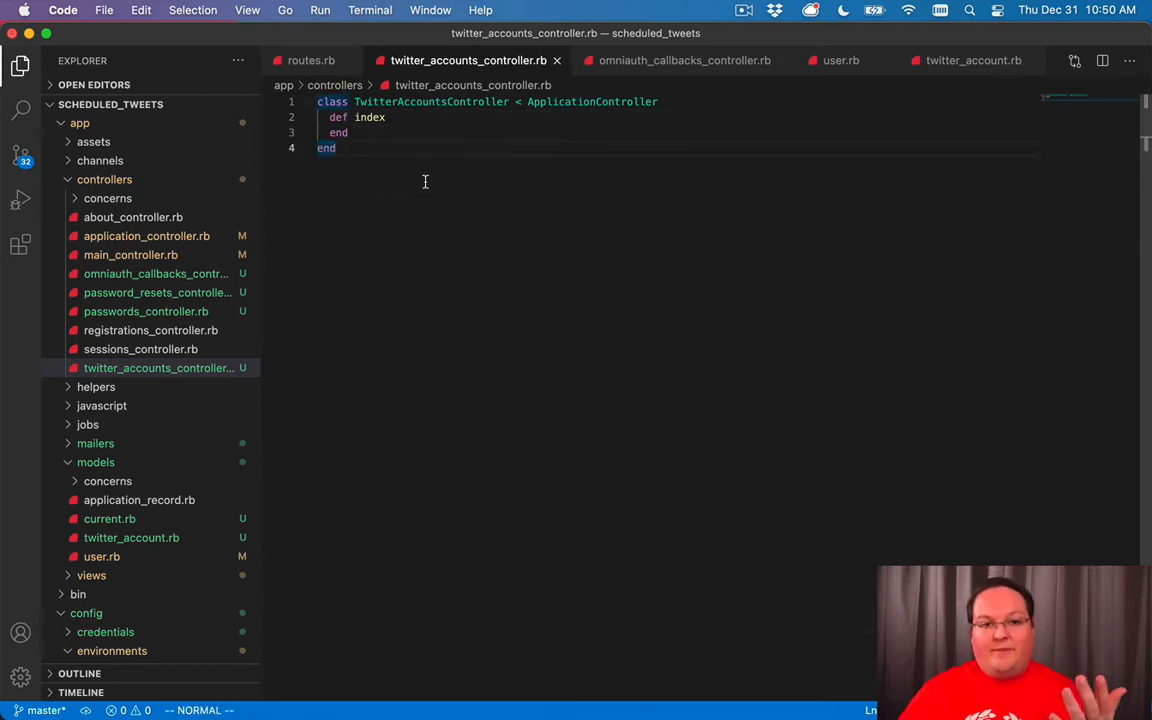
{"action": "type", "text": "@twi"}
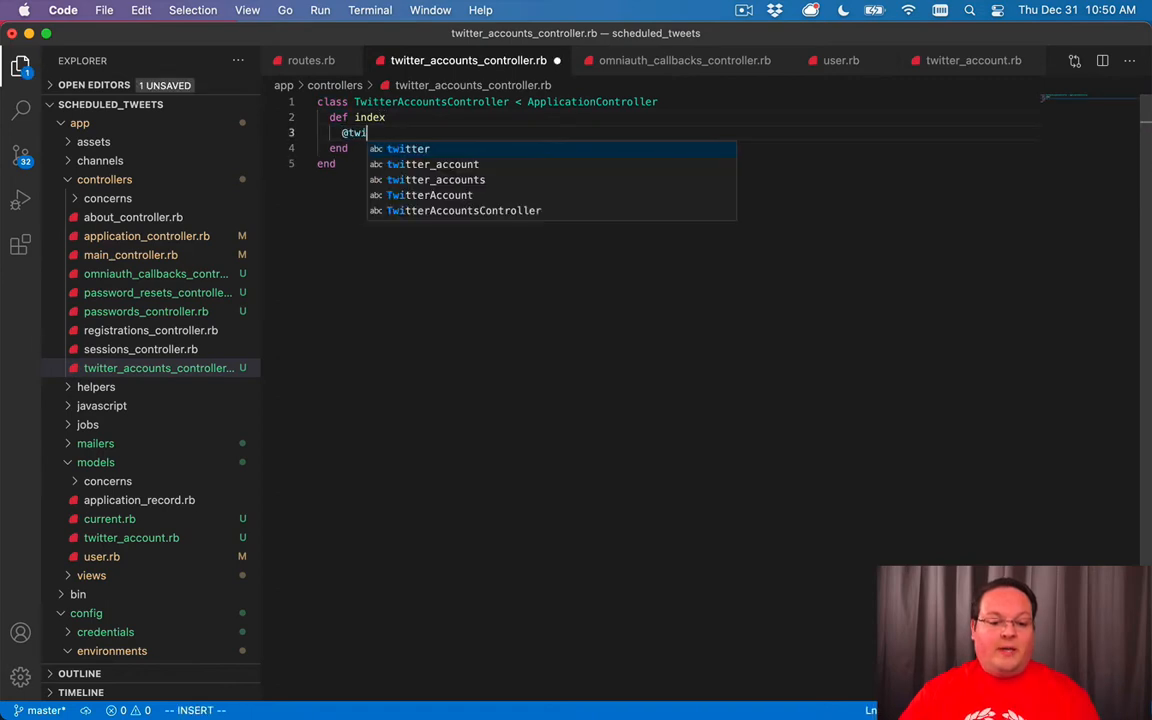
{"action": "type", "text": "witter_accounts"}
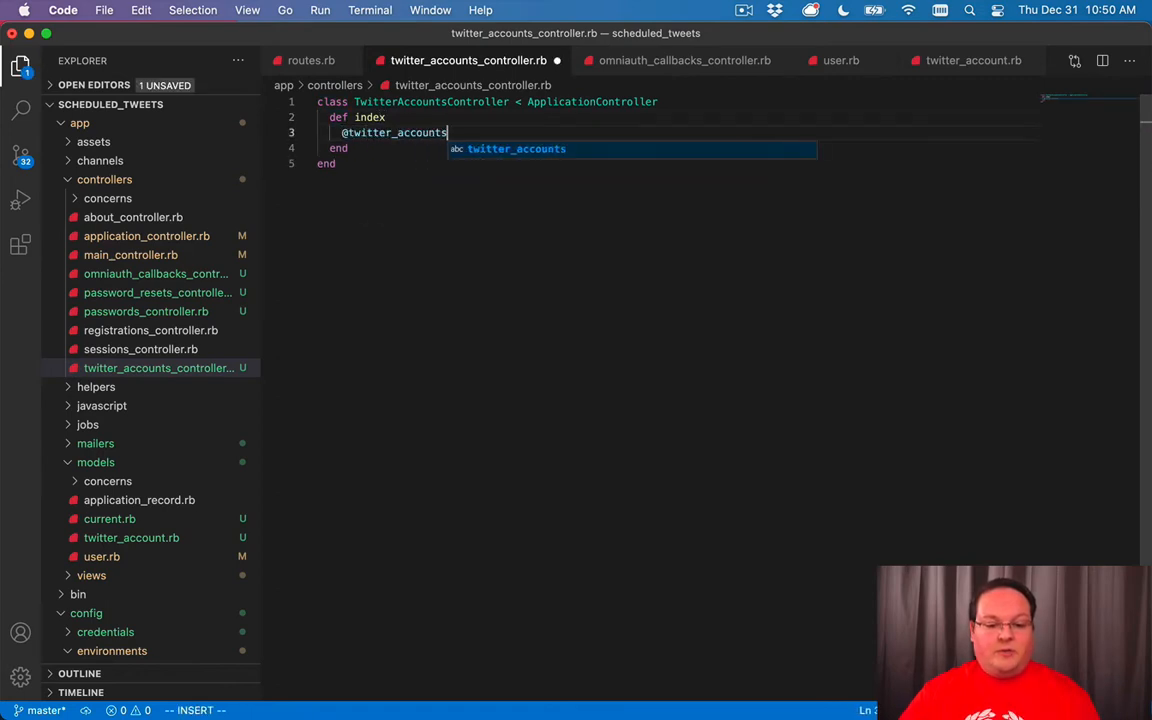
{"action": "type", "text": "= Current."}
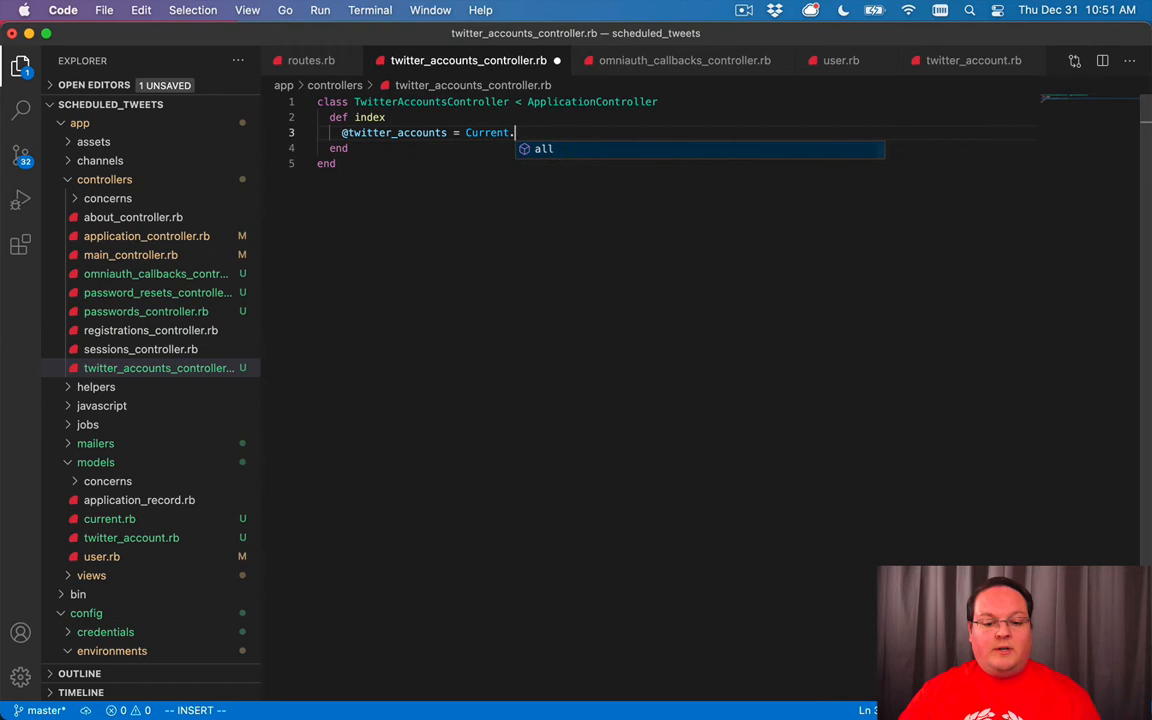
{"action": "type", "text": "user.twitter_accoun"}
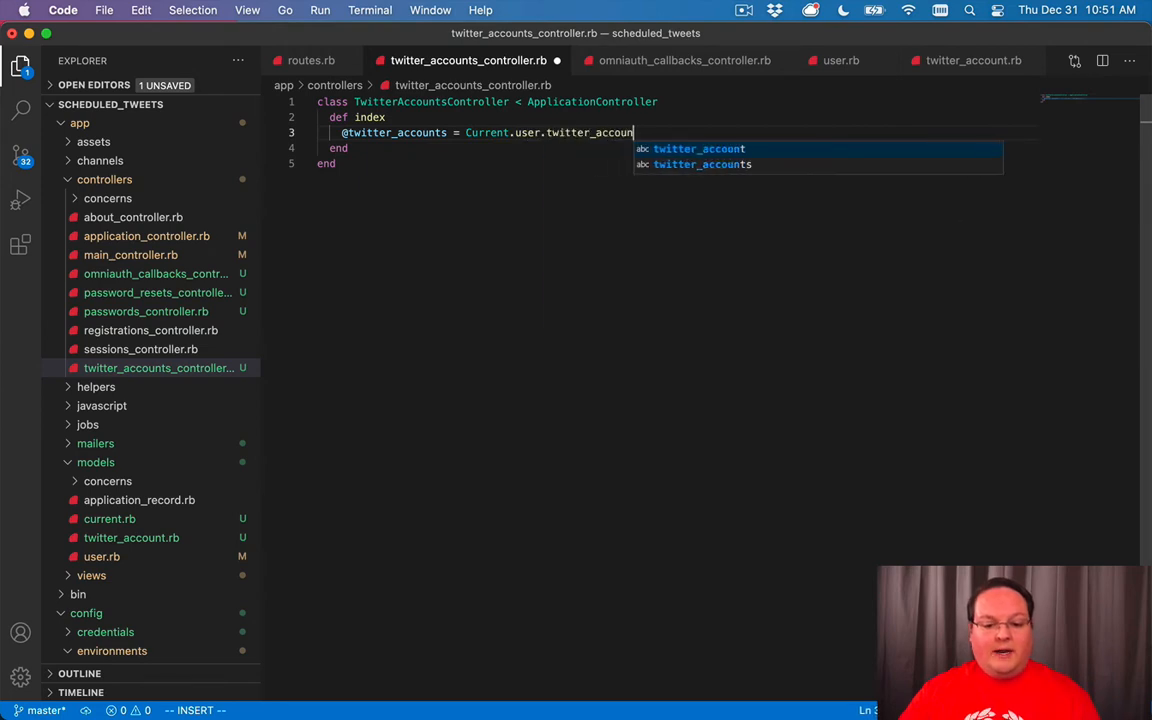
{"action": "left_click", "coordinate": [684, 60]}
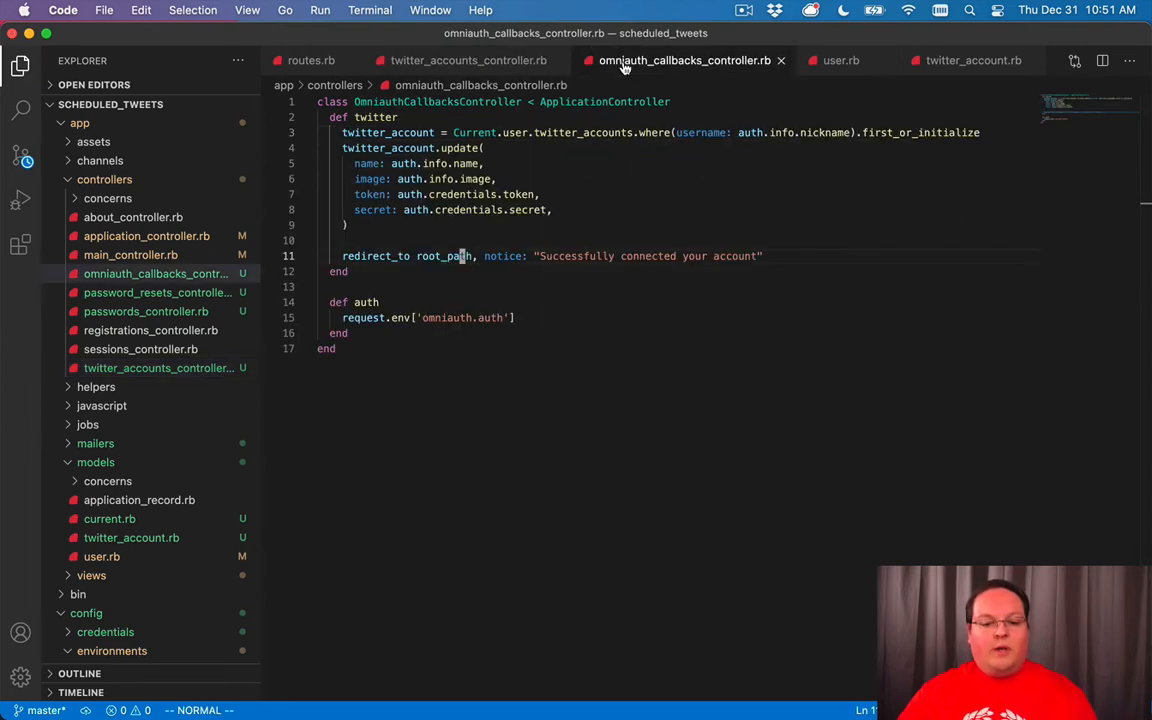
- Add a 'Twitter Accounts' nav-item linking to twitter_accounts_path in _navbar.html.erb
{"action": "left_click", "coordinate": [864, 60]}
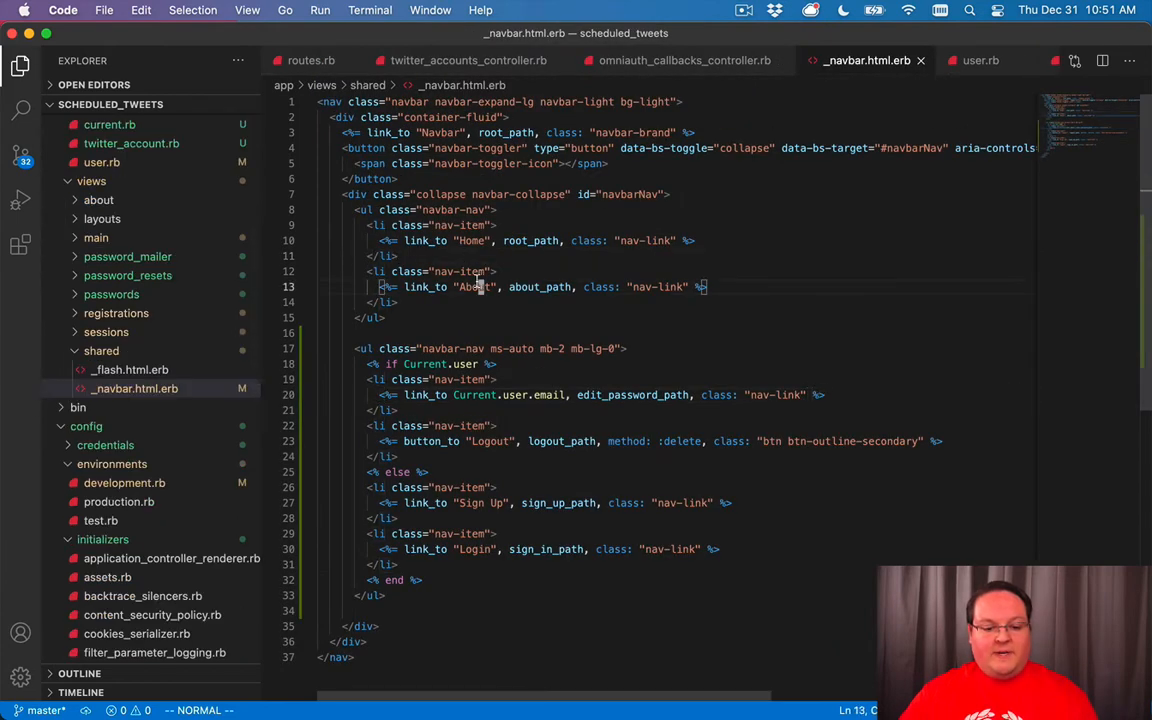
{"action": "type", "text": "Twitt"}
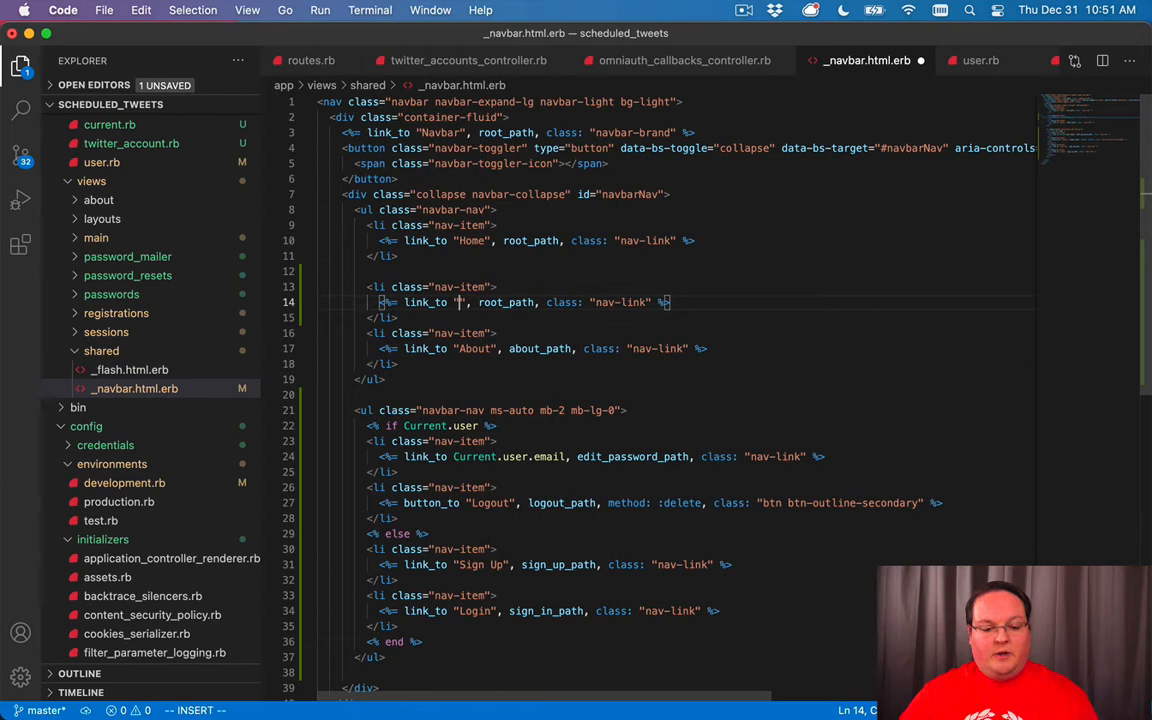
{"action": "type", "text": "Twitter Accounts"}
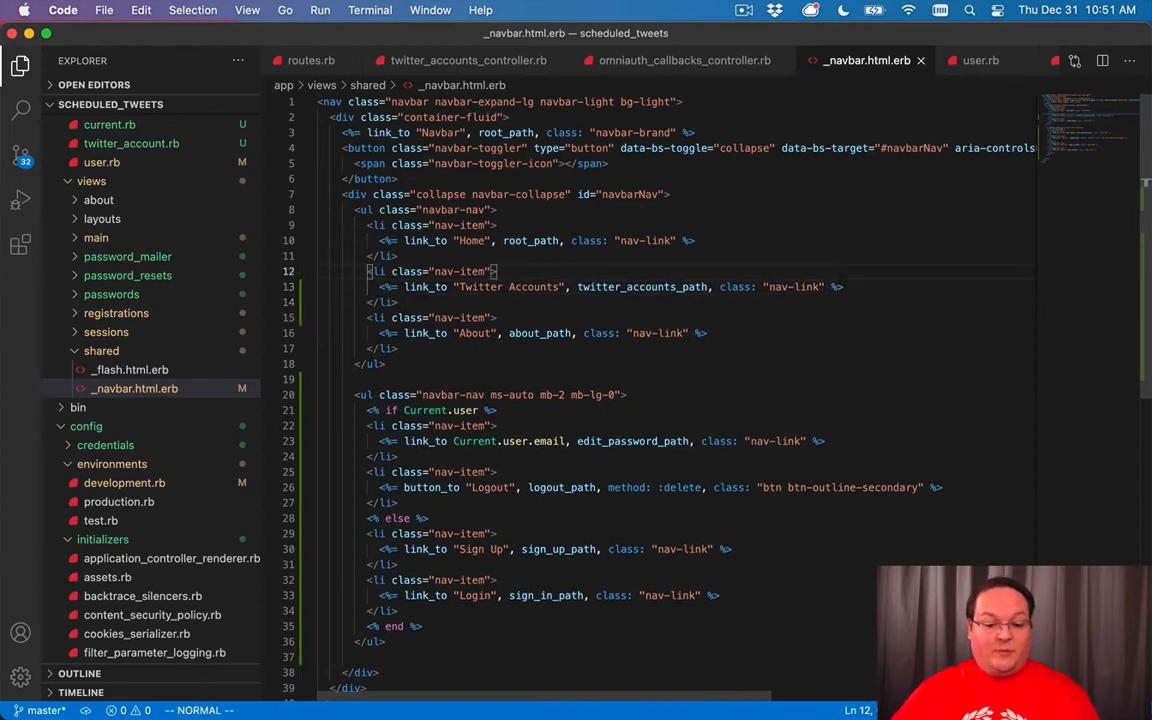
{"action": "left_click", "coordinate": [388, 42]}
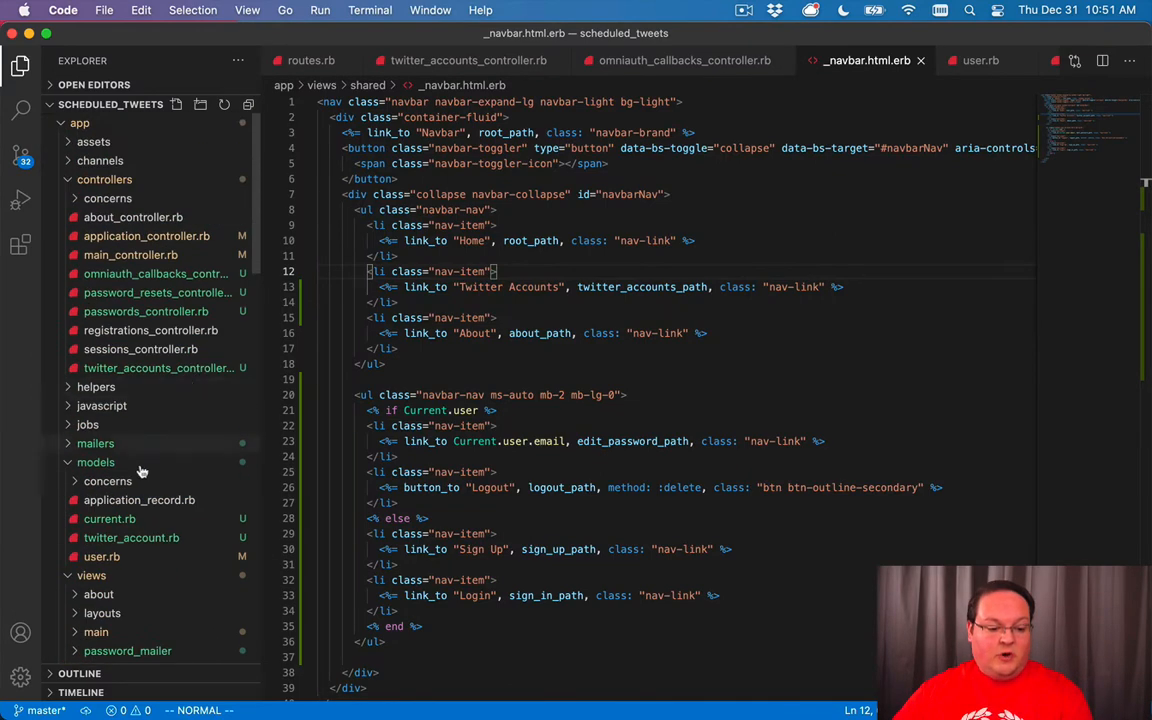
- Create views/twitter_accounts/index.html.erb with a Twitter Accounts h1 heading
{"action": "right_click", "coordinate": [92, 438]}
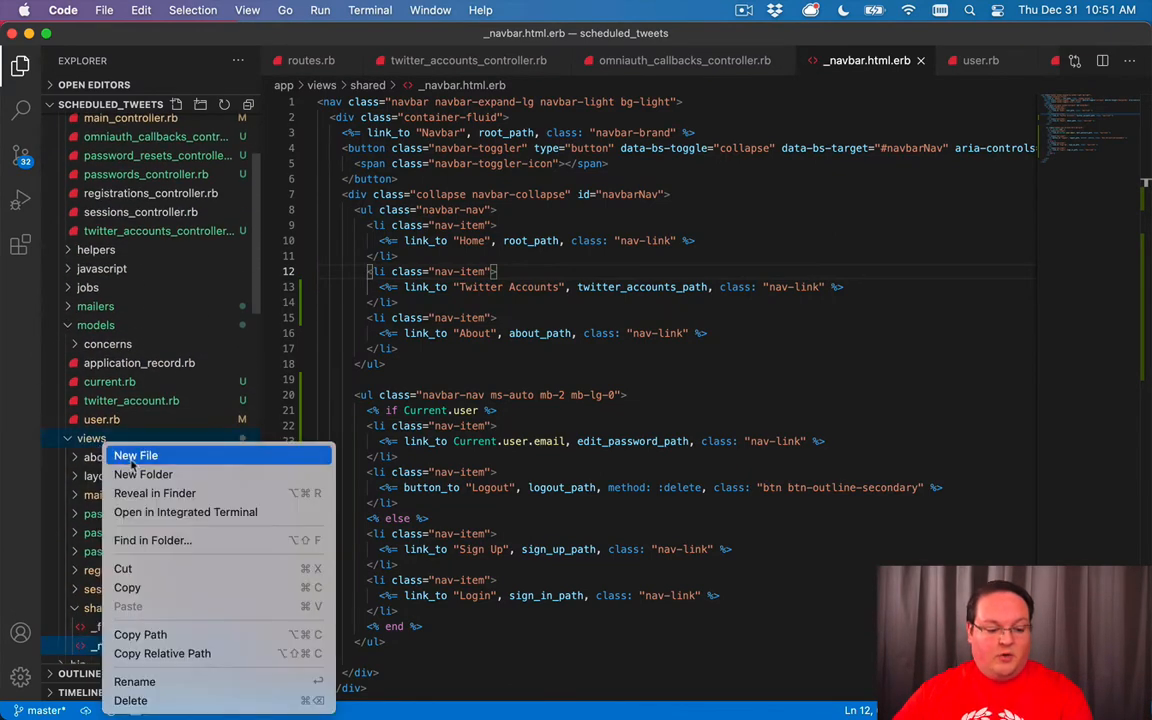
{"action": "left_click", "coordinate": [136, 456]}
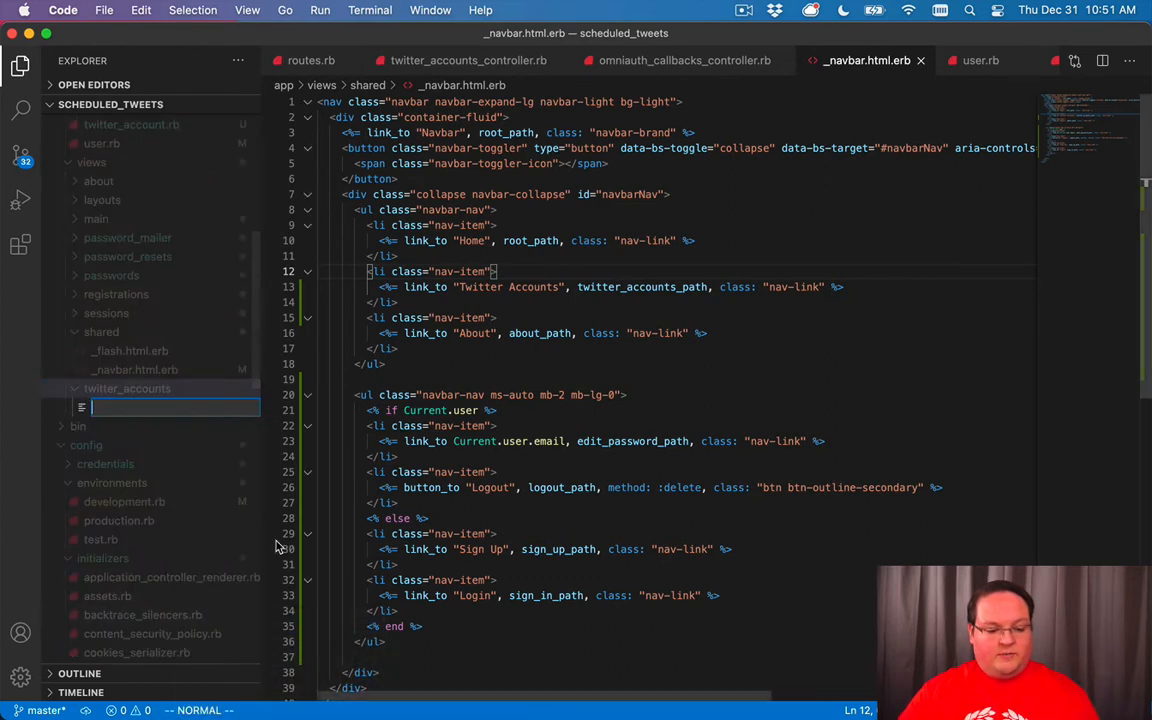
{"action": "key", "text": "Escape"}
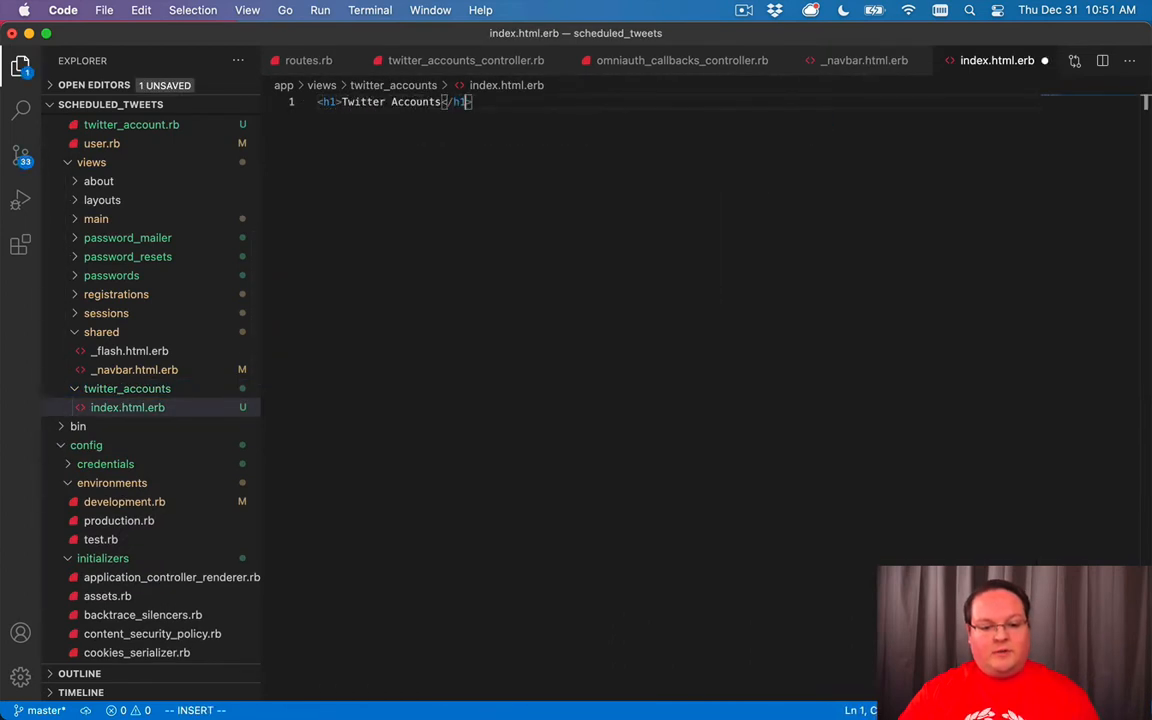
{"action": "key", "text": "enter"}
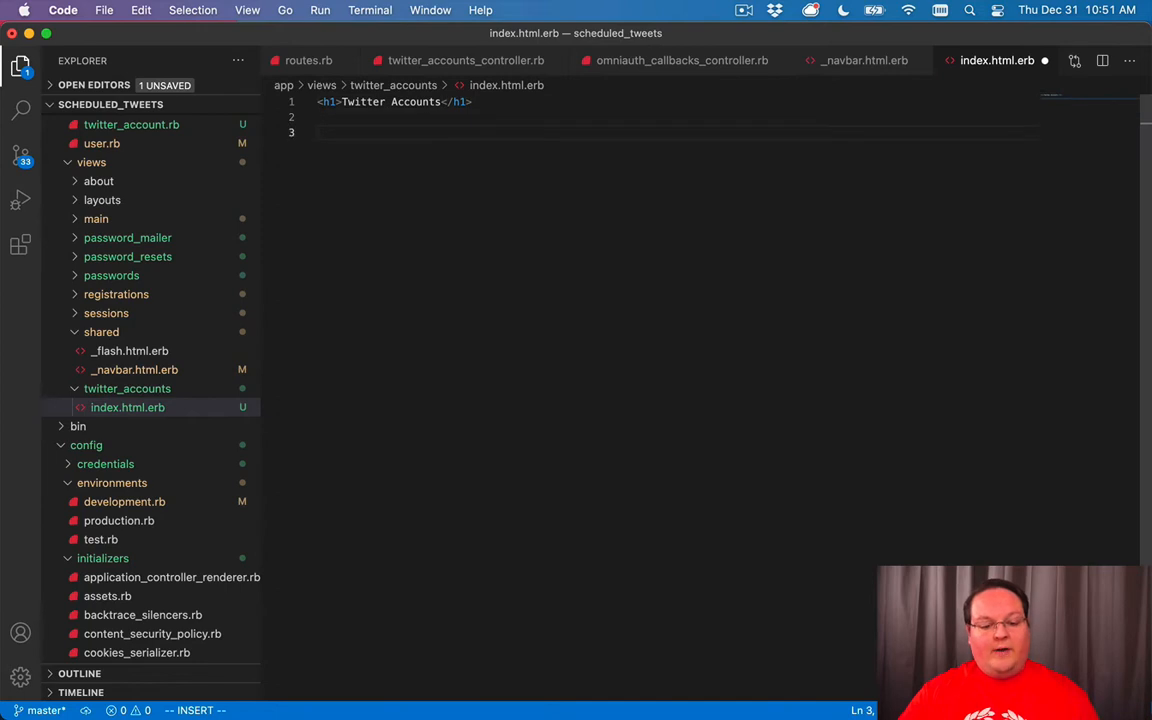
{"action": "type", "text": "<% @twitter_accounts.each do"}
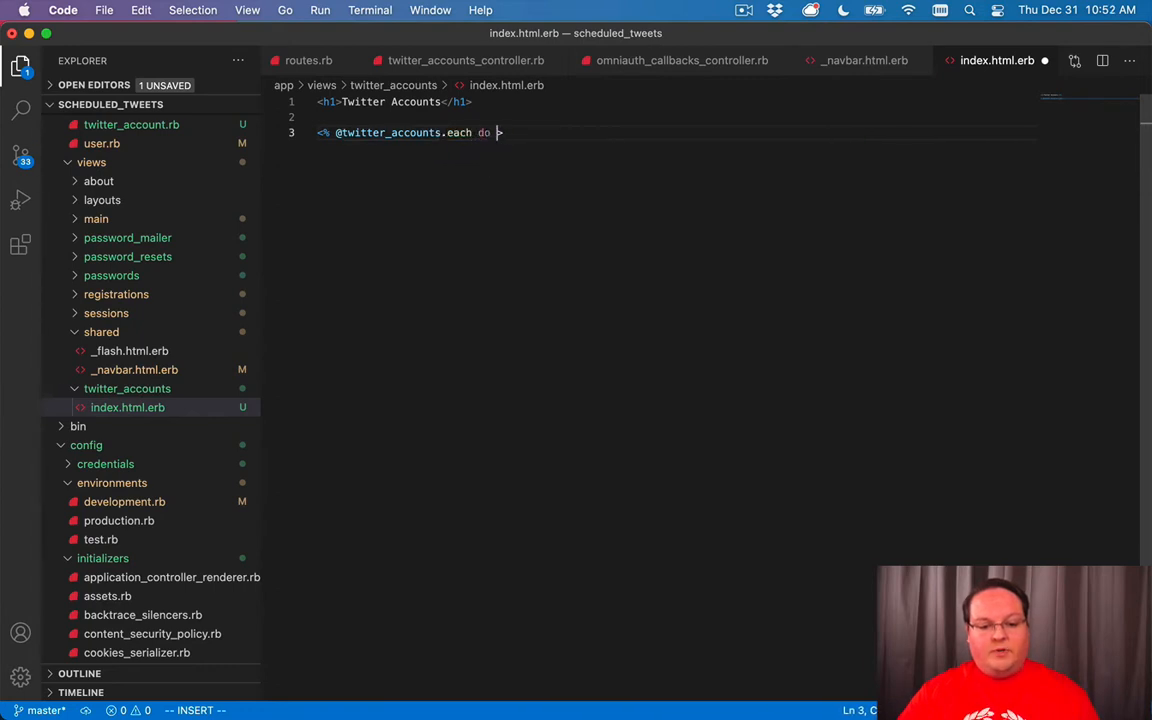
{"action": "type", "text": "|twitter_account| %>"}
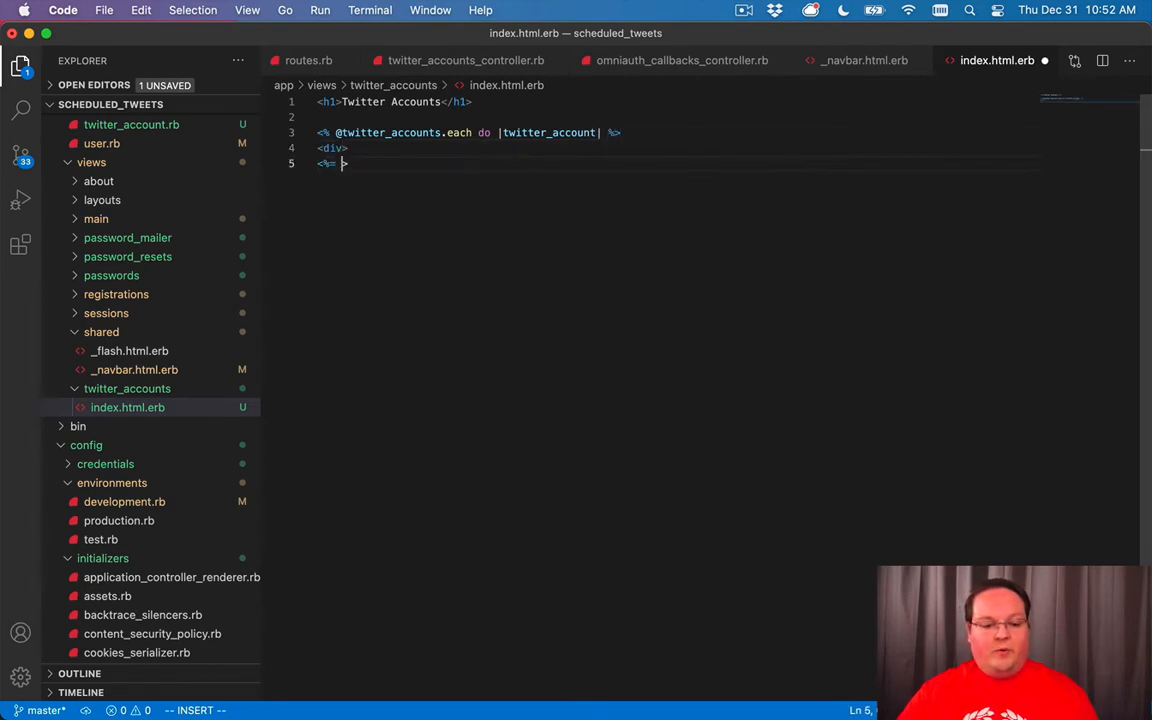
{"action": "type", "text": "twitter_account.username %>"}
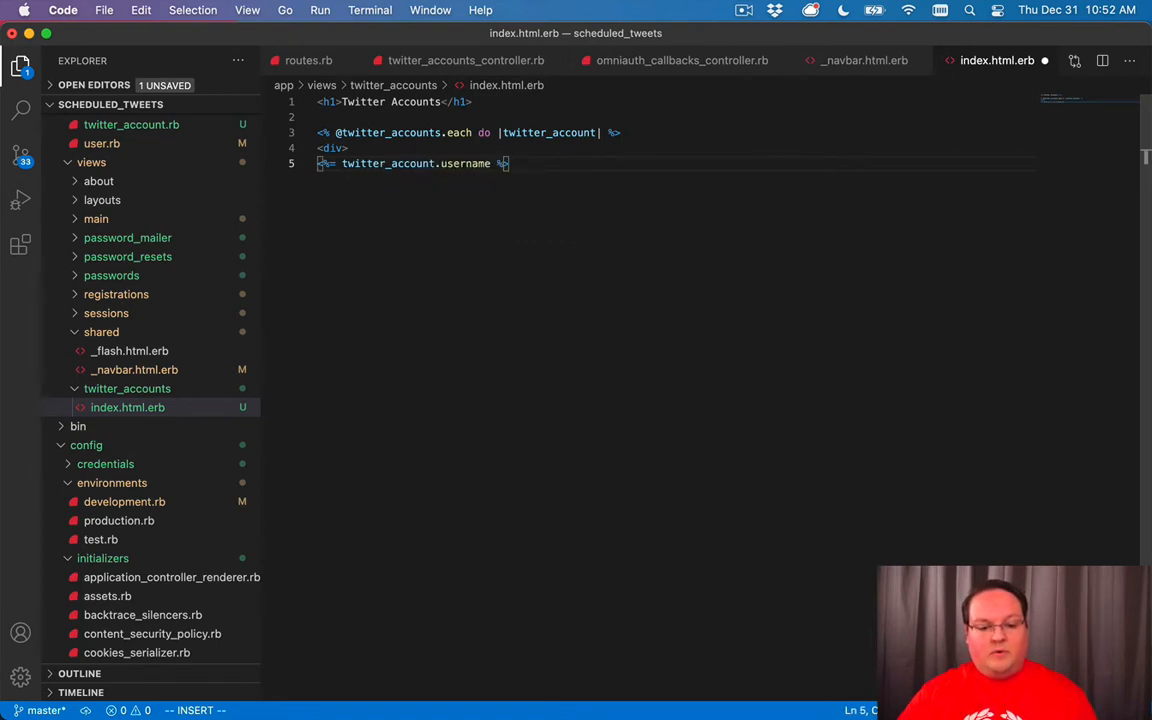
{"action": "type", "text": "</div>"}
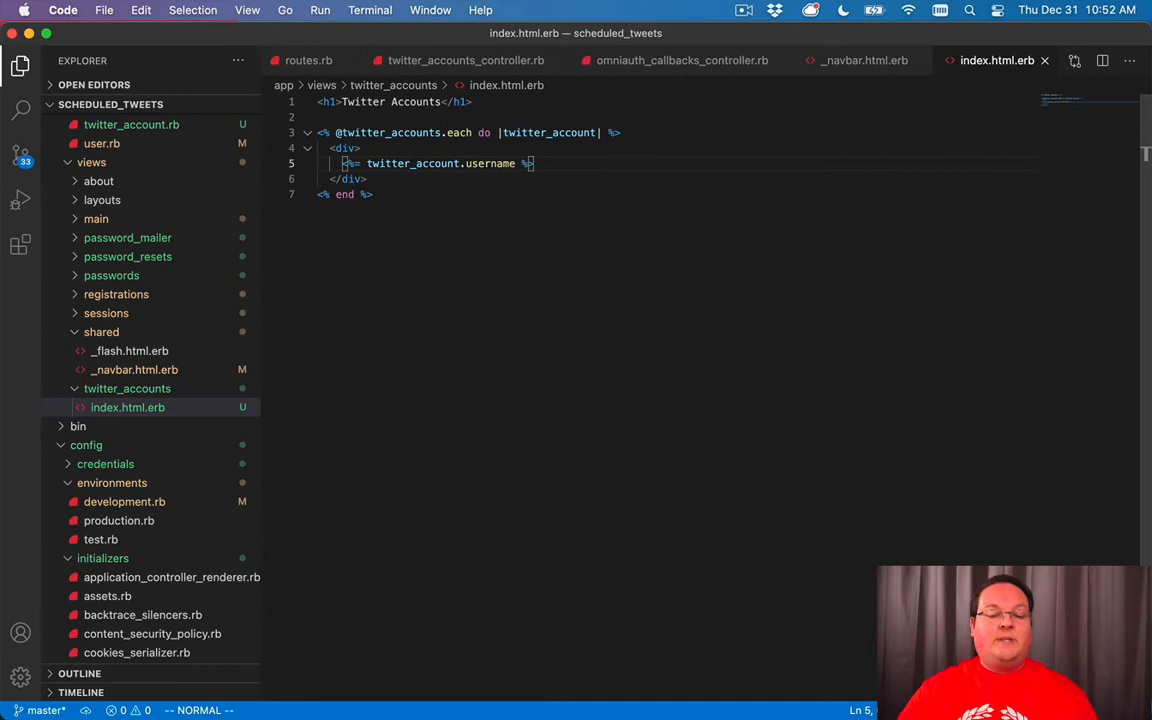
- Add link_to "Connect a Twitter account", "/auth/twitter" above the accounts loop and save
{"action": "key", "text": "Return"}
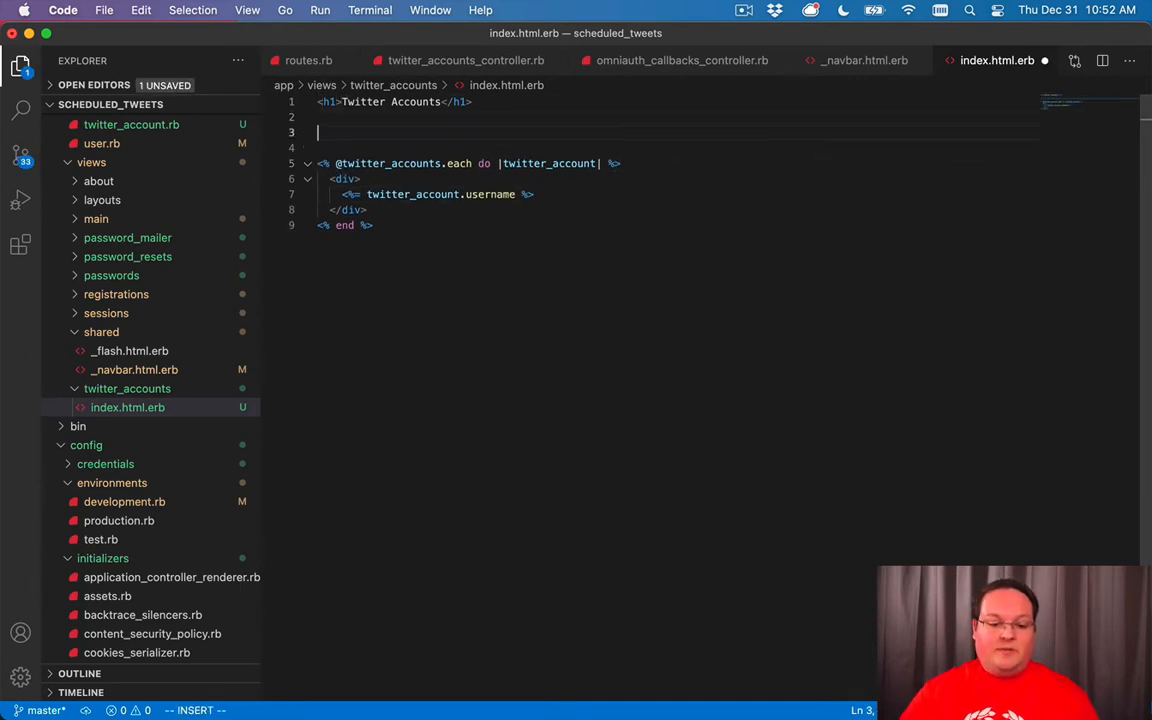
{"action": "type", "text": "<%= link_to \"\">"}
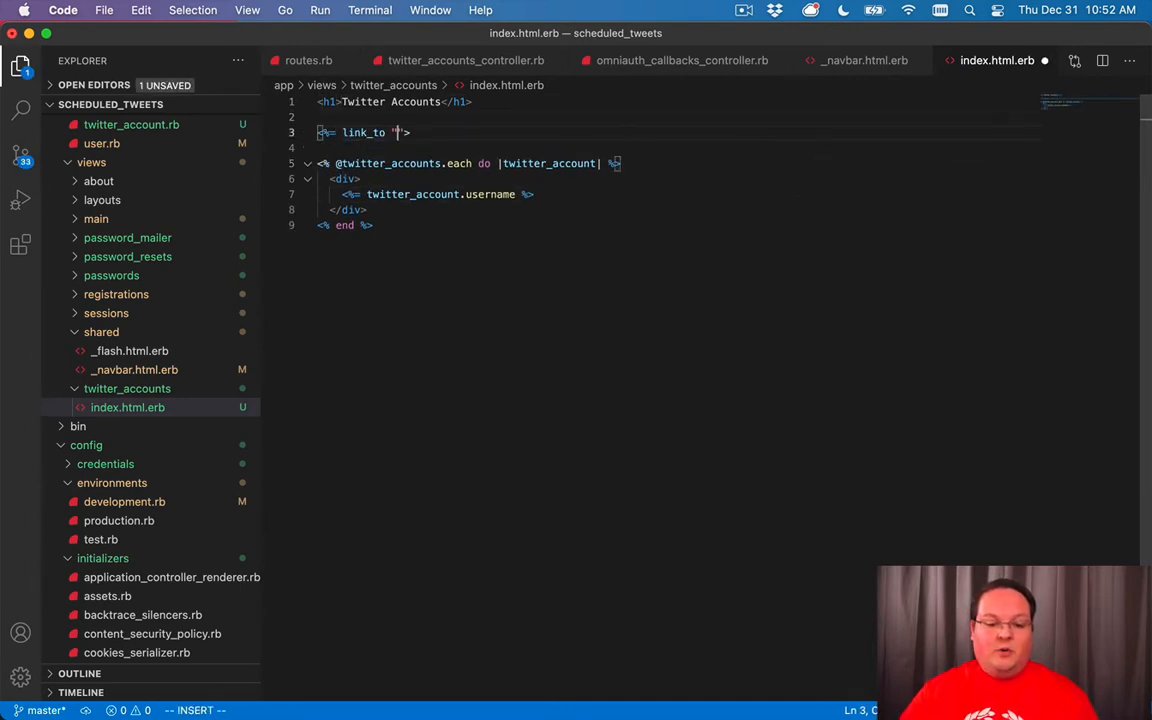
{"action": "type", "text": "Connect a Tw"}
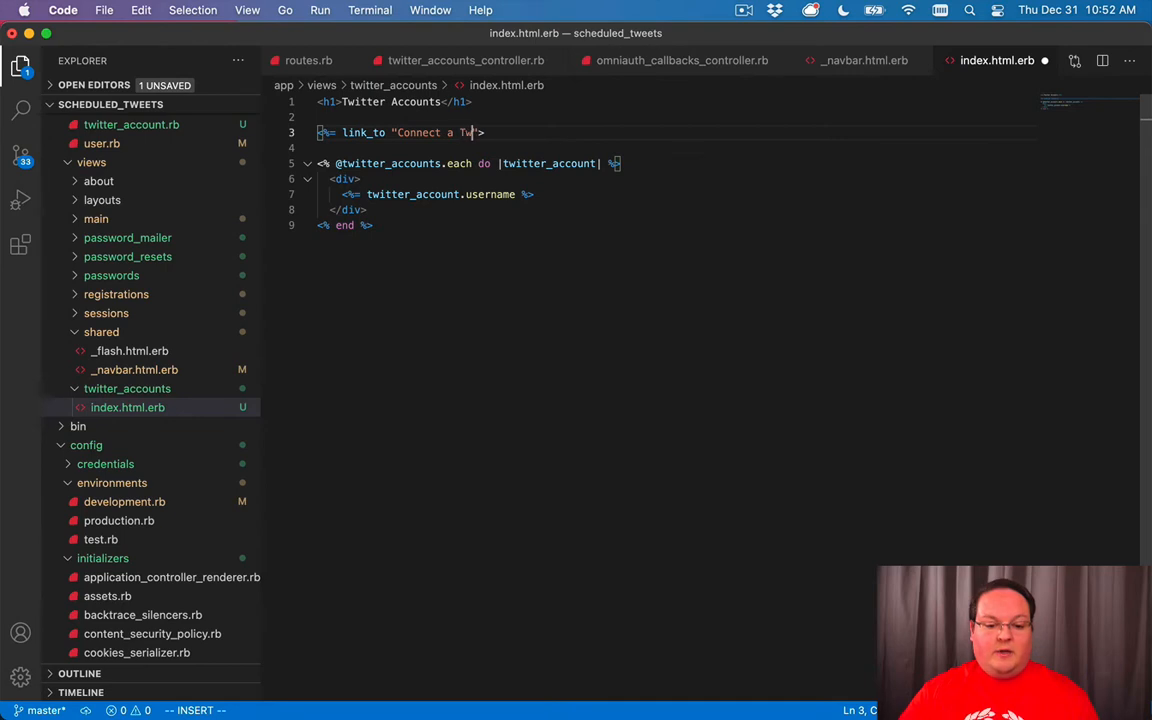
{"action": "type", "text": "tter account\","}
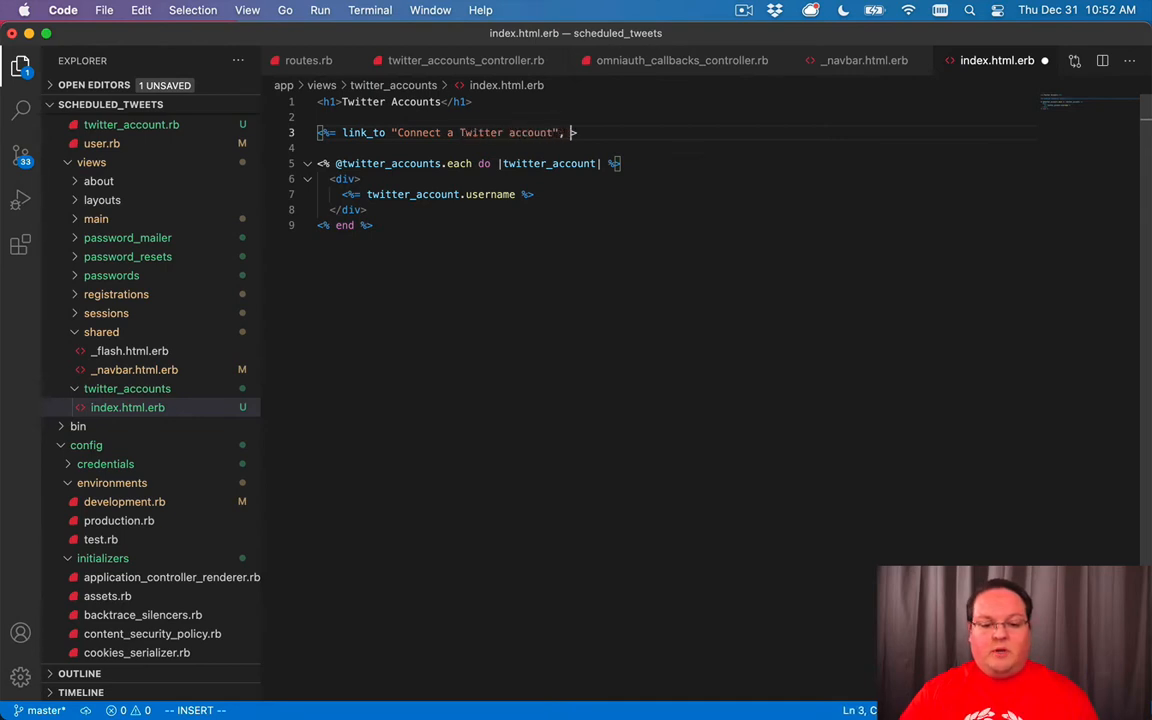
{"action": "type", "text": "\"/aut\""}
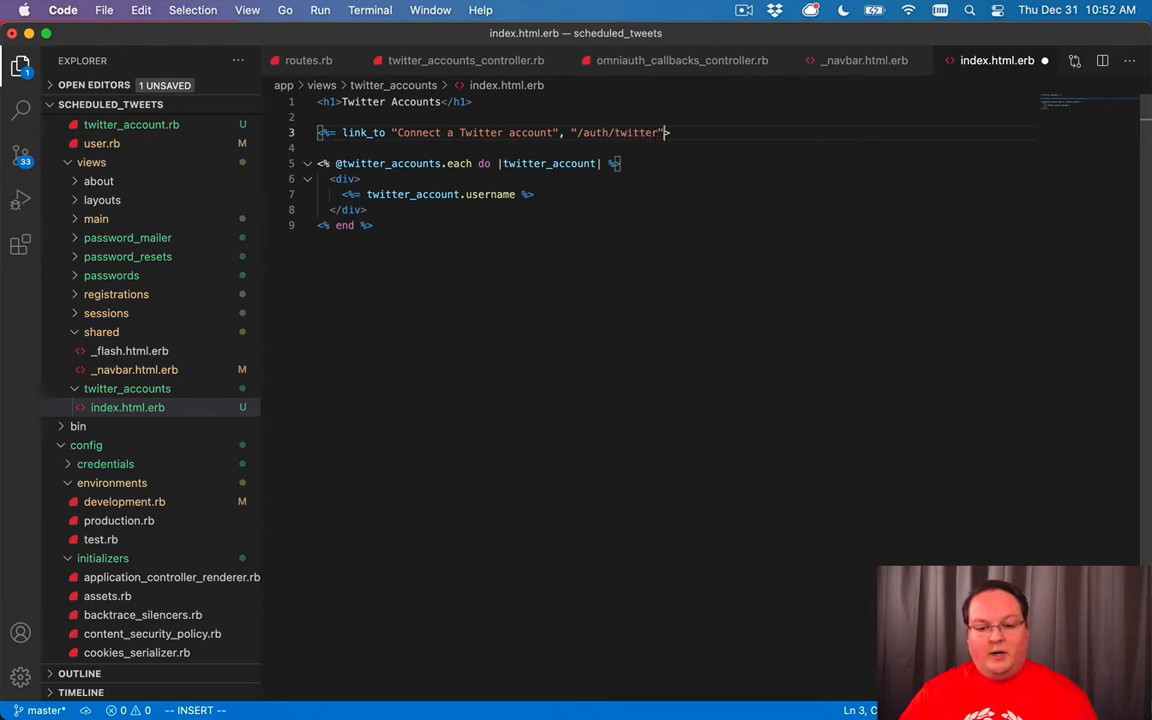
{"action": "key", "text": "Escape"}
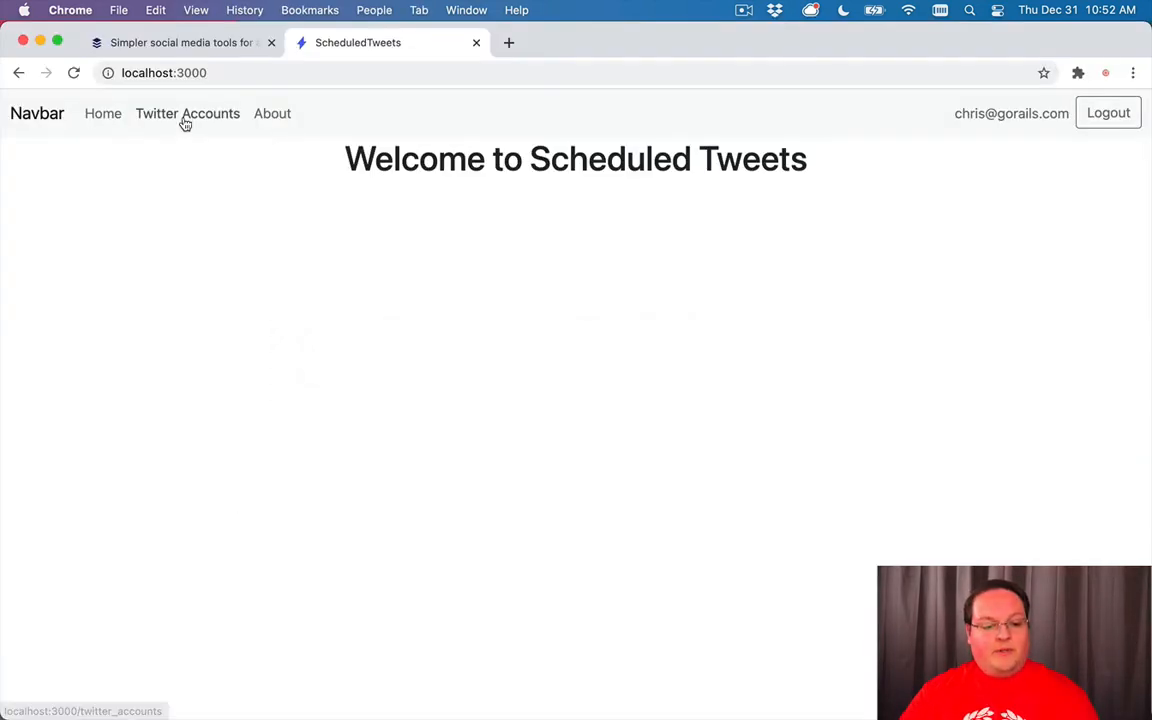
- Visit the Twitter Accounts page and connect a Twitter account, landing on the success notice
{"action": "left_click", "coordinate": [188, 112]}
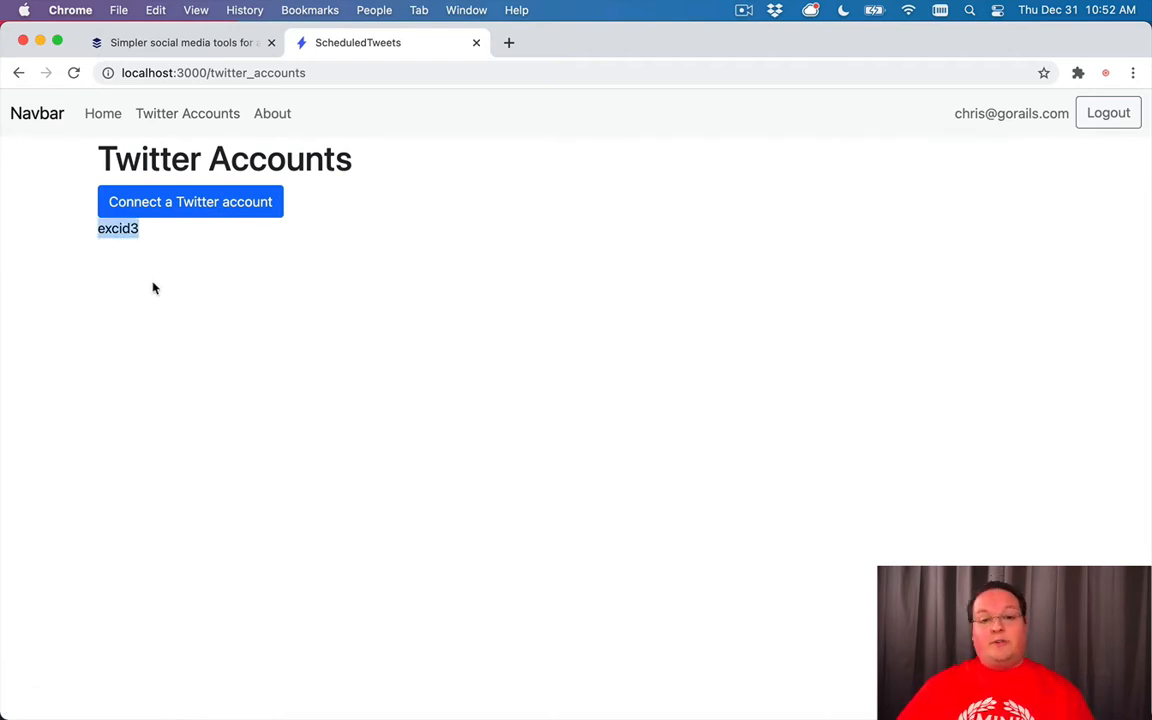
{"action": "left_click", "coordinate": [190, 200]}
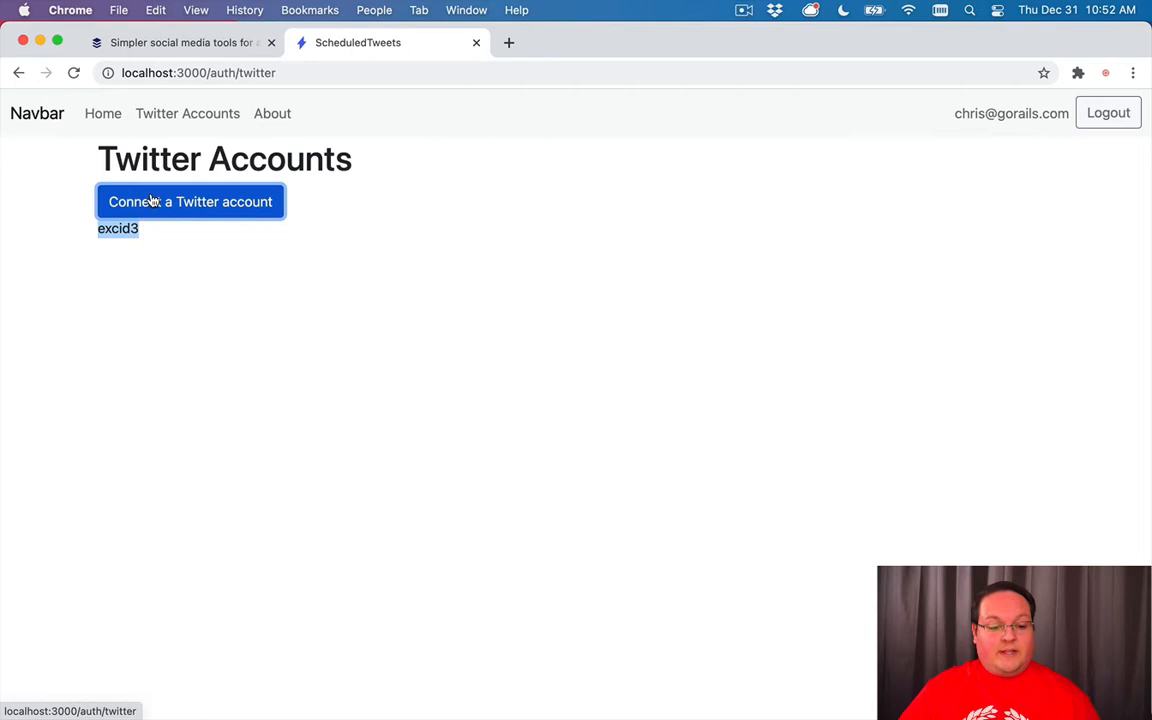
{"action": "left_click", "coordinate": [190, 200]}
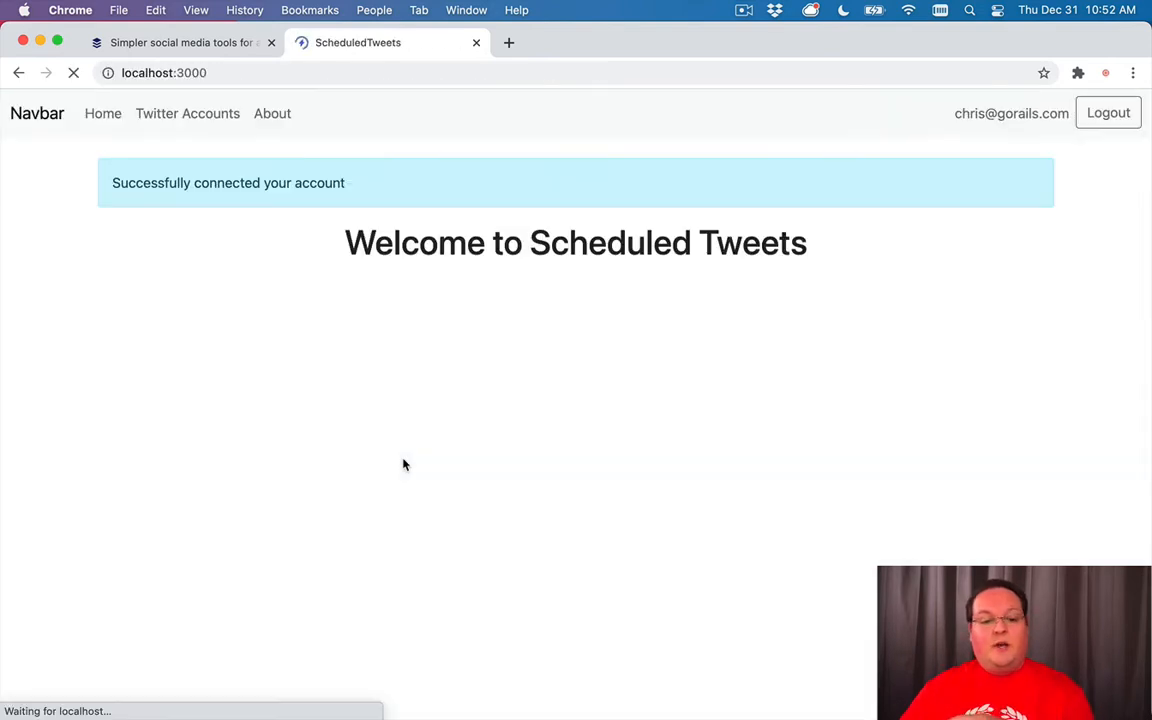
{"action": "left_click", "coordinate": [188, 112]}
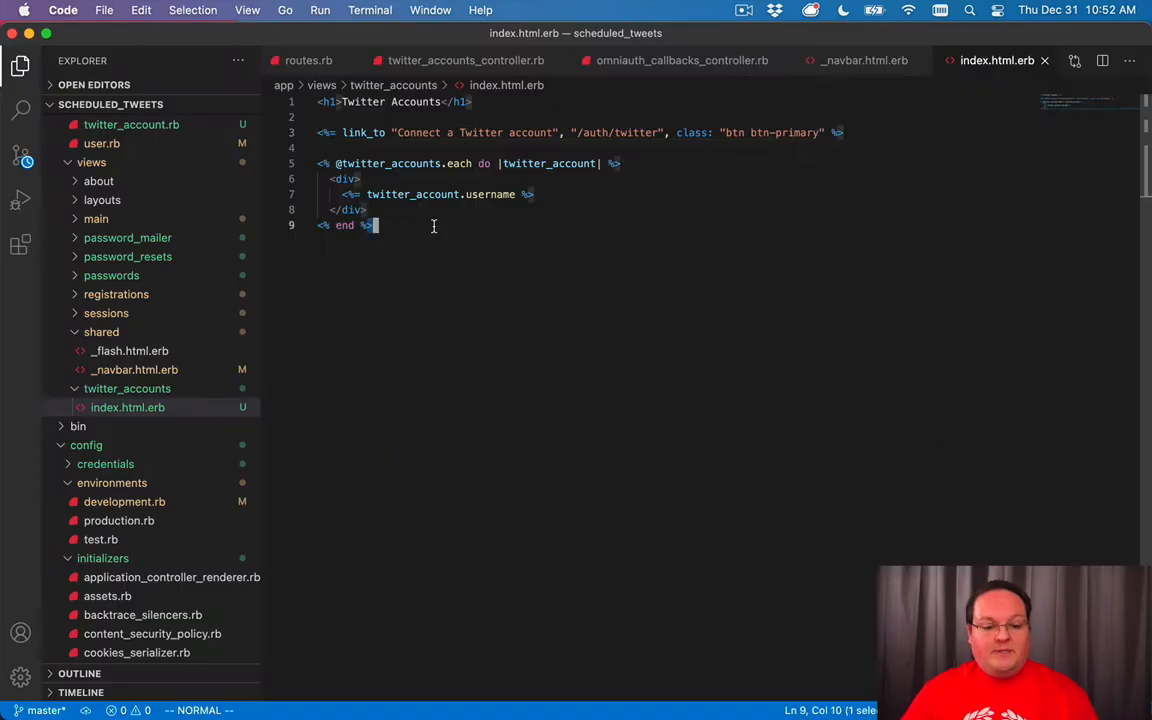
- Change the omniauth callback redirect_to to twitter_accounts_path with its notice, then retry Connect
{"action": "left_click", "coordinate": [682, 60]}
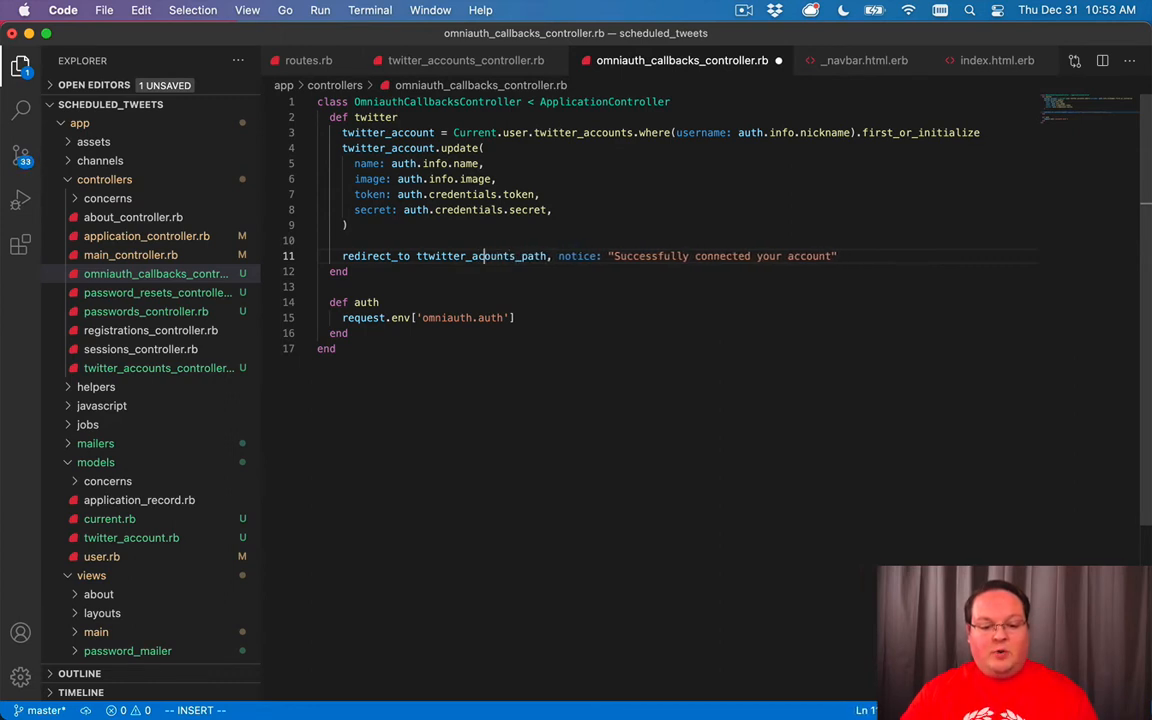
{"action": "key", "text": "Escape"}
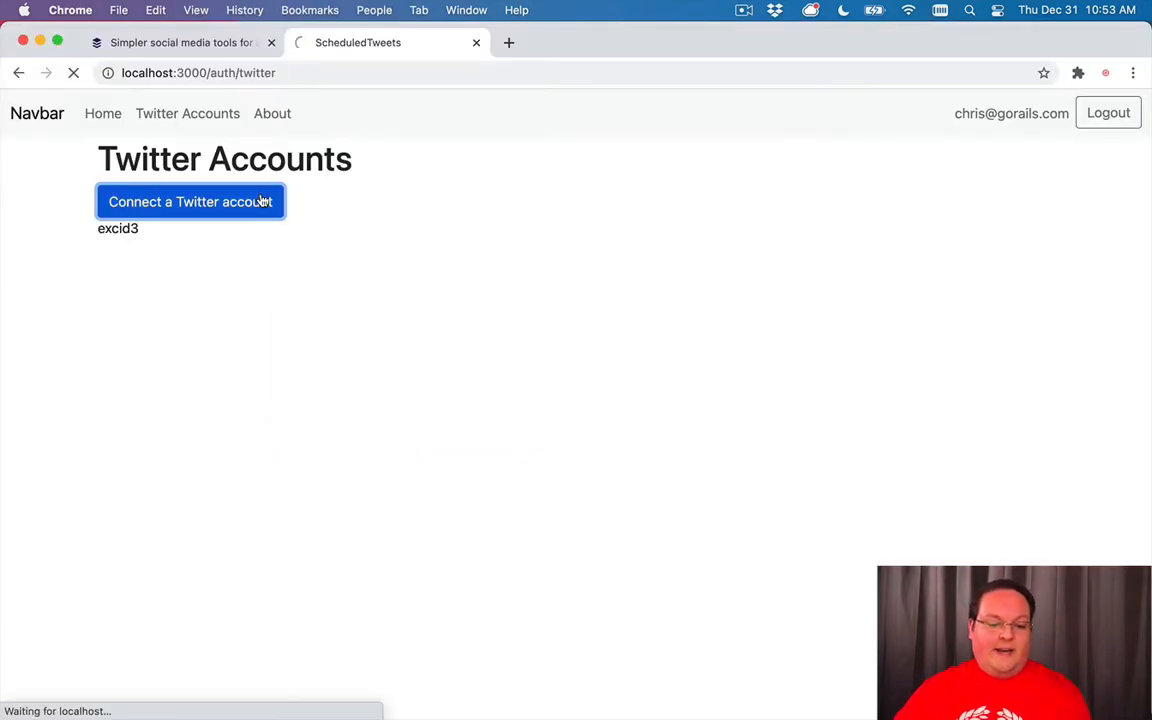
{"action": "left_click", "coordinate": [190, 200]}
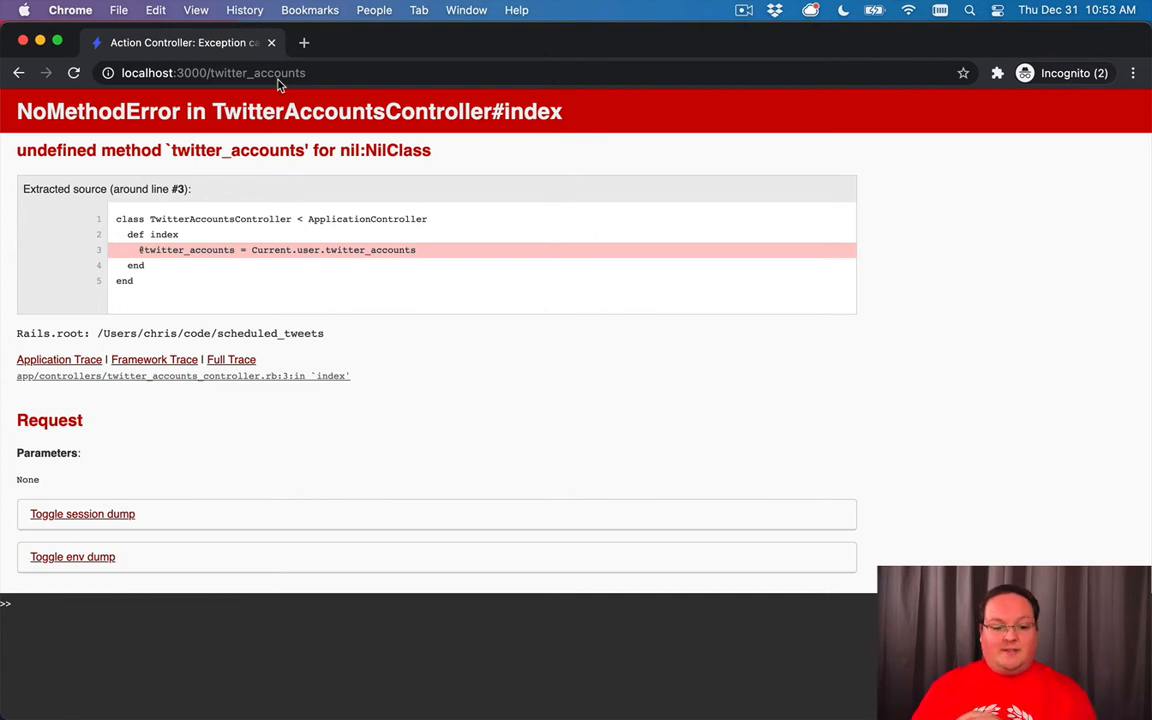
{"action": "mouse_move", "coordinate": [218, 164]}
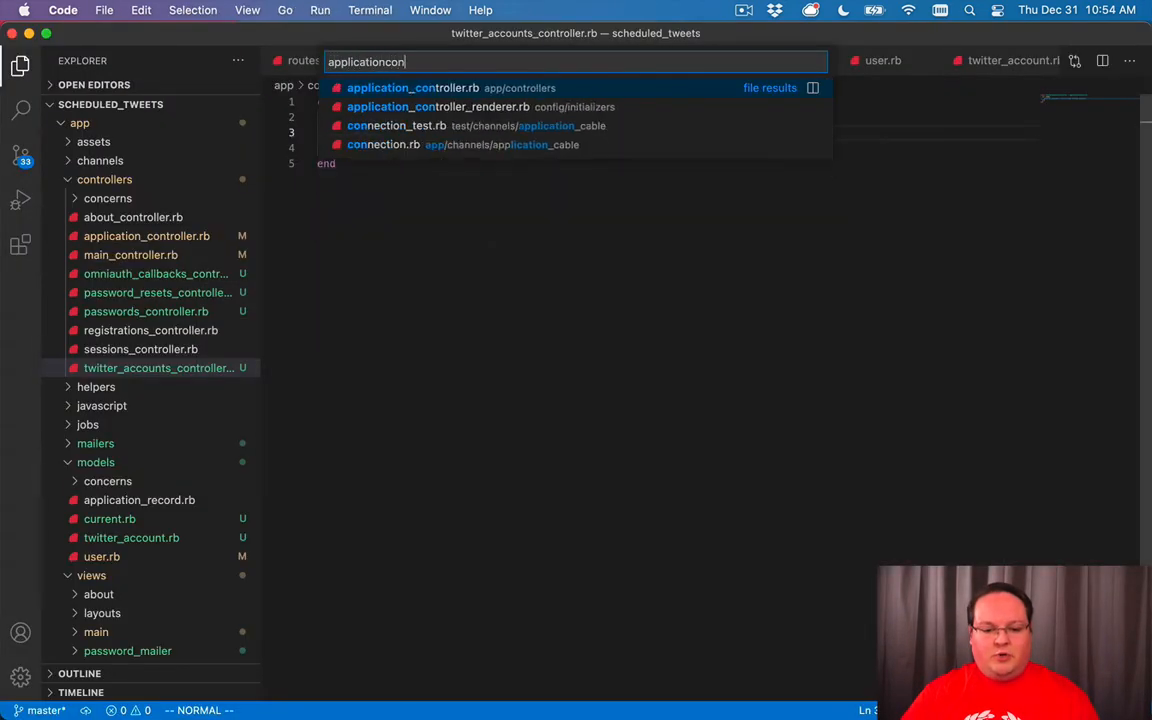
- Check require_user_logged_in! in application_controller.rb and add before_action :require_user_logged_in! to TwitterAccountsController
{"action": "left_click", "coordinate": [412, 88]}
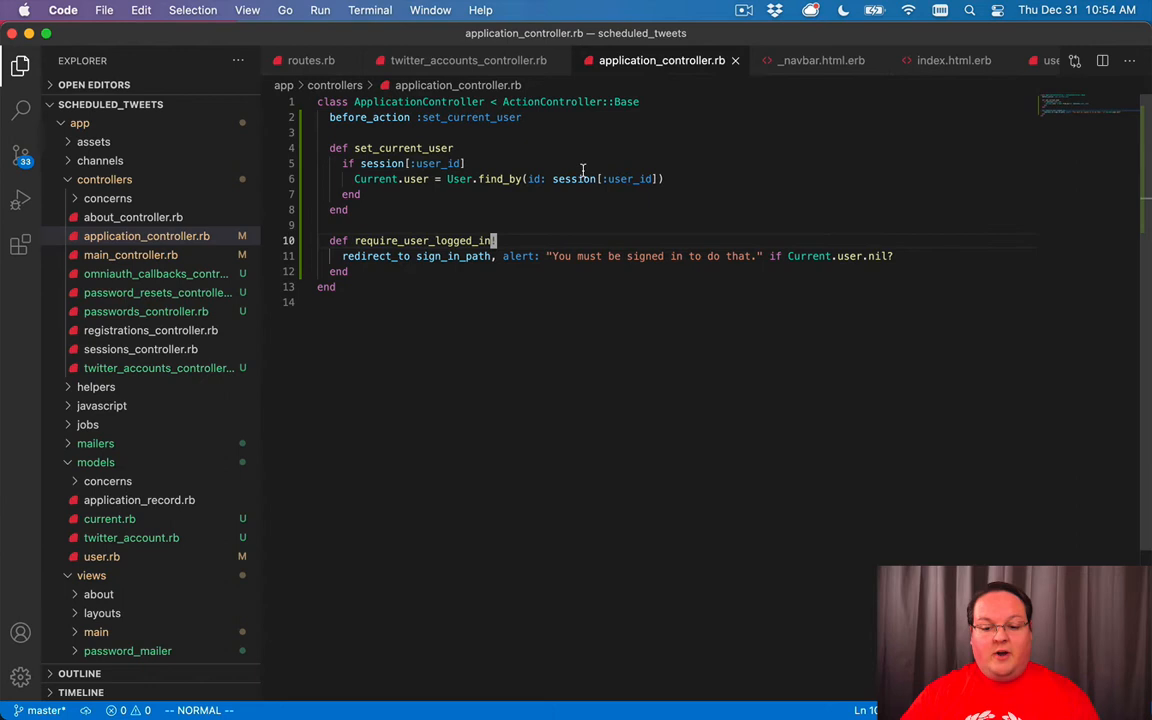
{"action": "left_click", "coordinate": [468, 60]}
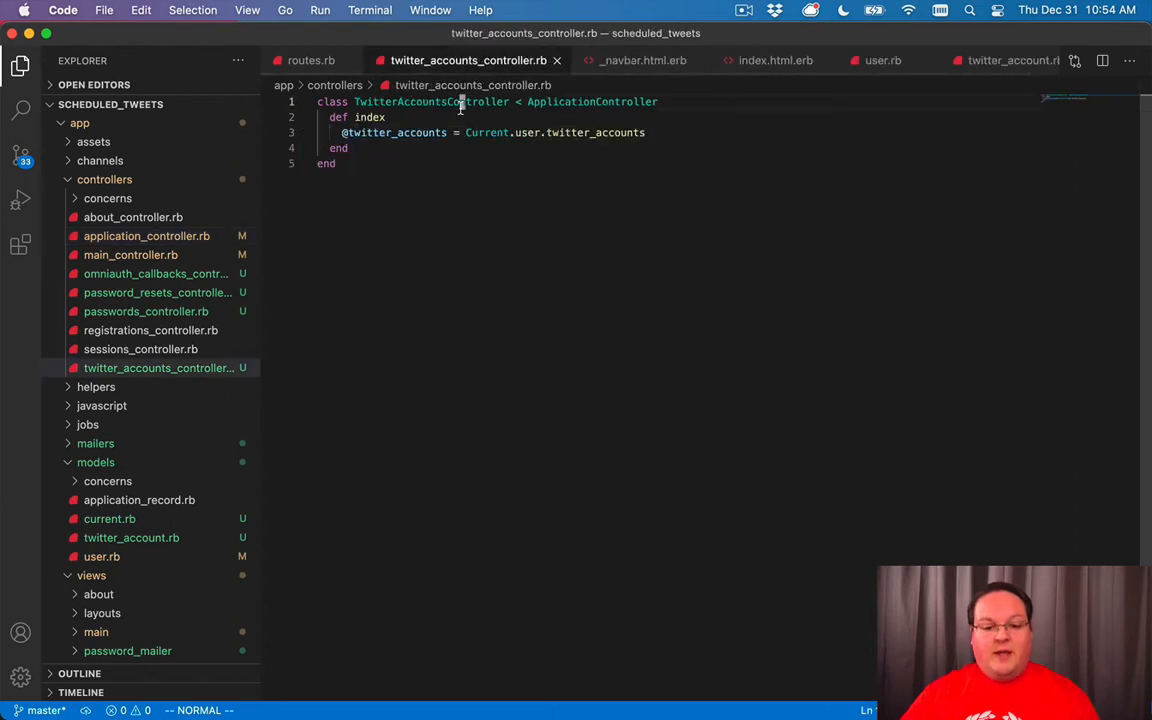
{"action": "type", "text": "before_ac"}
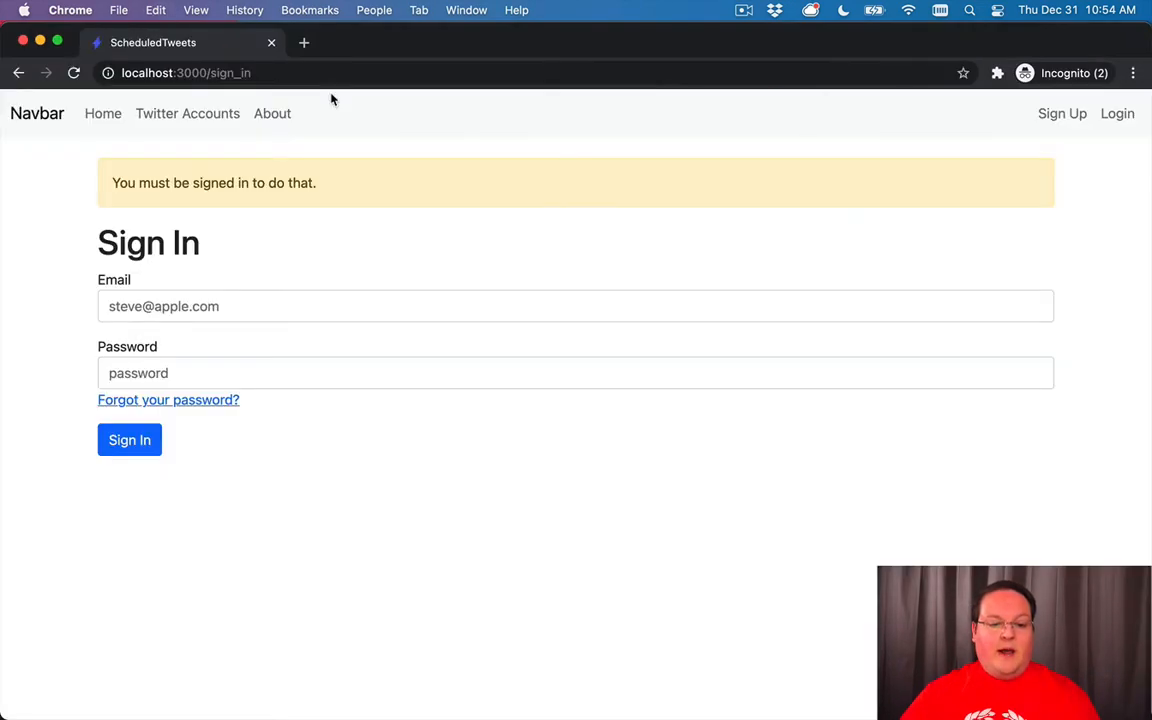
{"action": "mouse_move", "coordinate": [308, 204]}
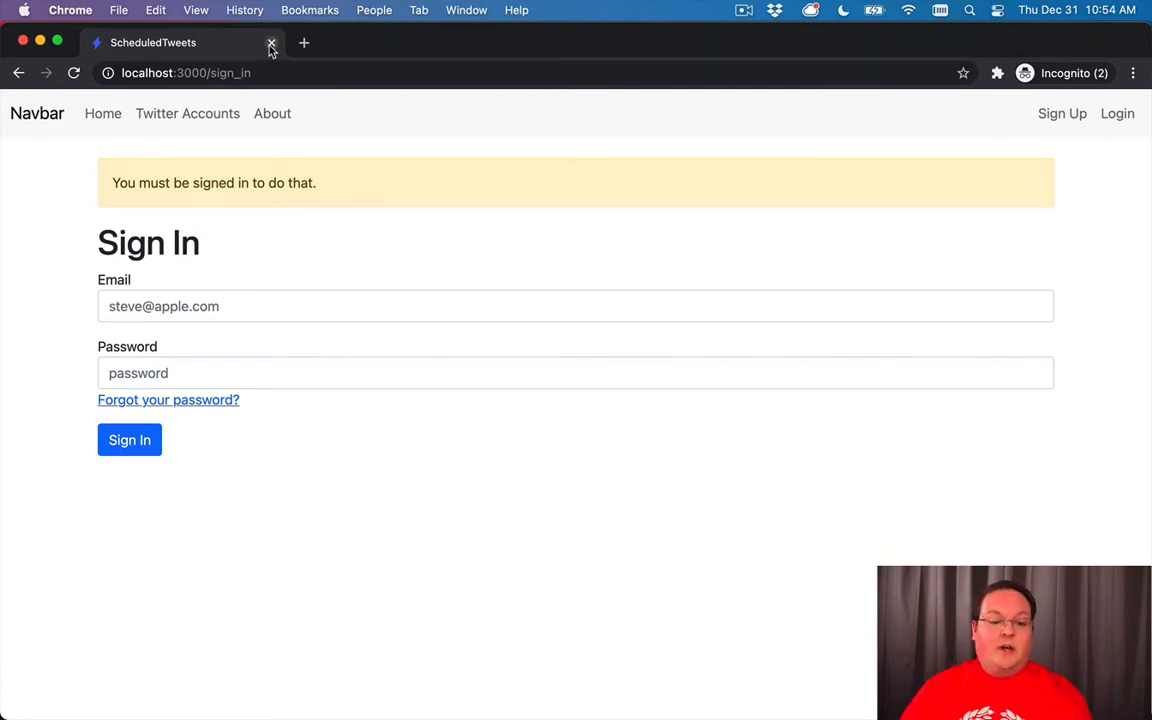
- Close the incognito window after seeing the Sign In redirect
{"action": "left_click", "coordinate": [128, 440]}
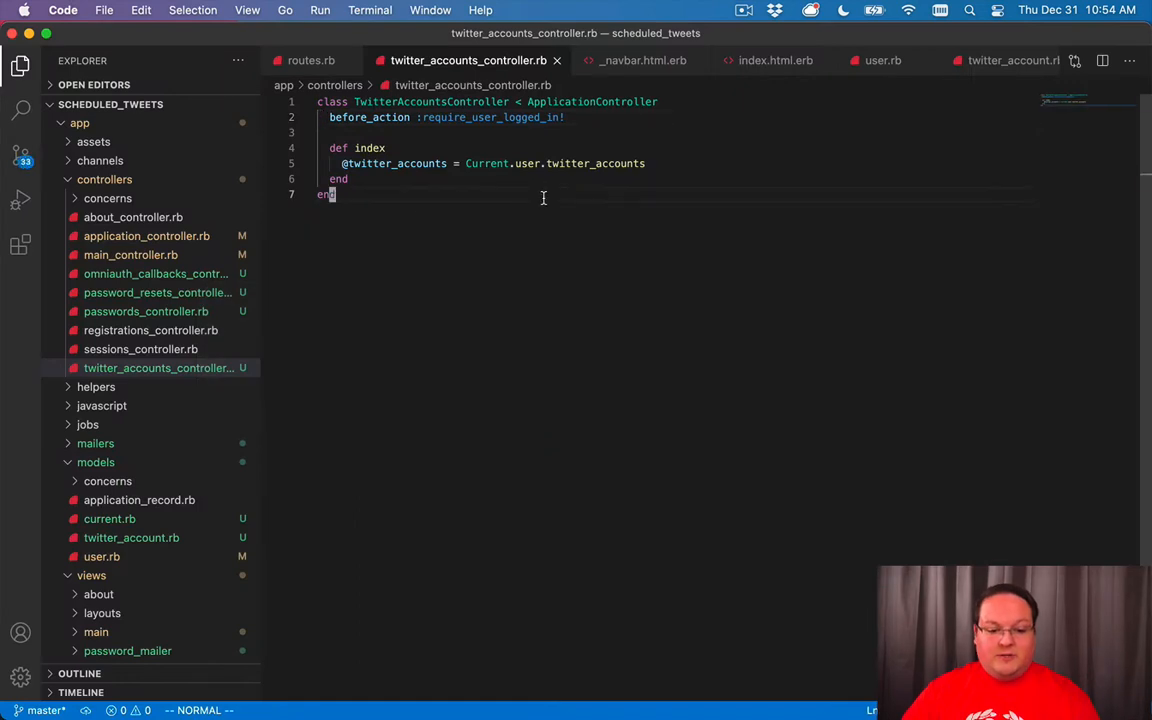
{"action": "mouse_move", "coordinate": [612, 120]}
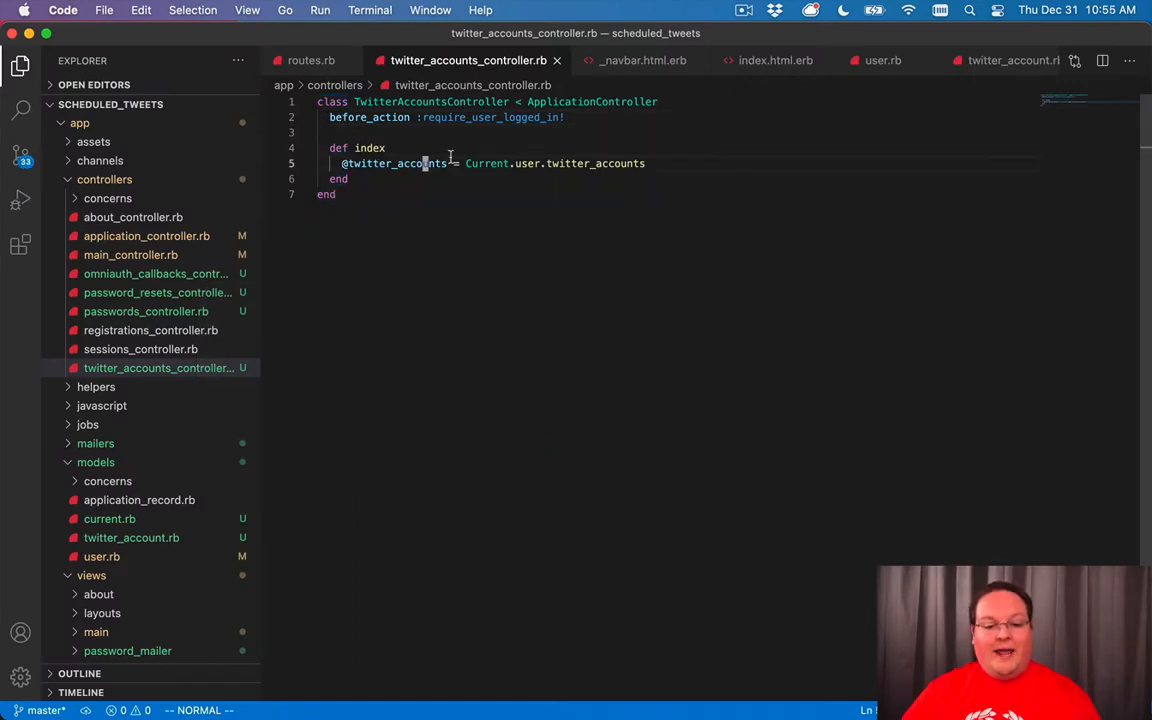
- Reopen app/views/twitter_accounts/index.html.erb showing the heading, connect link and username loop
{"action": "left_click", "coordinate": [776, 60]}
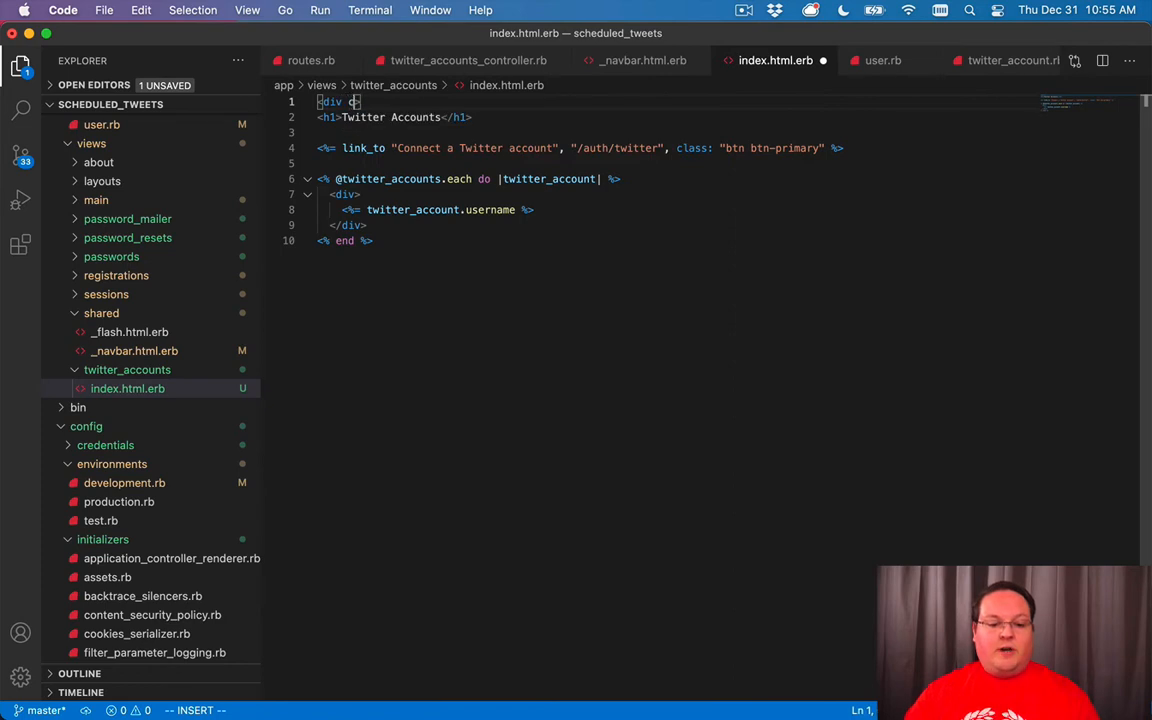
- Give the header div class "d-flex align-items-center justify-content-between" around the h1 and Connect link
{"action": "type", "text": "class=\"d-flex\">"}
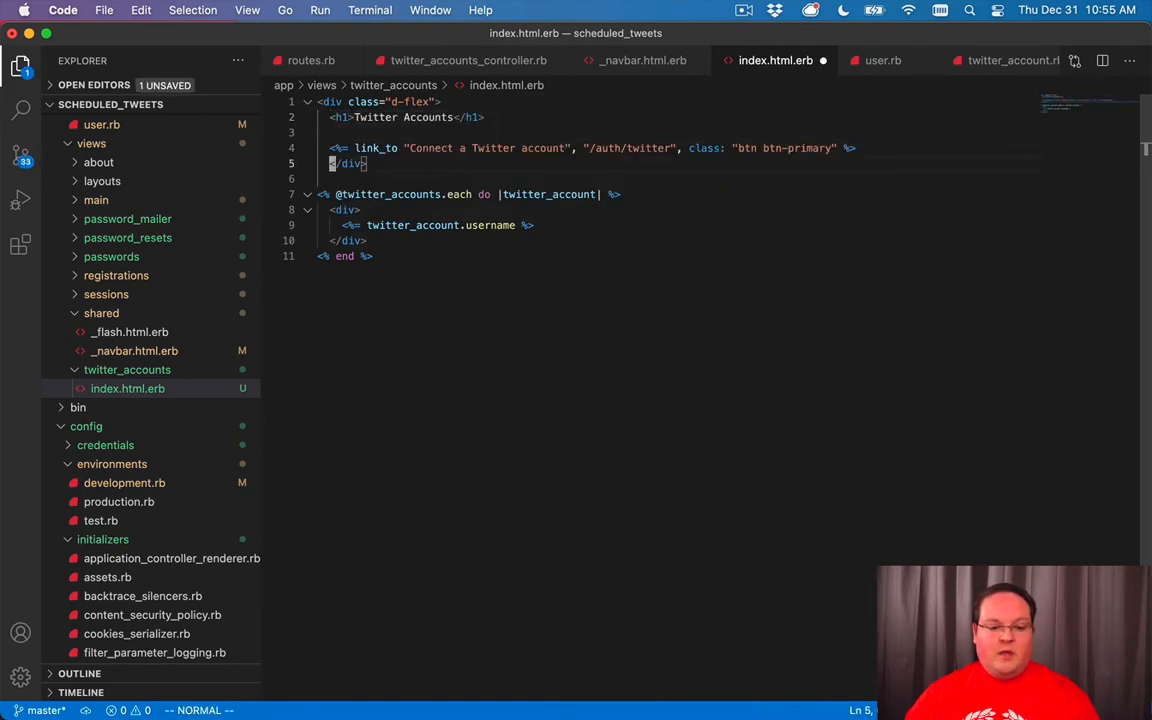
{"action": "left_click", "coordinate": [390, 42]}
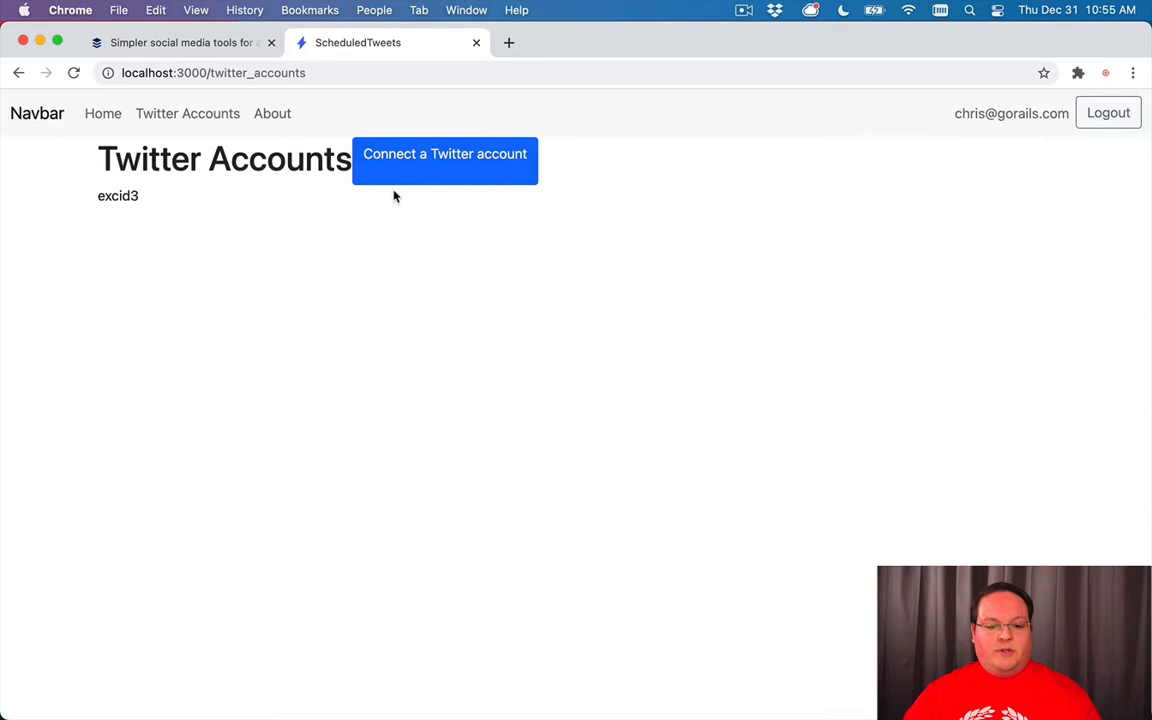
{"action": "mouse_move", "coordinate": [418, 192]}
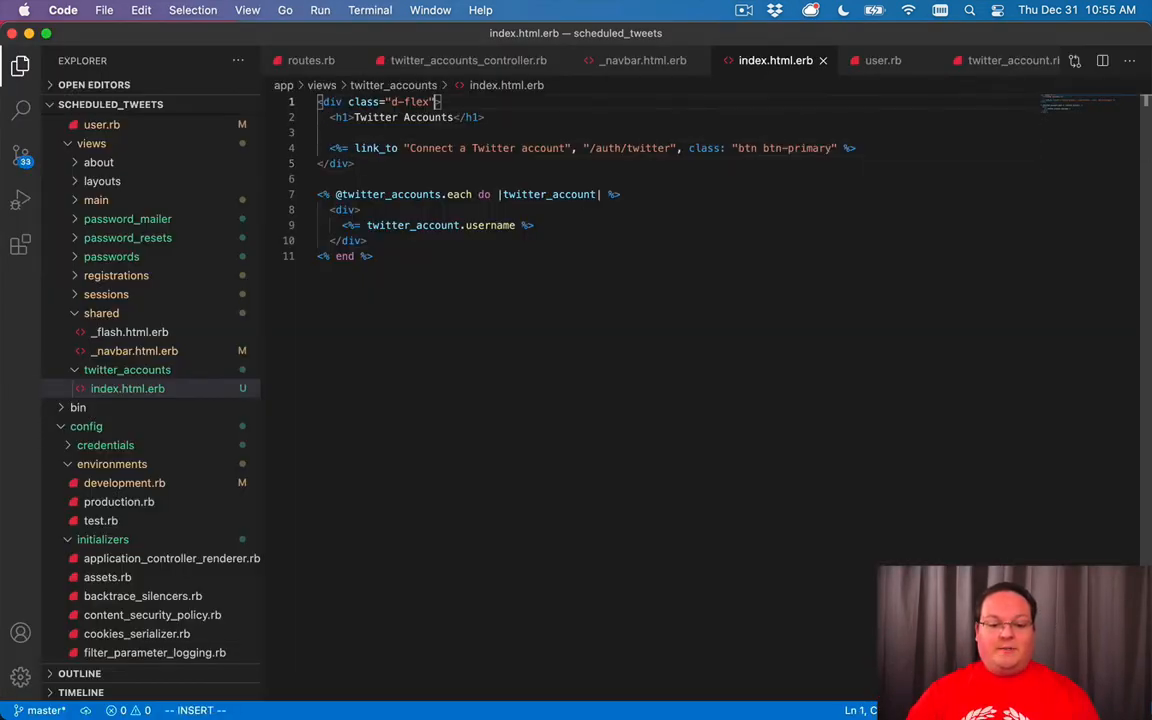
{"action": "type", "text": "align-items-center"}
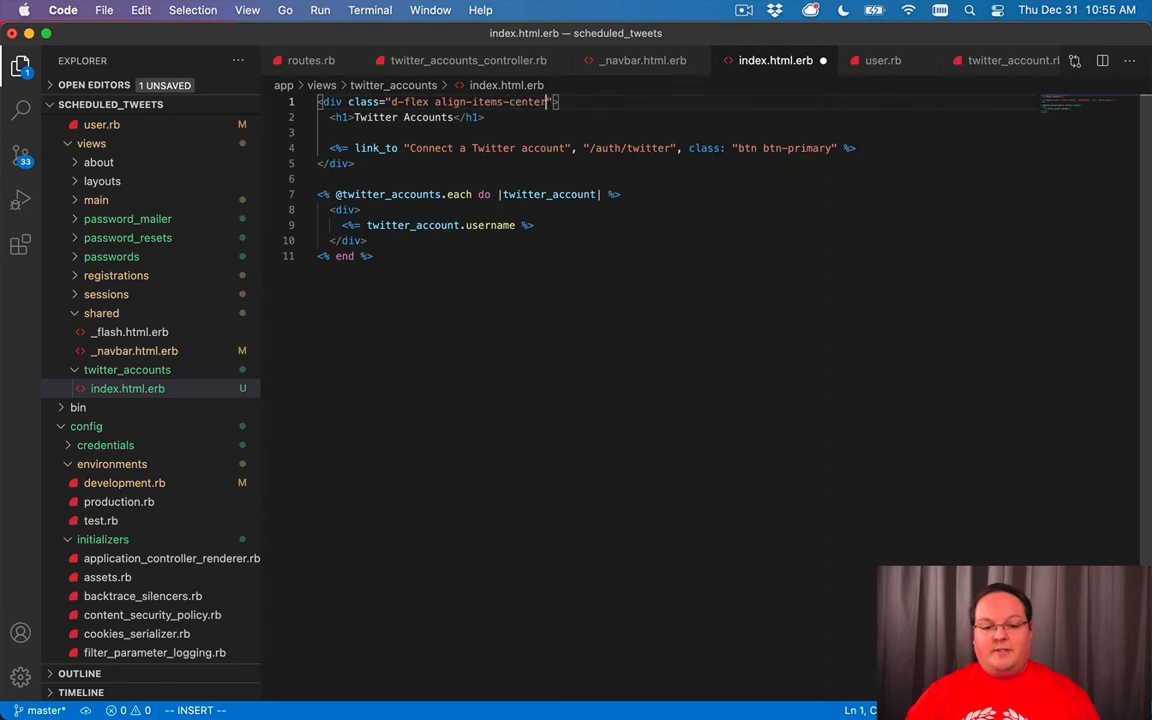
{"action": "type", "text": "justify-content-between"}
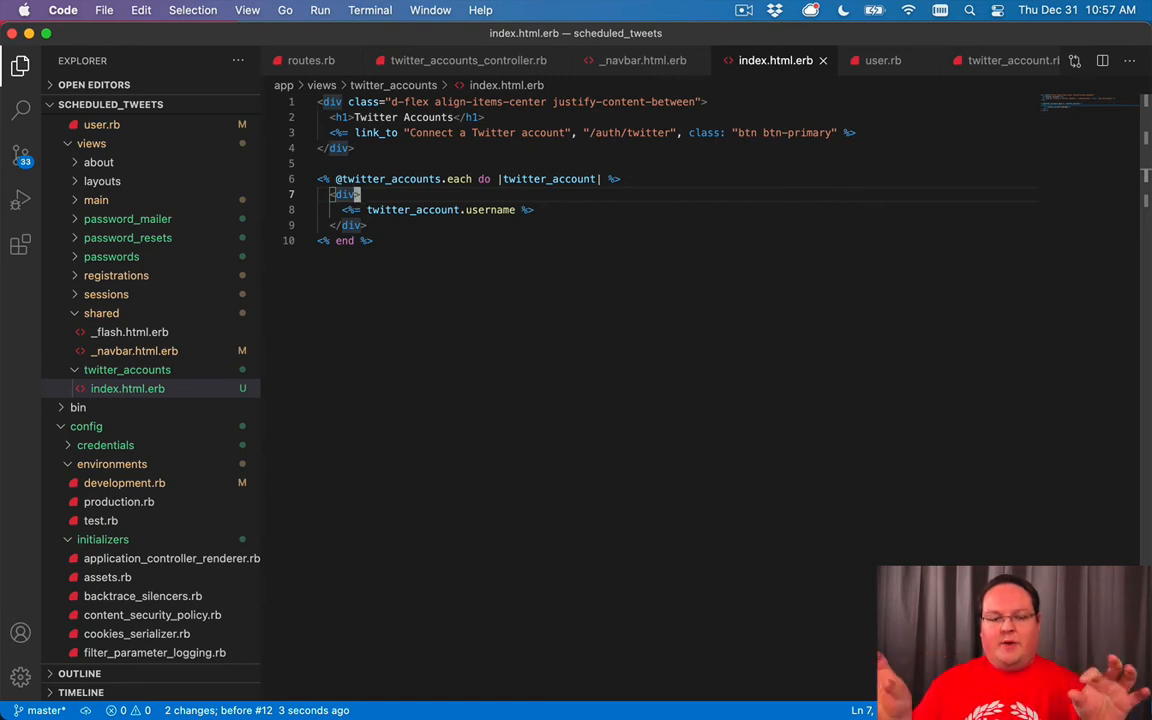
- Give each account div class "d-flex align-items-center mb-4"
{"action": "key", "text": "i"}
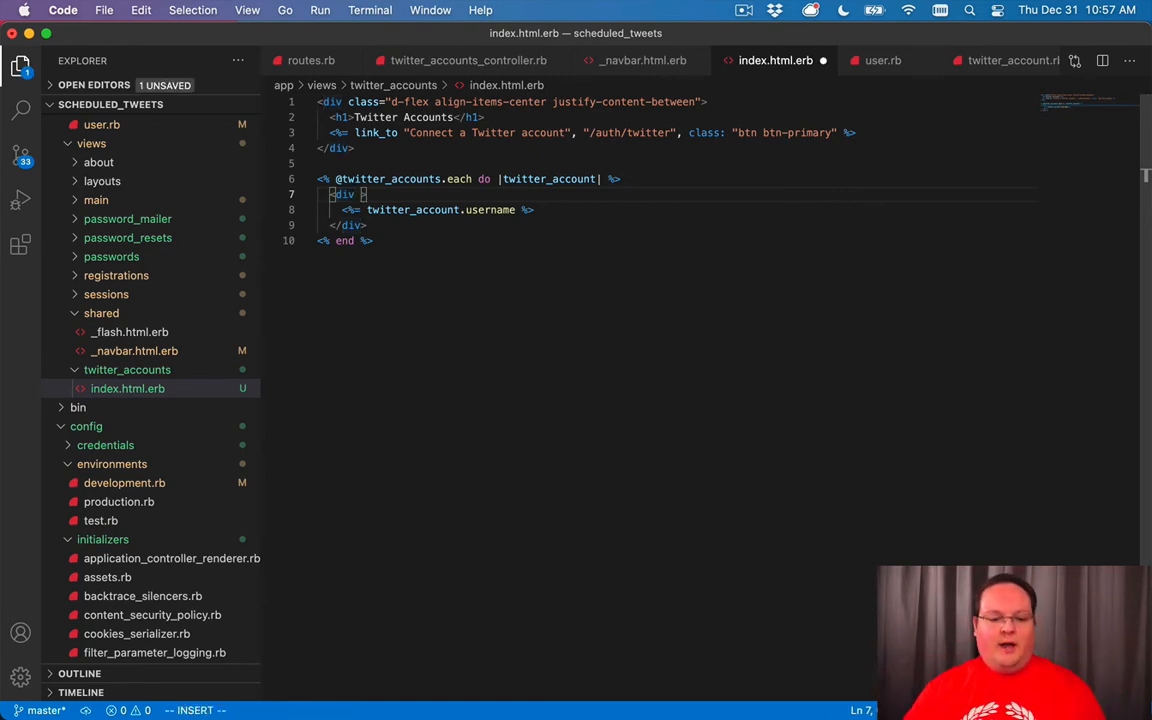
{"action": "type", "text": "class=\"d"}
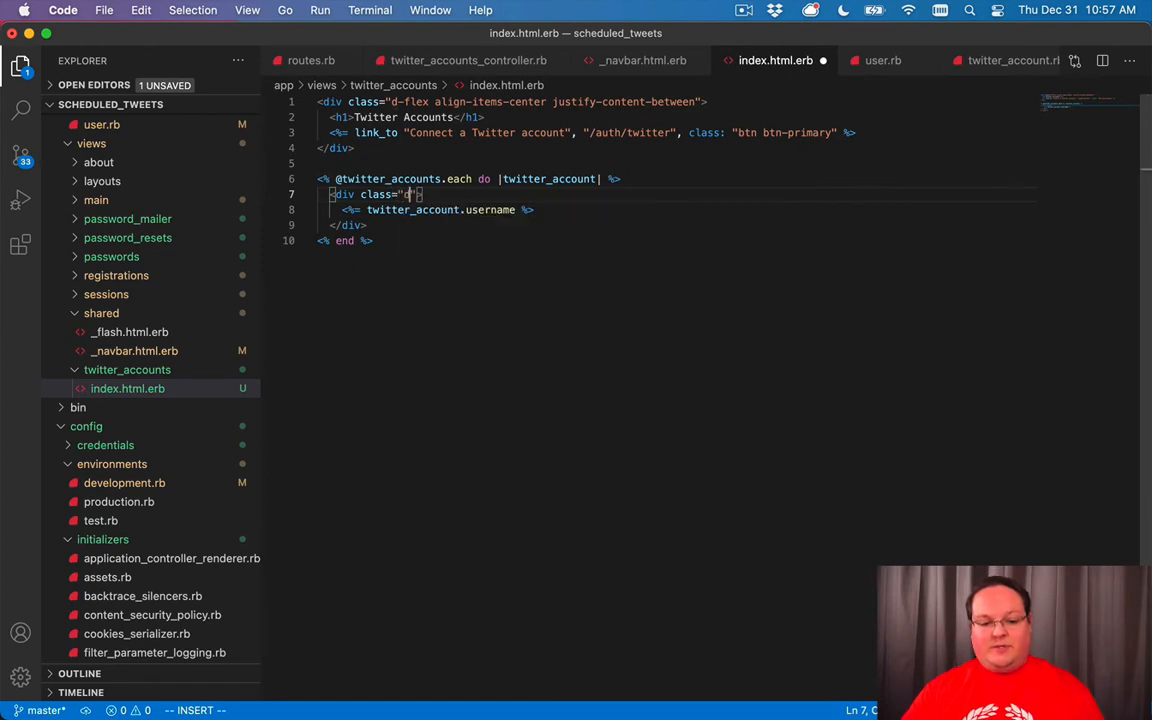
{"action": "type", "text": "d-flex align-items-center"}
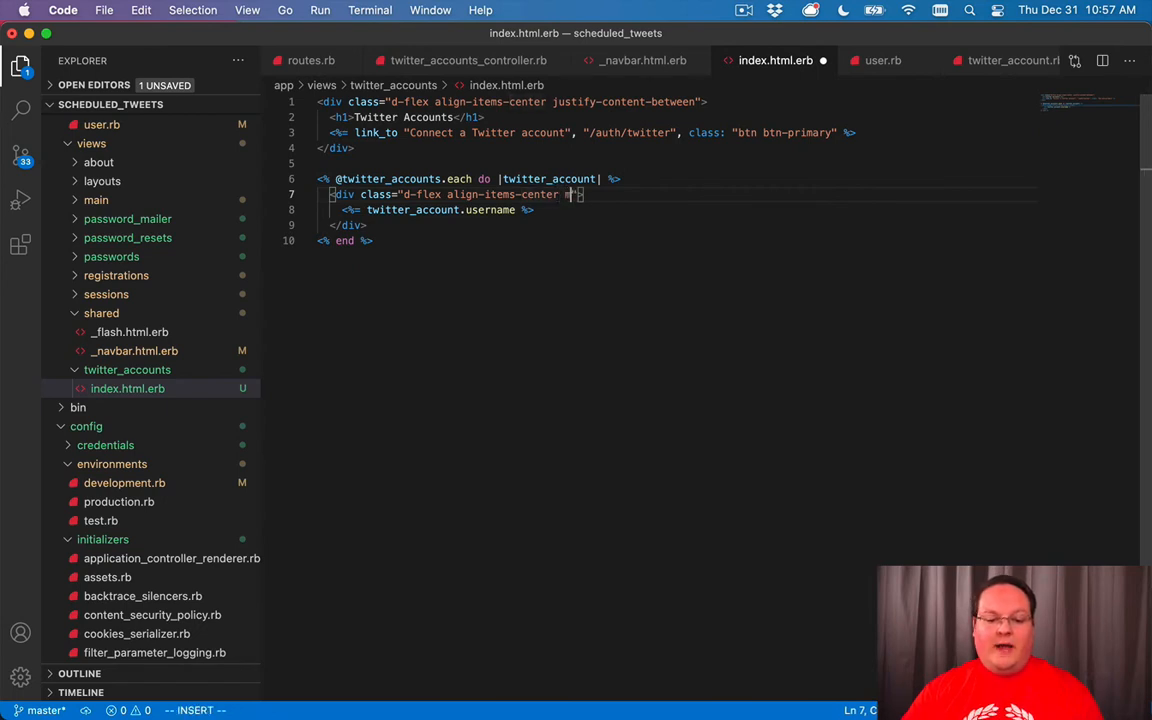
{"action": "type", "text": "mb-4"}
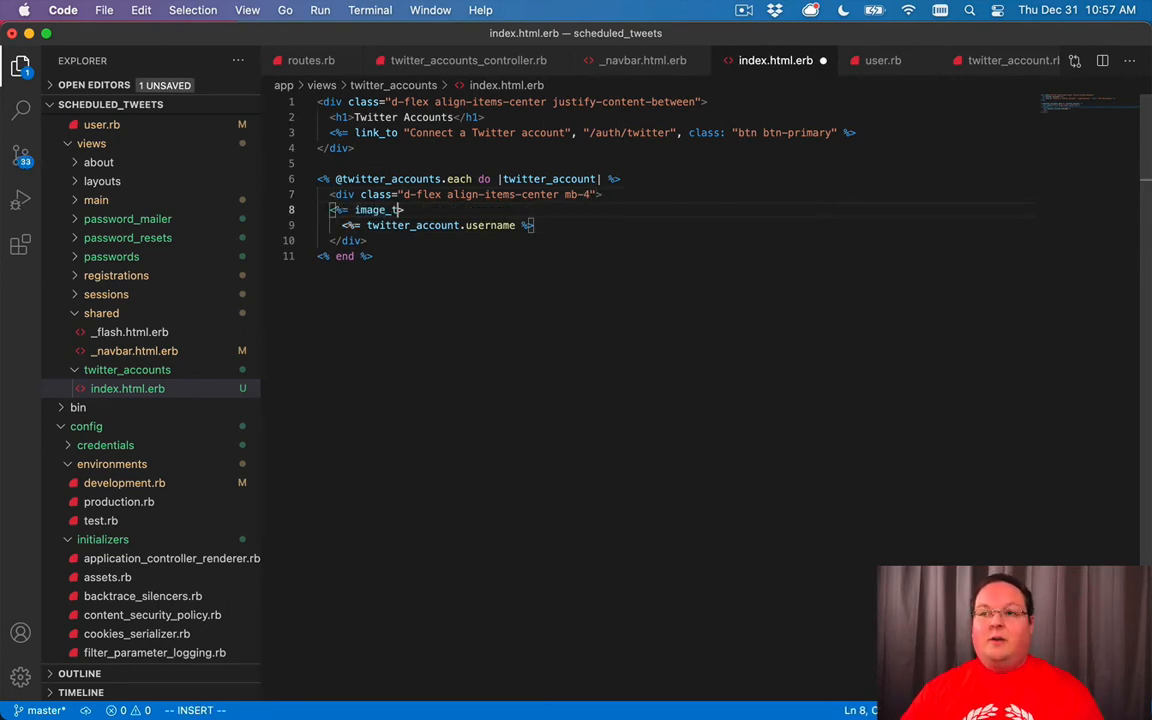
- Add image_tag twitter_account.image with class rounded-circle for the avatar
{"action": "type", "text": "twitter_account.image"}
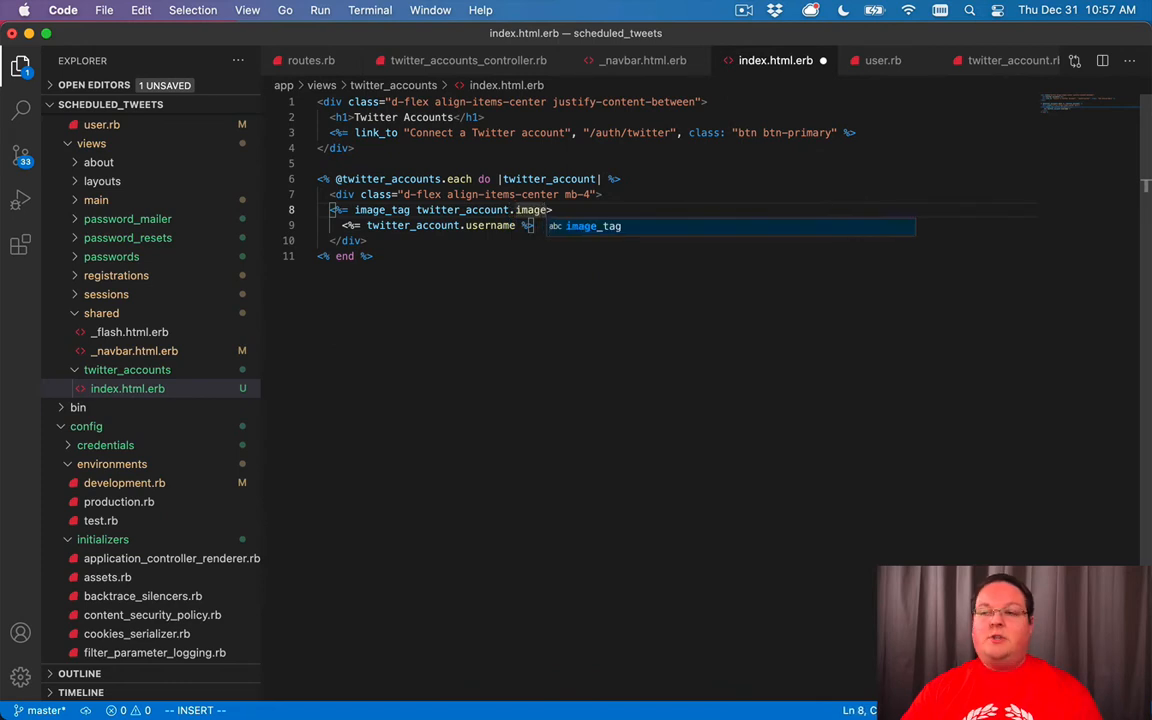
{"action": "type", "text": ", class: \""}
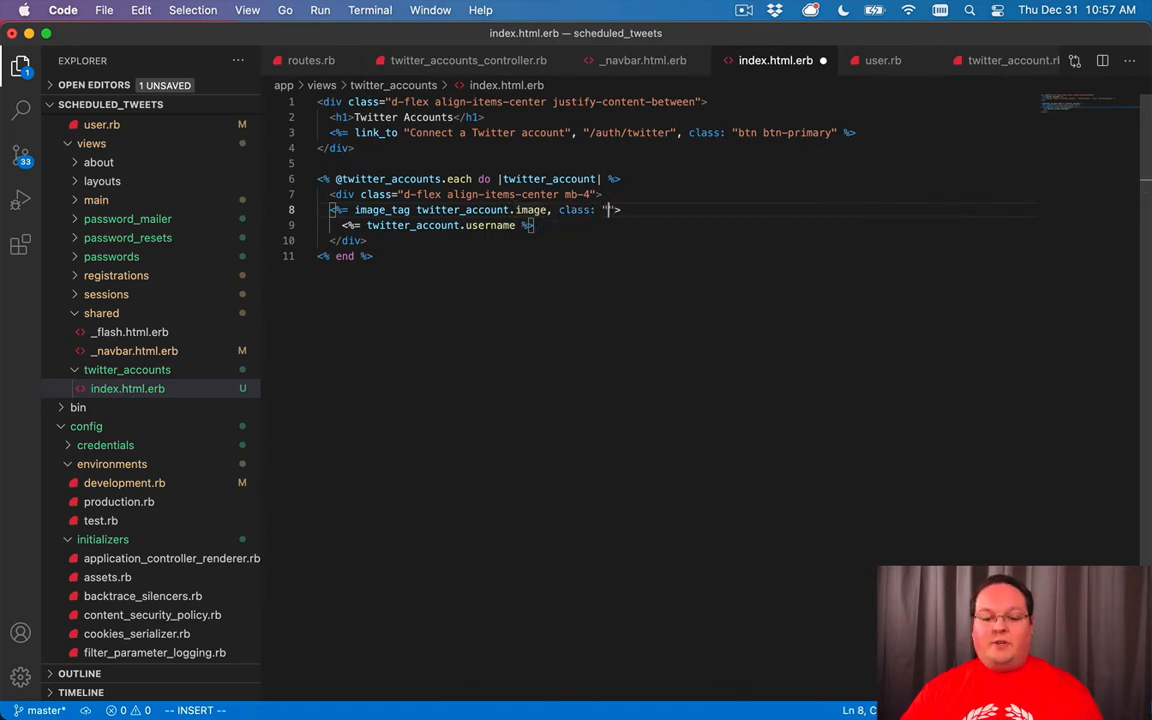
{"action": "type", "text": "rounded-circle"}
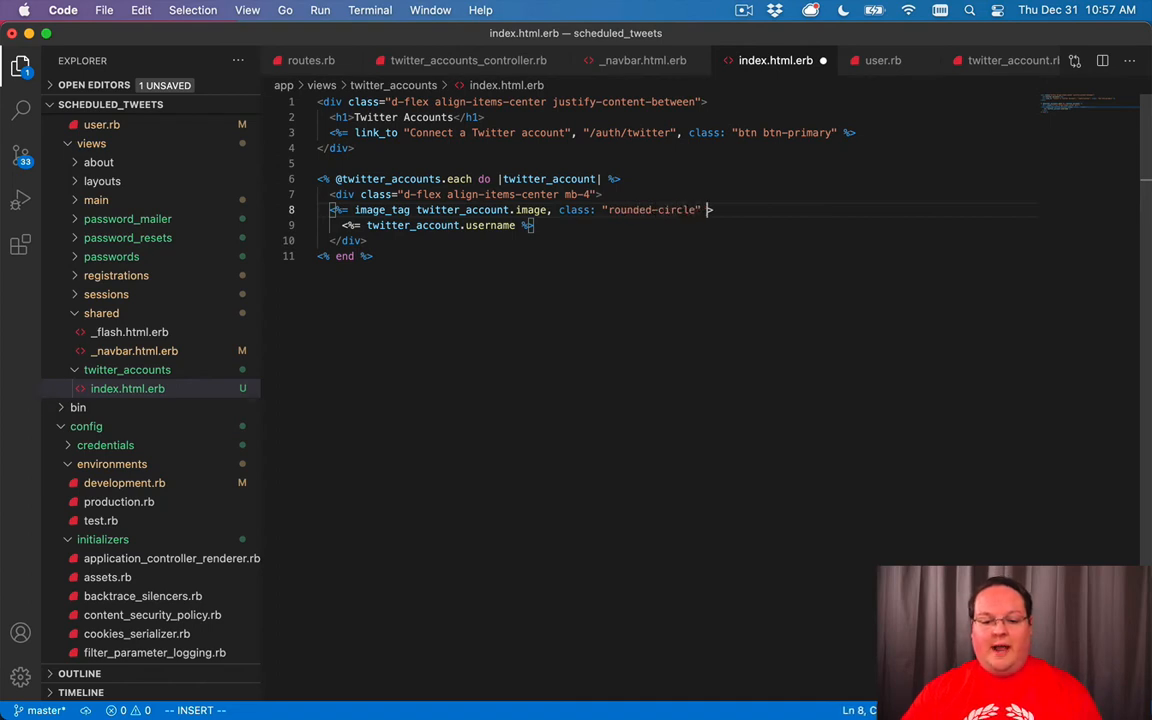
{"action": "key", "text": "Escape"}
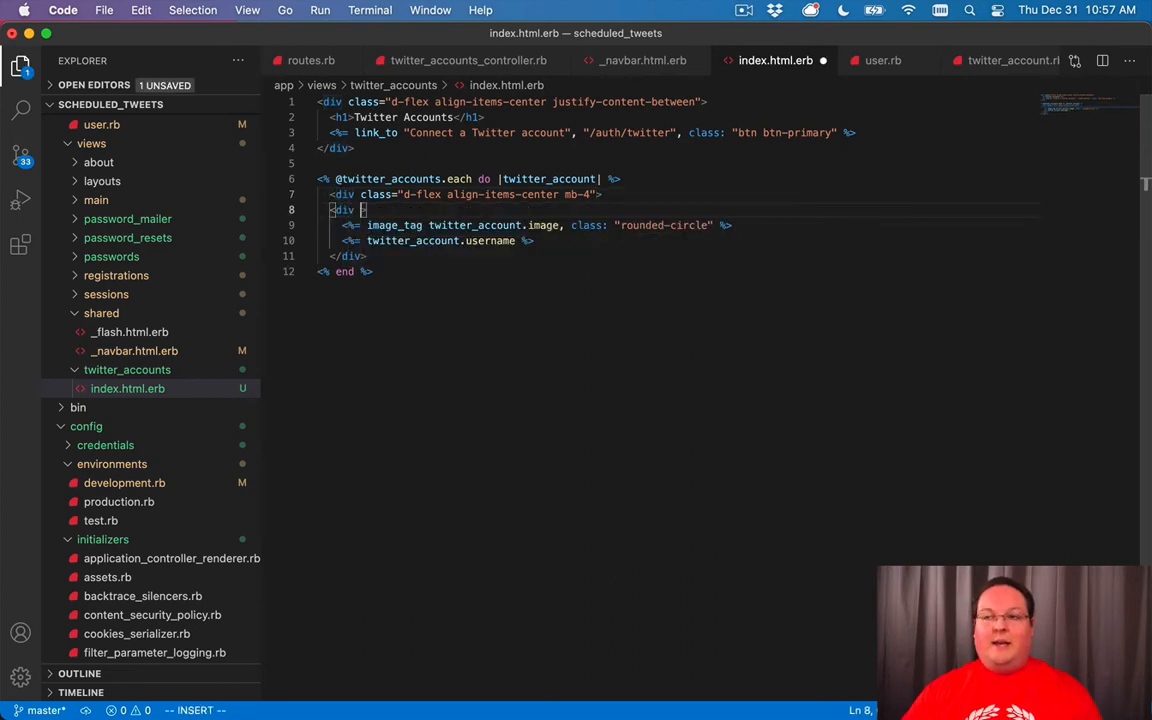
- Wrap the avatar and username in a div class "me-4" and save the view
{"action": "type", "text": "class=\"m\""}
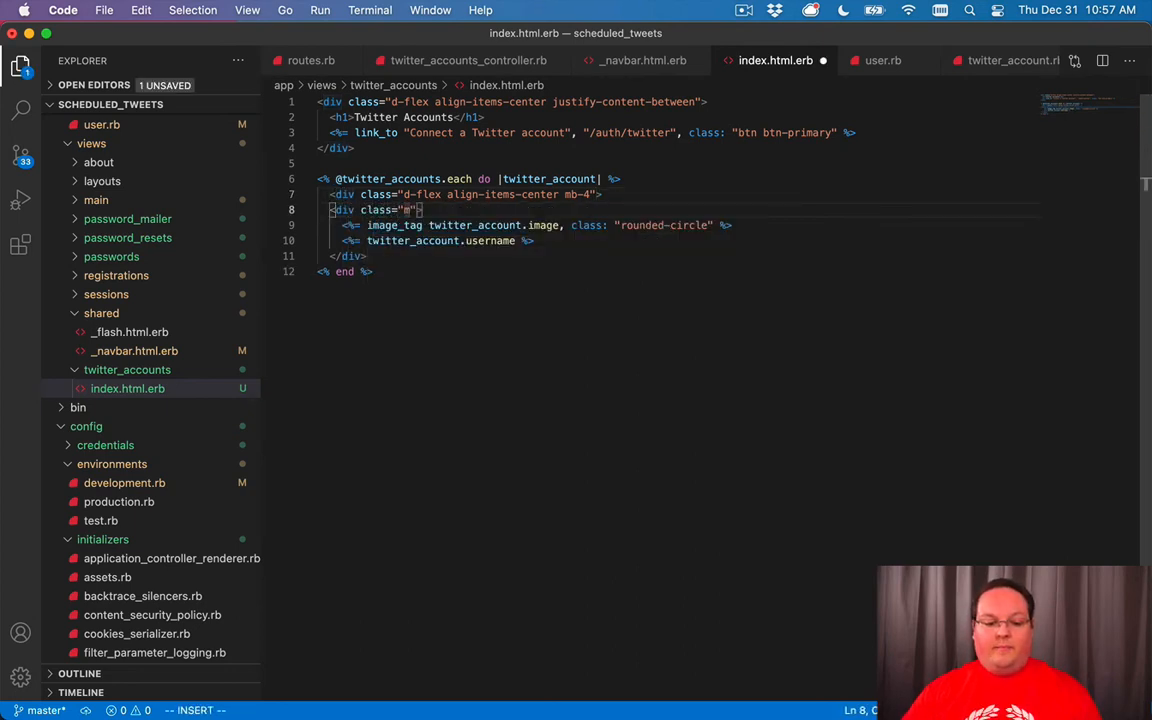
{"action": "type", "text": "me-4"}
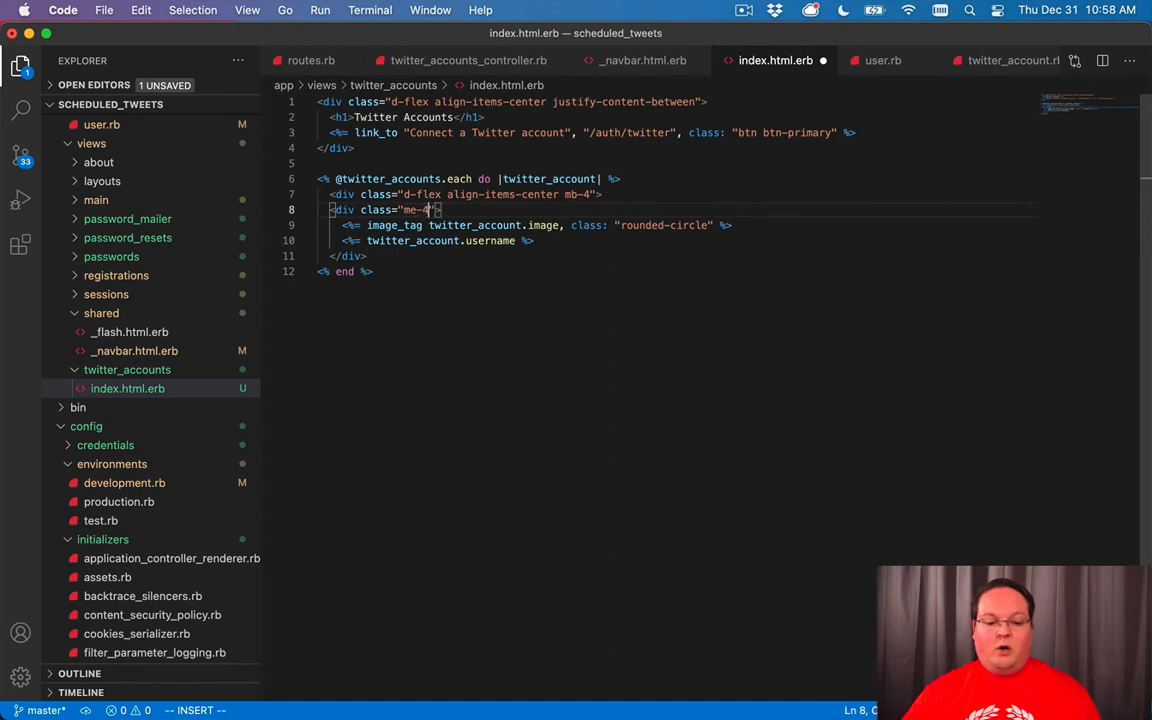
{"action": "key", "text": "Escape"}
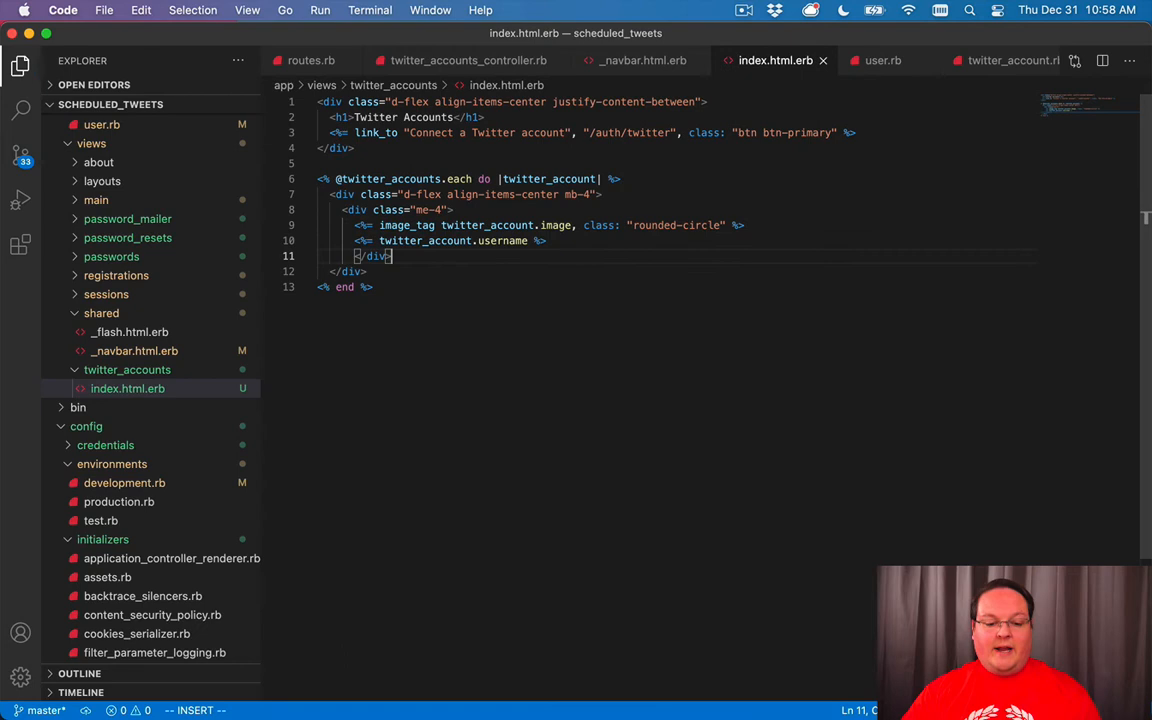
{"action": "key", "text": "Escape"}
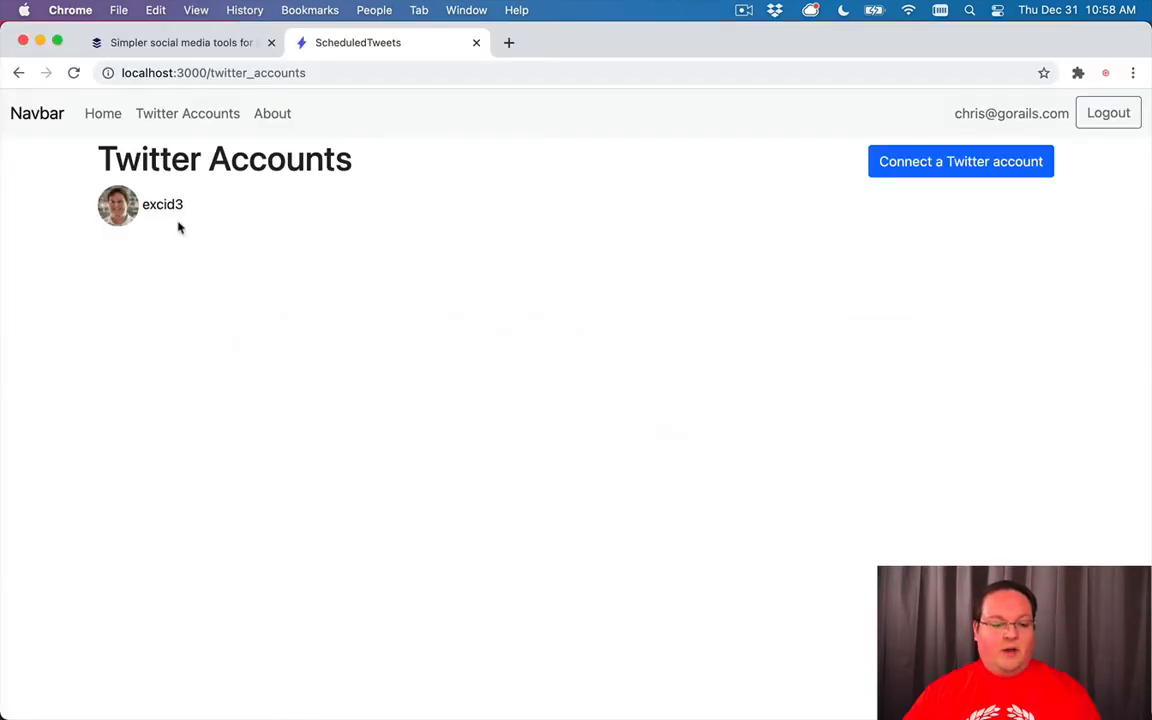
- Select the username output in the view to turn it into a link
{"action": "double_click", "coordinate": [162, 204]}
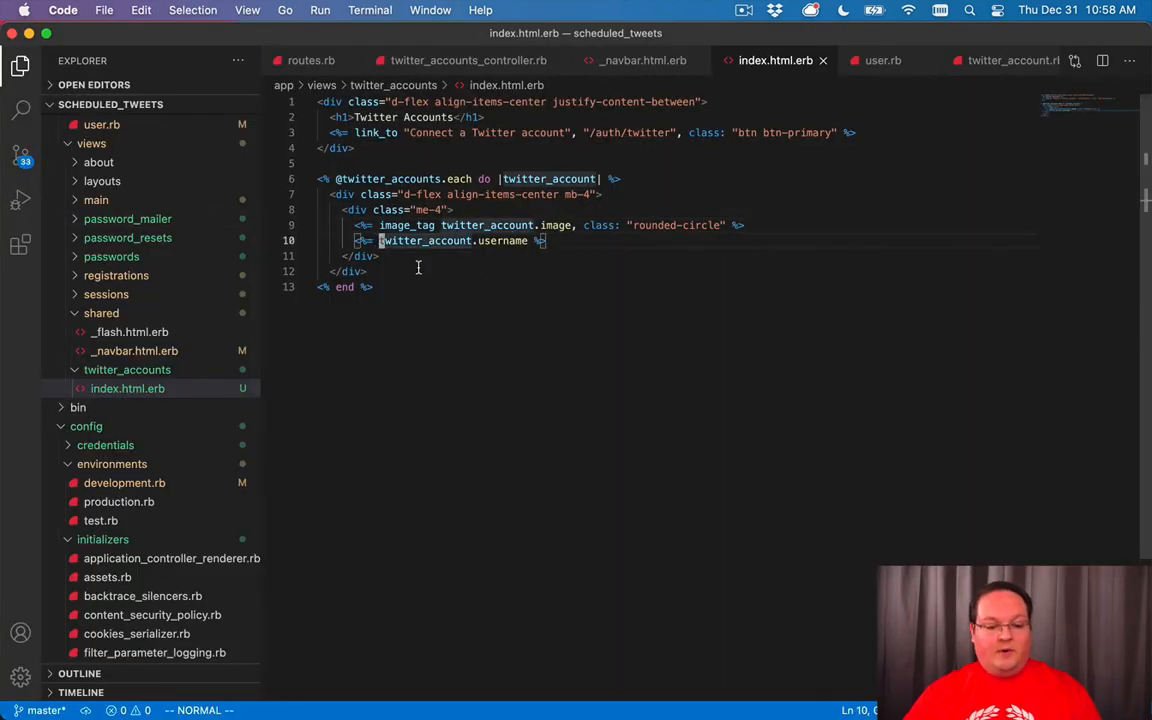
- Wrap the username in link_to with "@#{username}" as its text
{"action": "type", "text": "link_to"}
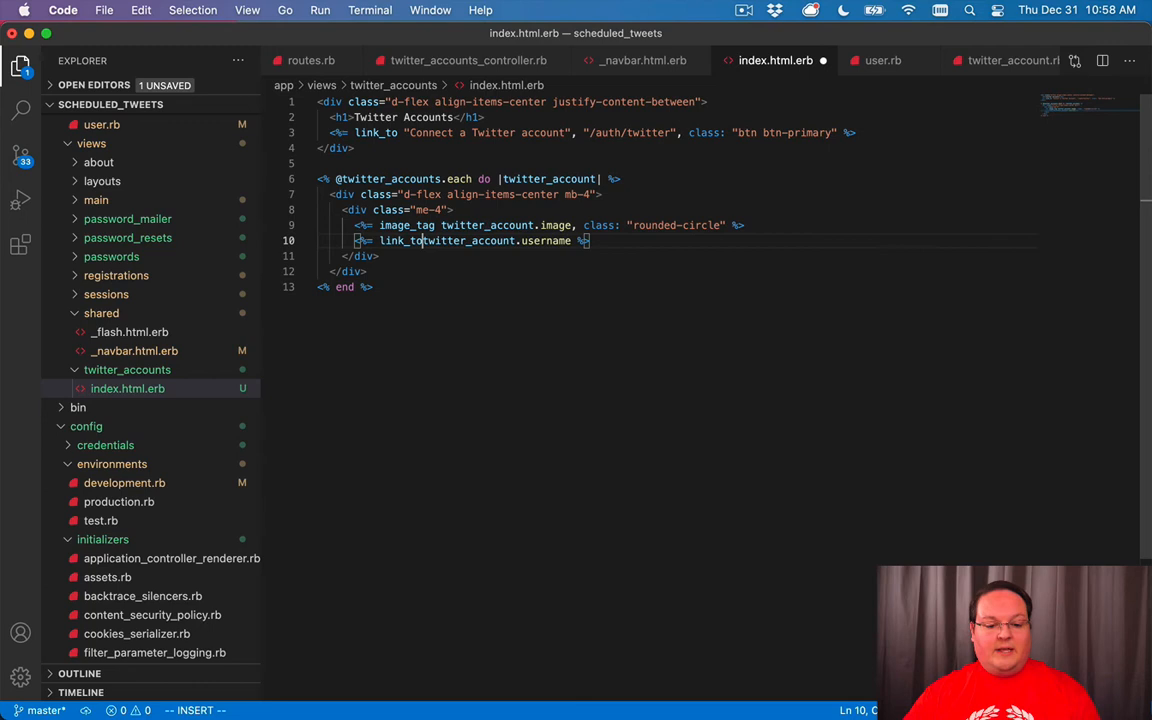
{"action": "type", "text": "\"#"}
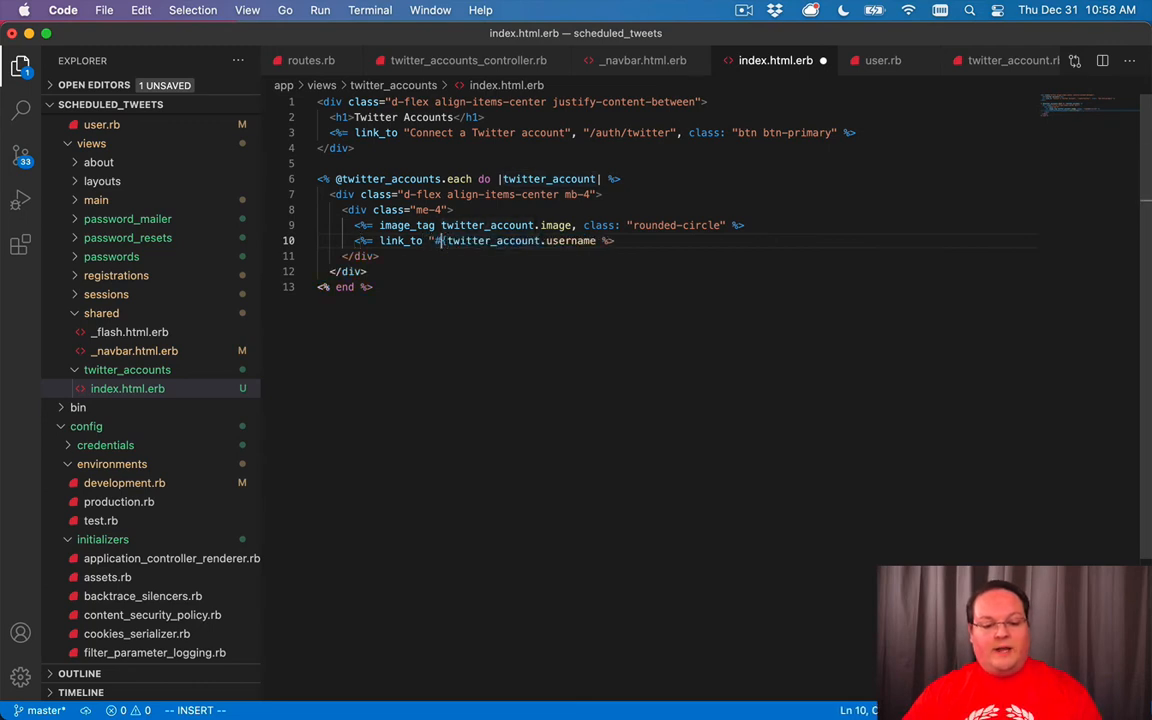
{"action": "type", "text": "@{"}
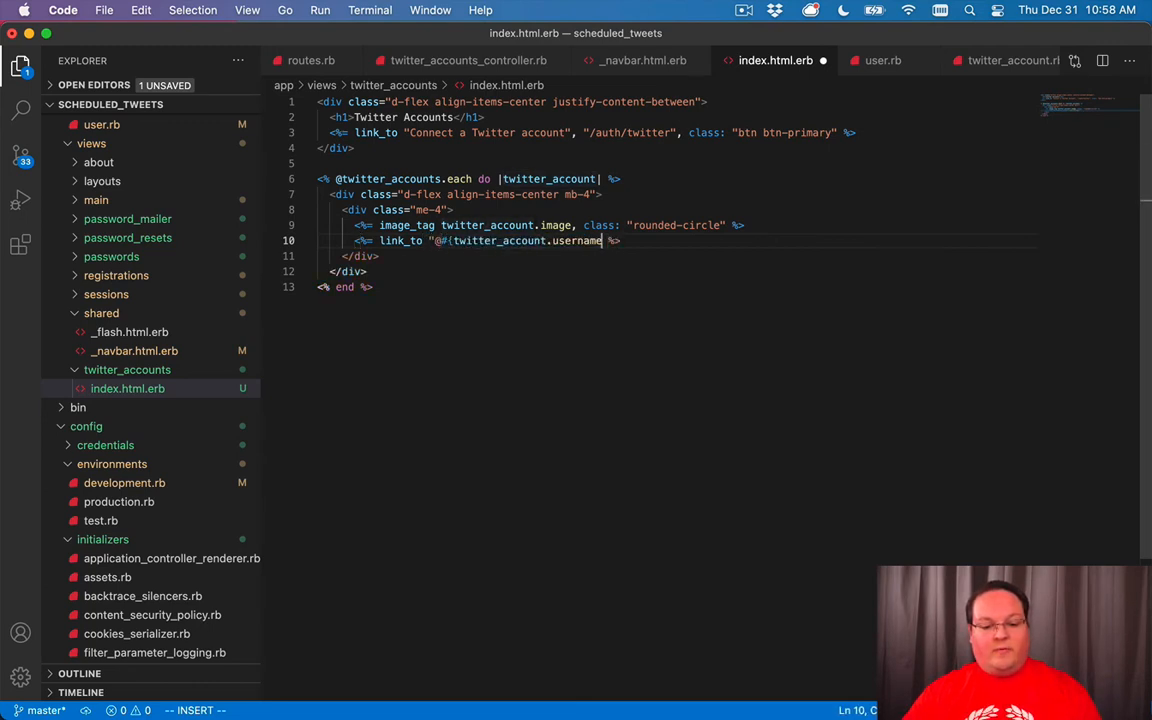
{"action": "type", "text": "}"}
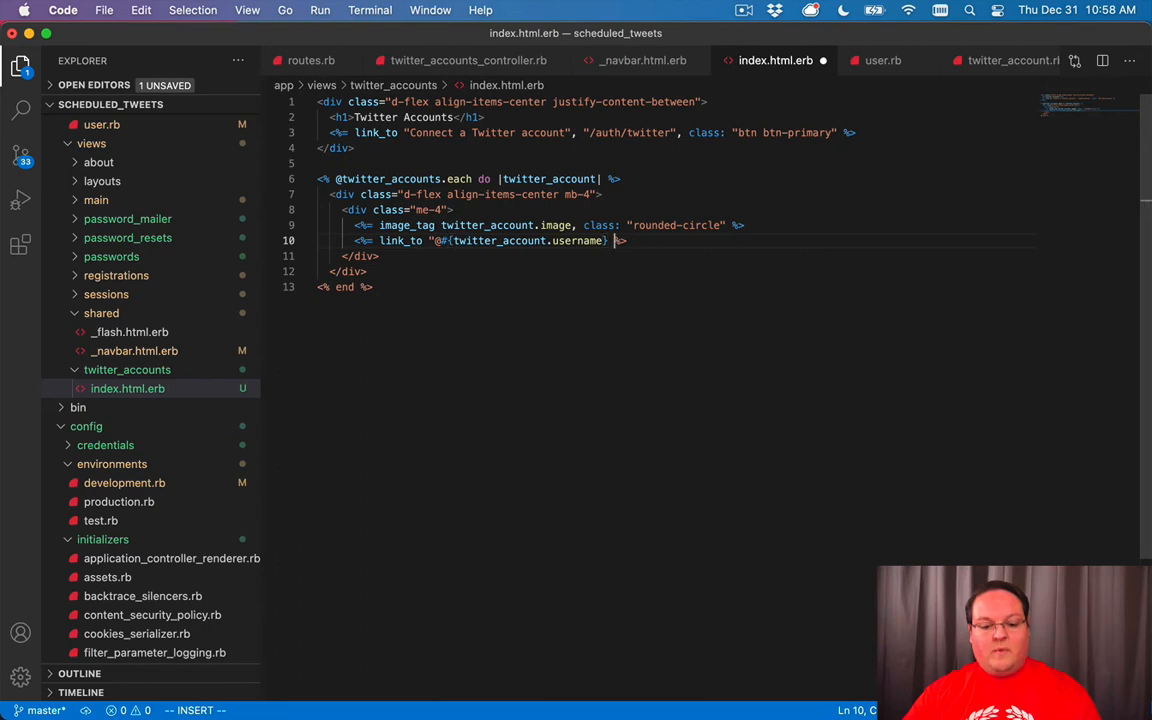
{"action": "key", "text": "Escape"}
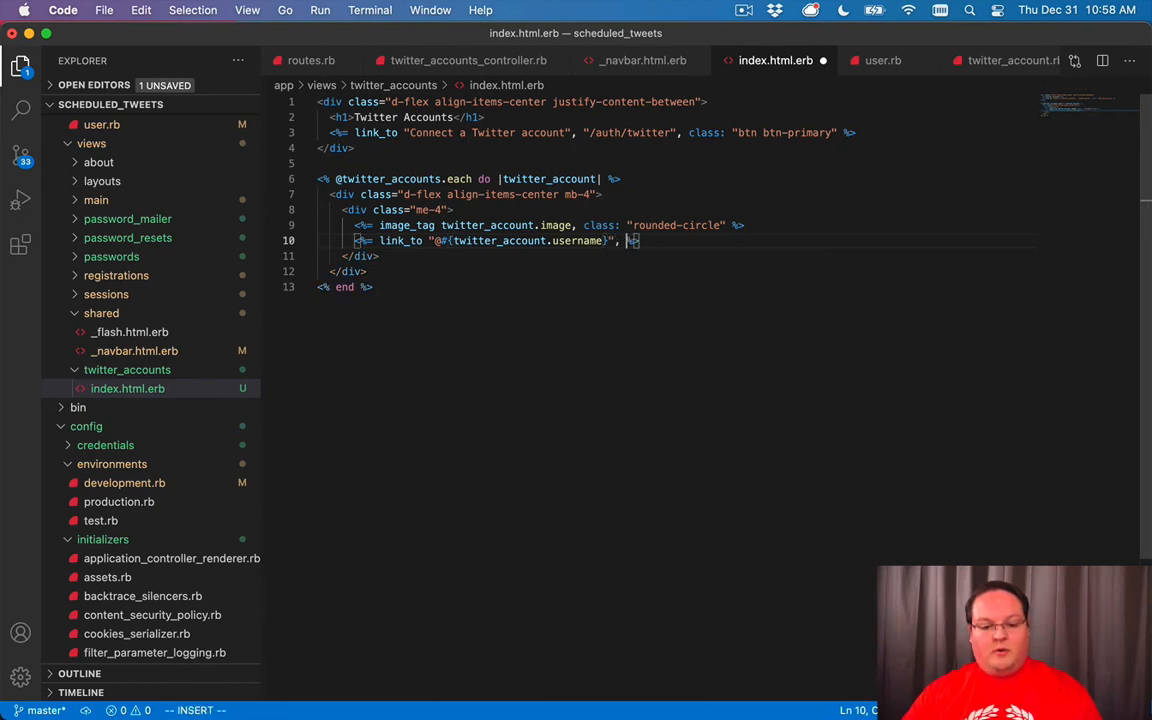
{"action": "type", "text": "https:/"}
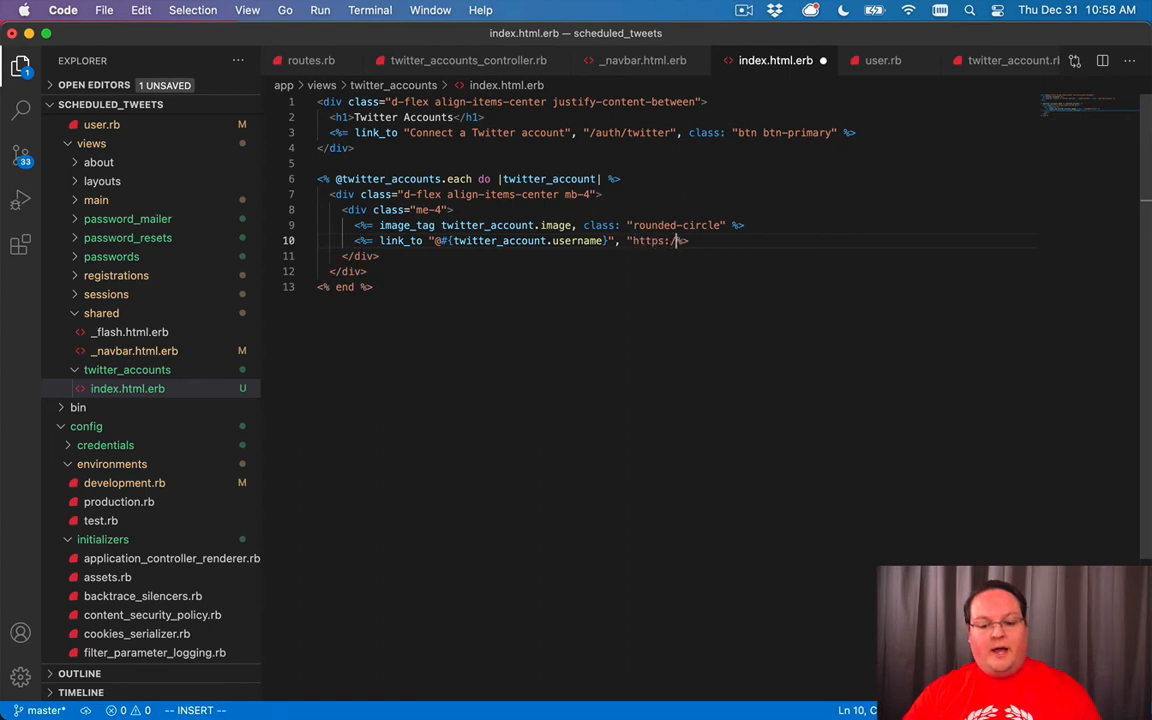
{"action": "type", "text": "twitter.com/#{twitter_account.username}\""}
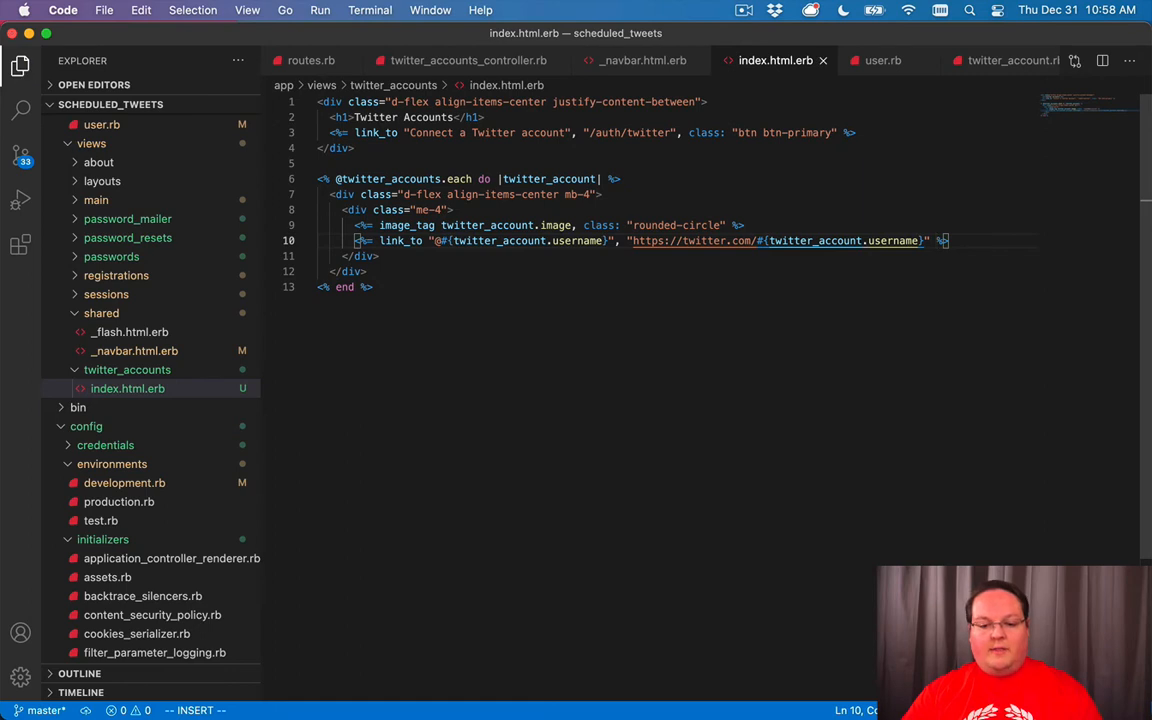
{"action": "type", "text": ", target: :"}
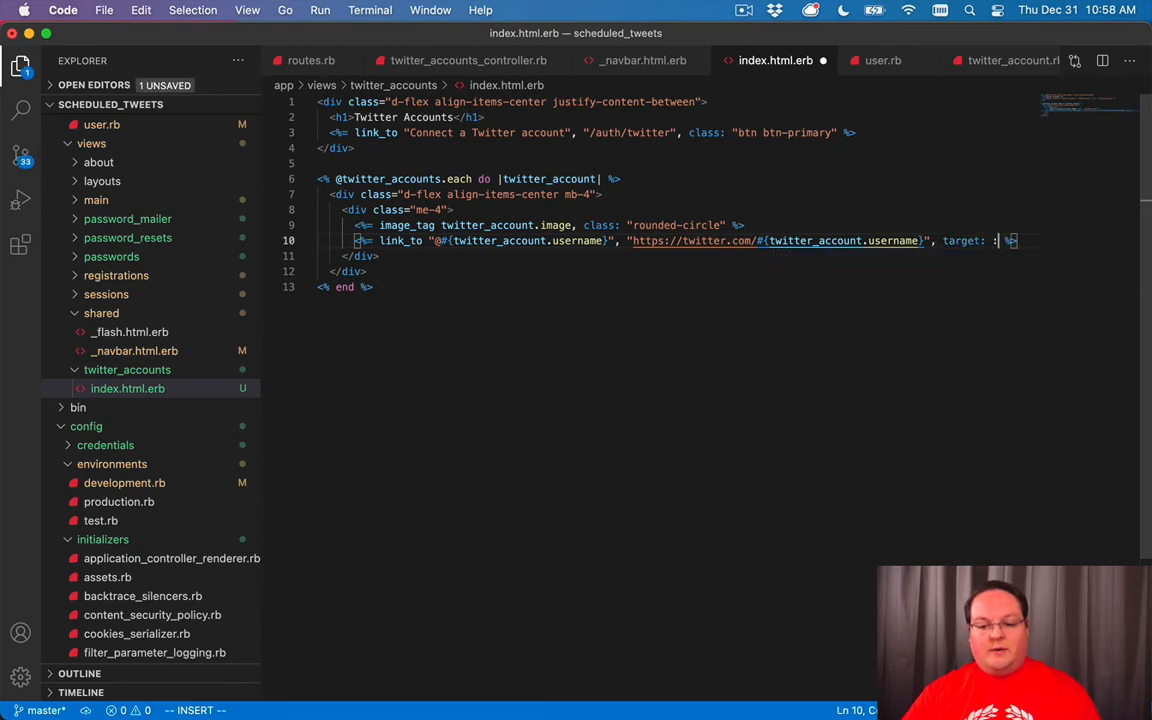
{"action": "key", "text": "Escape"}
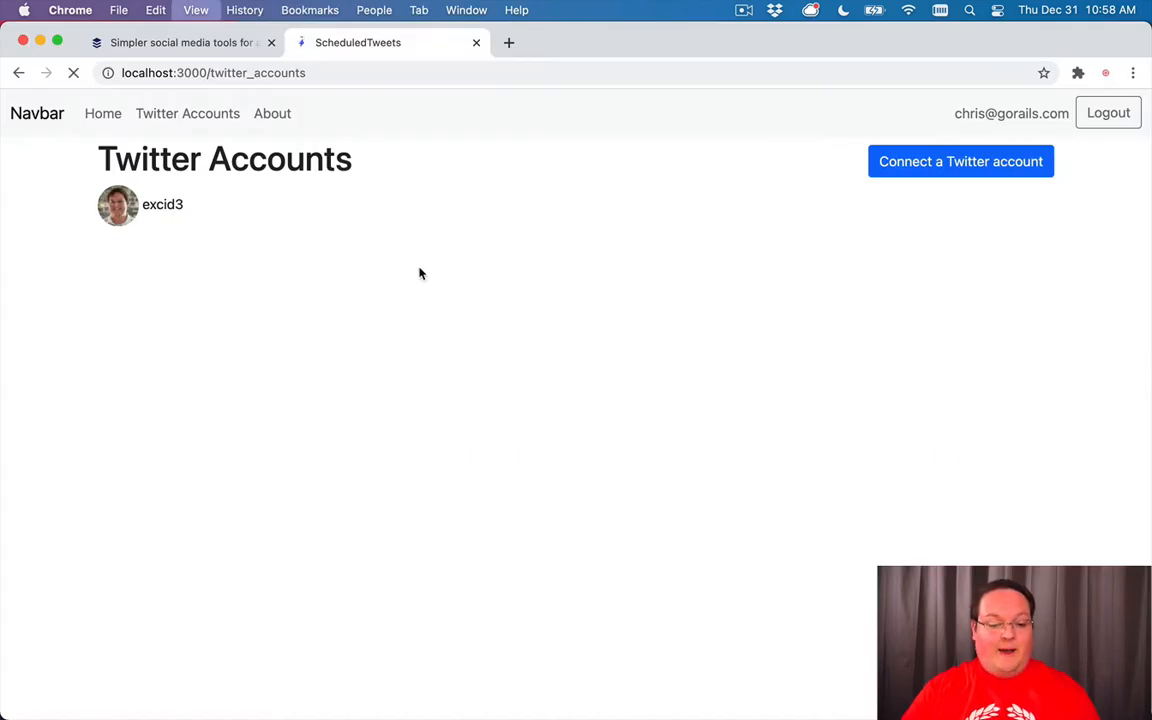
{"action": "left_click", "coordinate": [162, 204]}
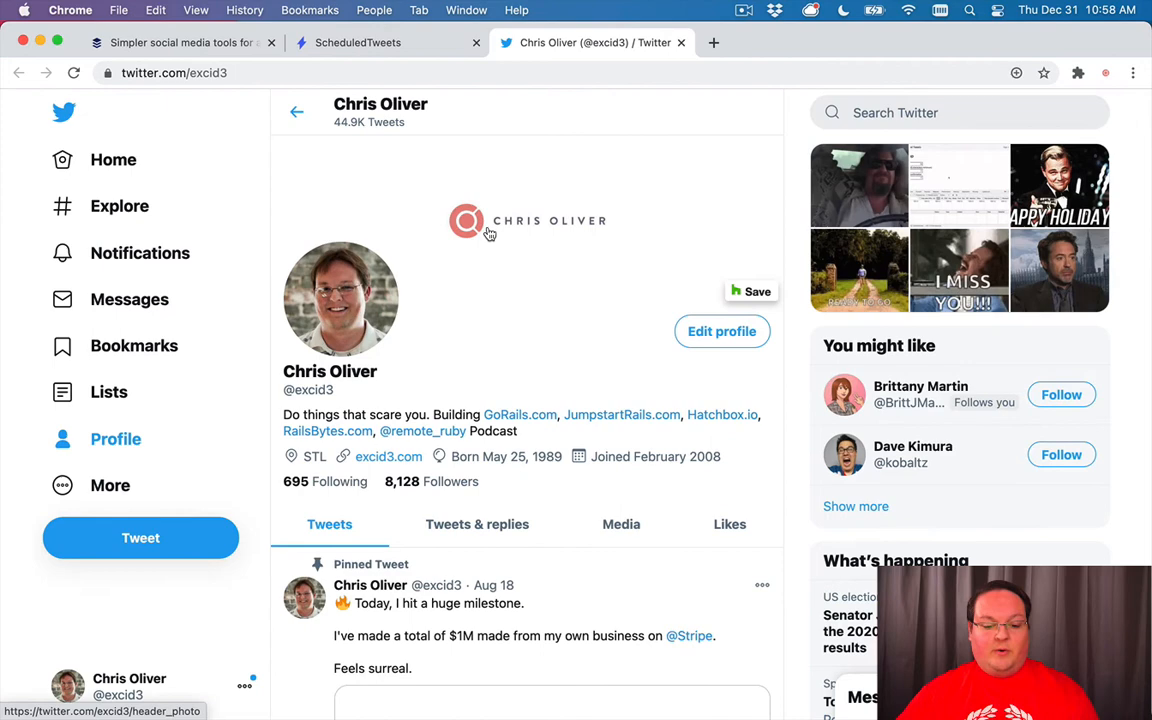
{"action": "left_click", "coordinate": [388, 42]}
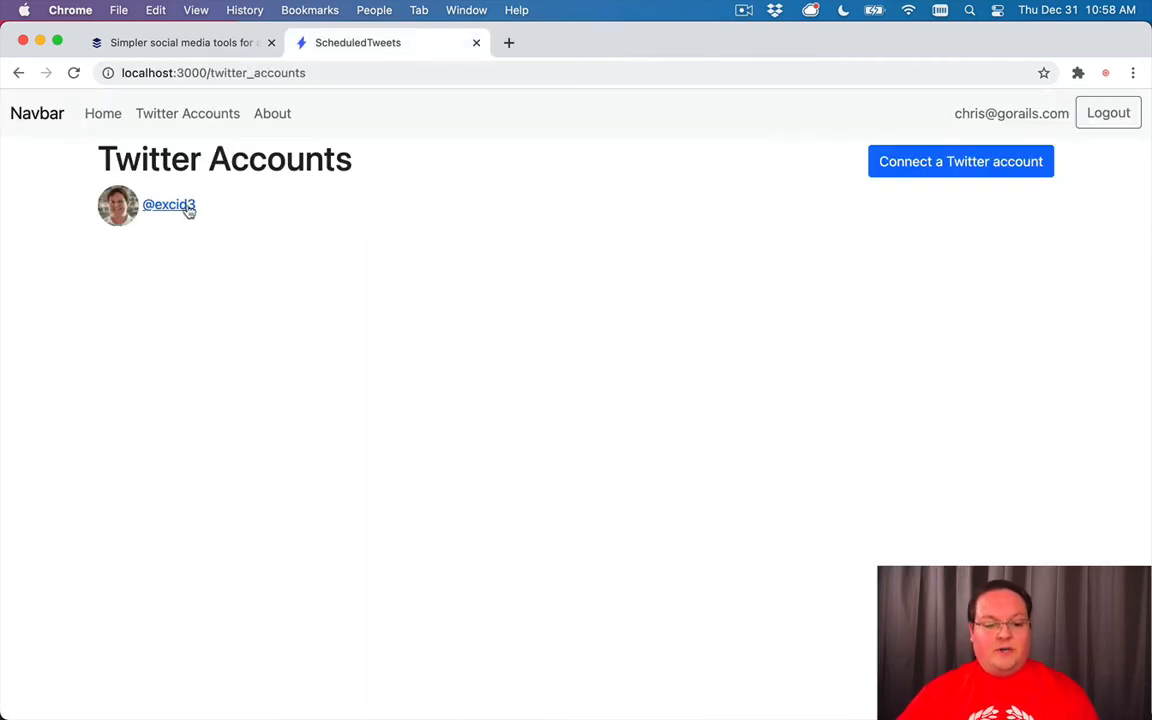
{"action": "left_click", "coordinate": [168, 204]}
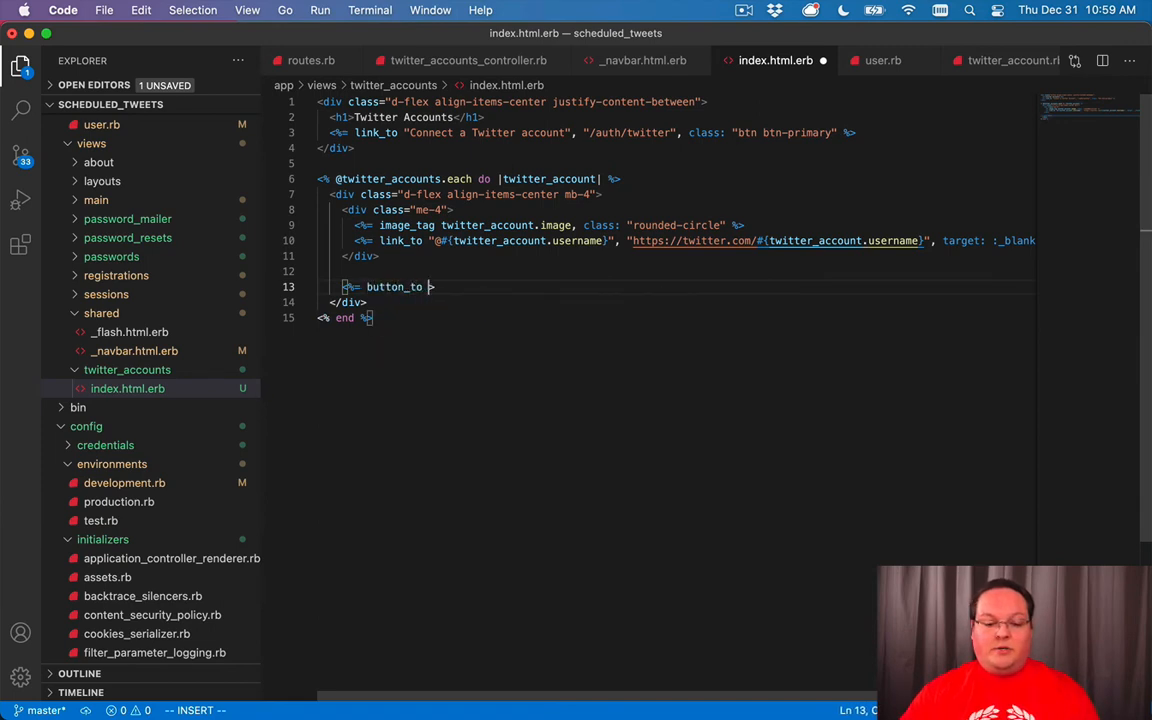
- Add button_to "Disconnect" targeting twitter_account, discarding a scratch route-helper line
{"action": "type", "text": "\"Disconnect\","}
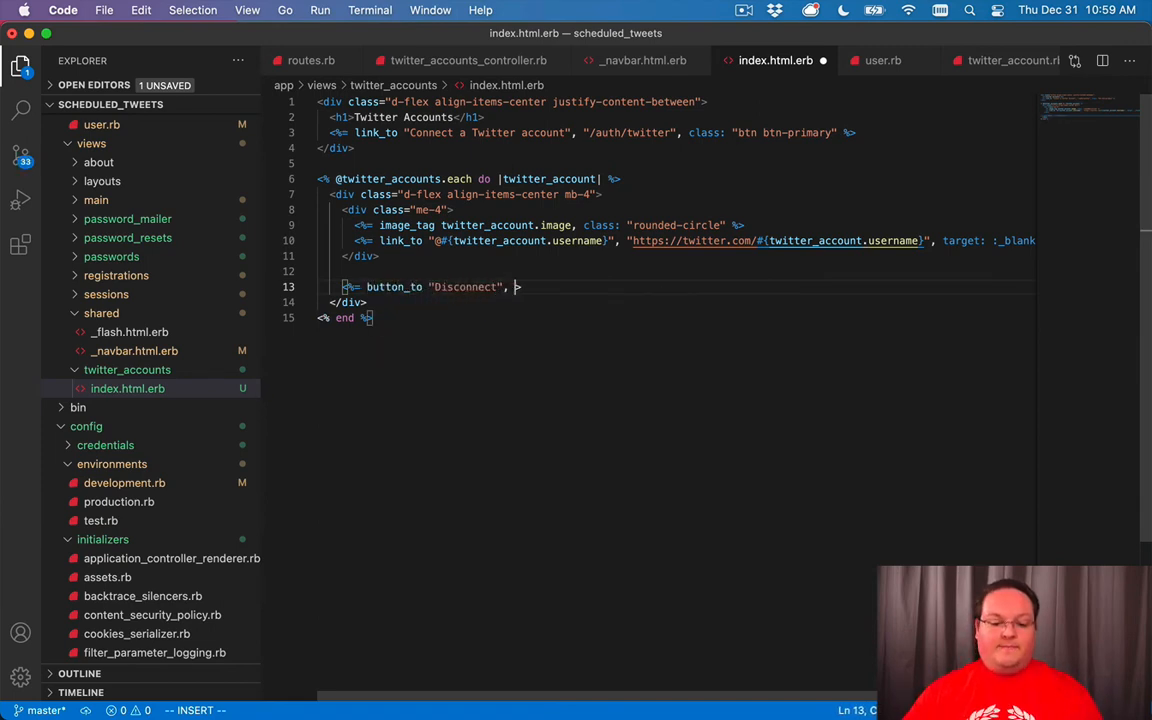
{"action": "type", "text": "twitter_account"}
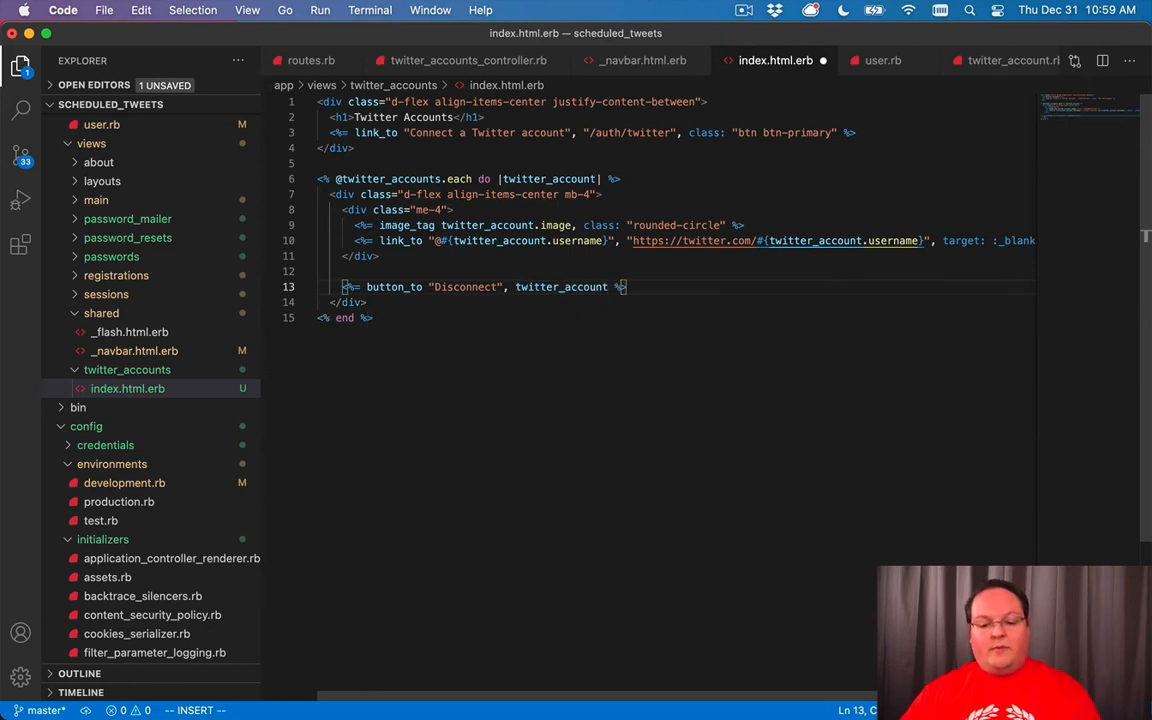
{"action": "key", "text": "Escape"}
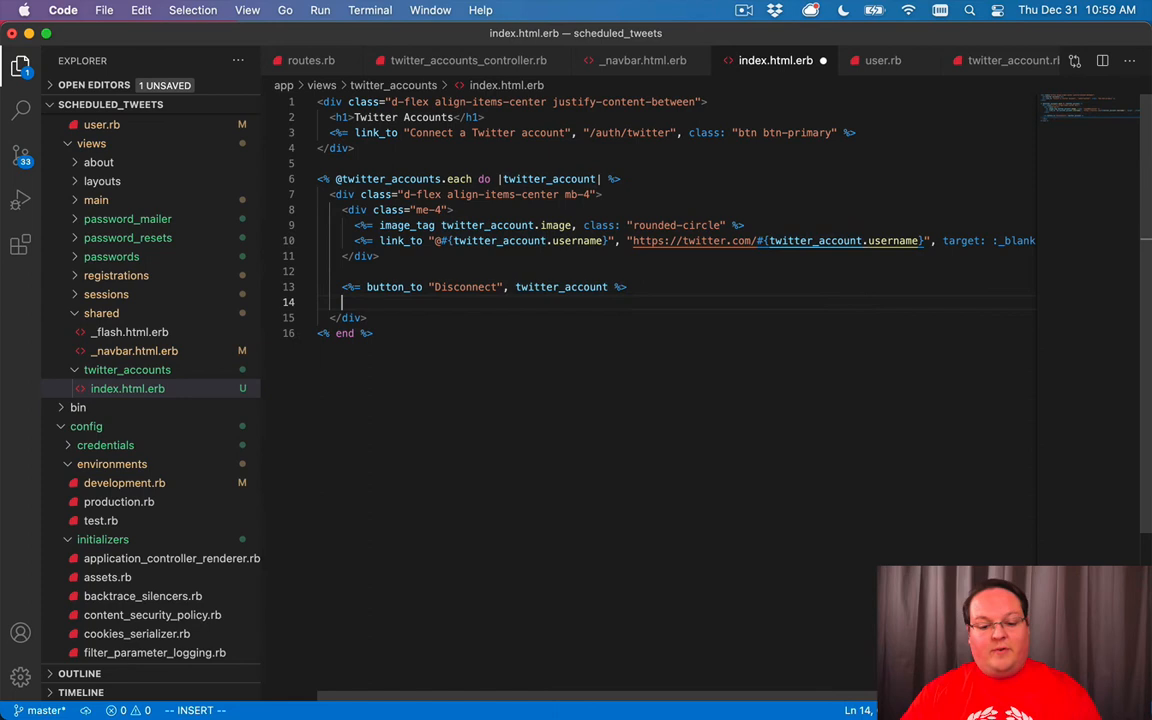
{"action": "type", "text": "/e"}
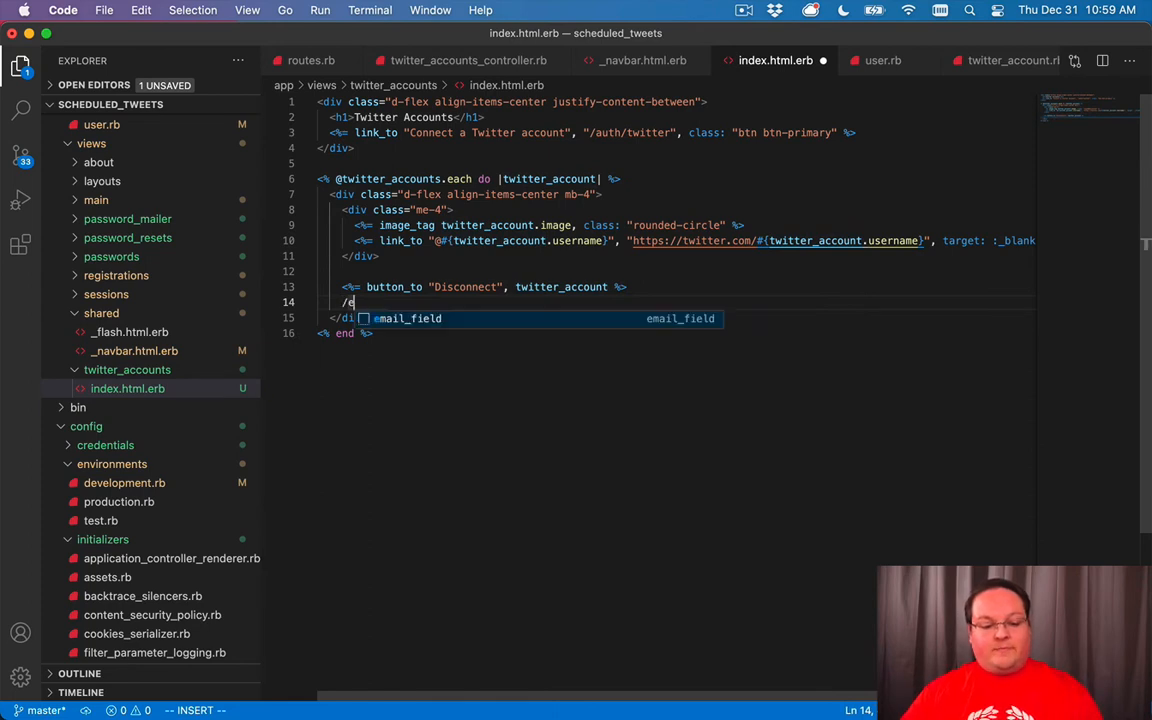
{"action": "type", "text": "twitter_accounts"}
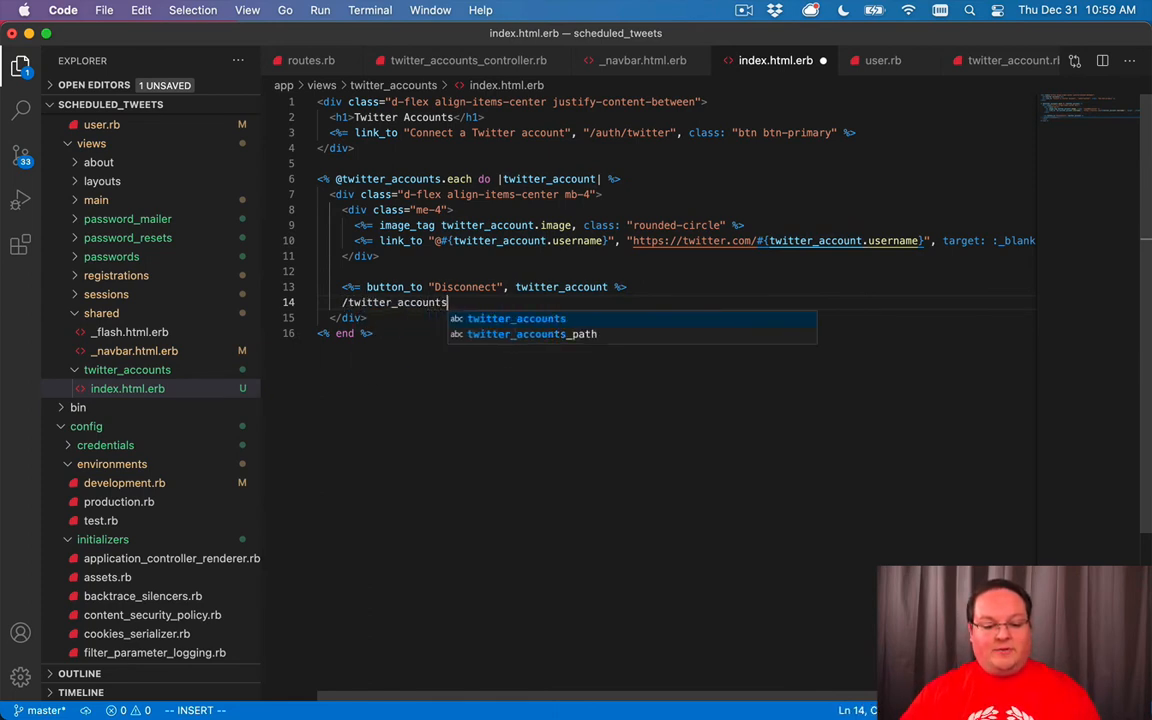
{"action": "key", "text": "Escape"}
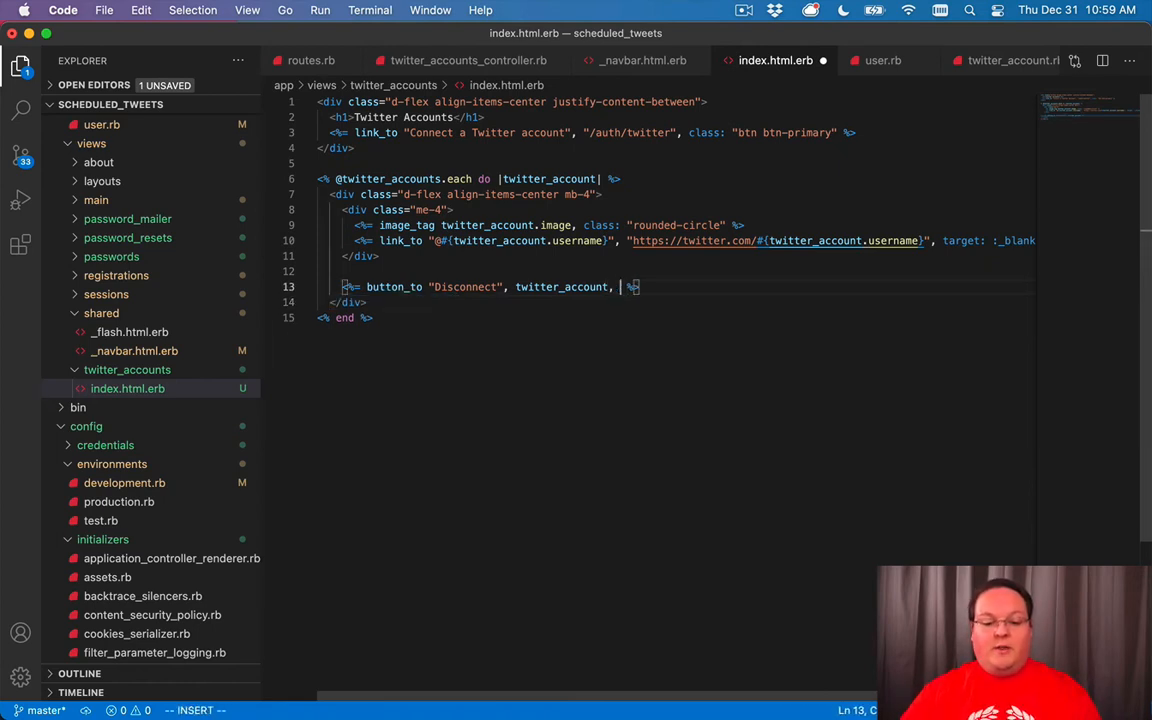
- Give the button method: :delete and data confirm "Are you sure?", then save
{"action": "type", "text": "method: :delete"}
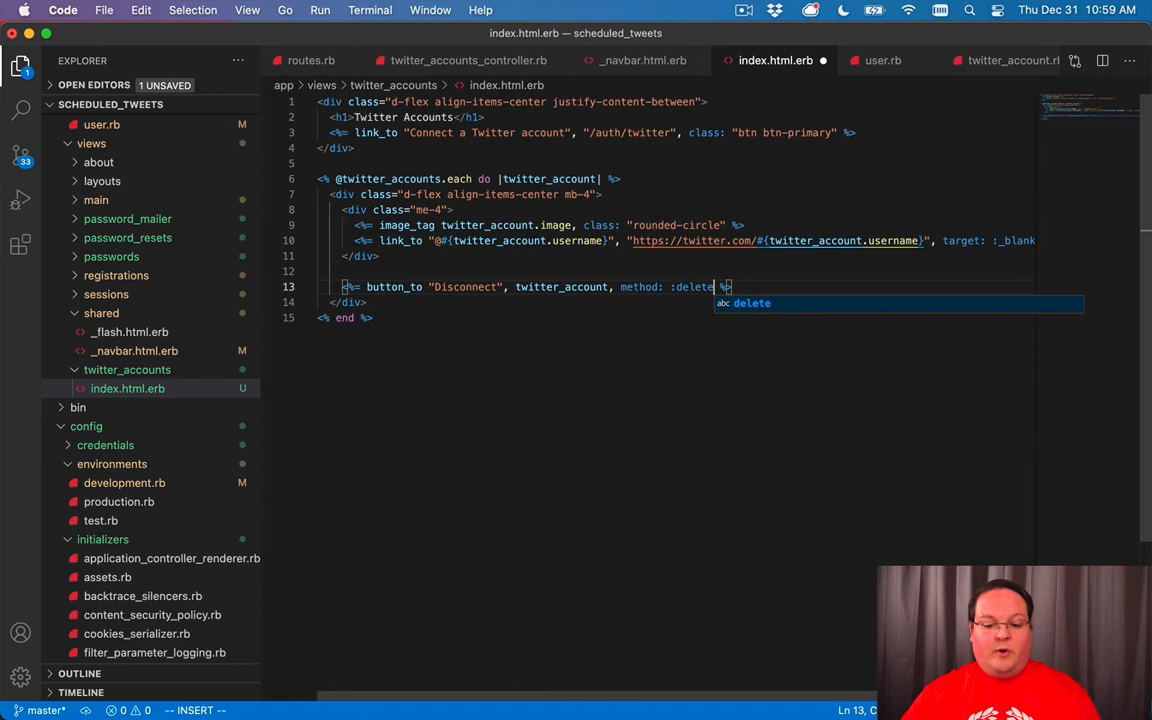
{"action": "key", "text": "Escape"}
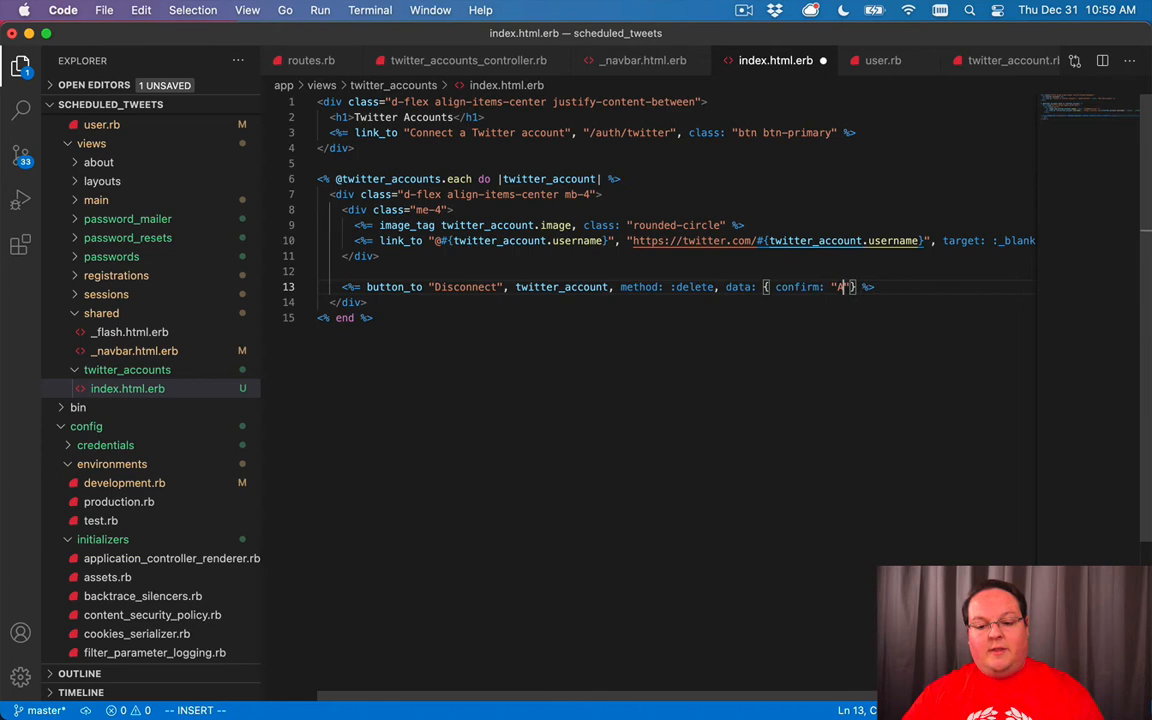
{"action": "type", "text": "re you sure?"}
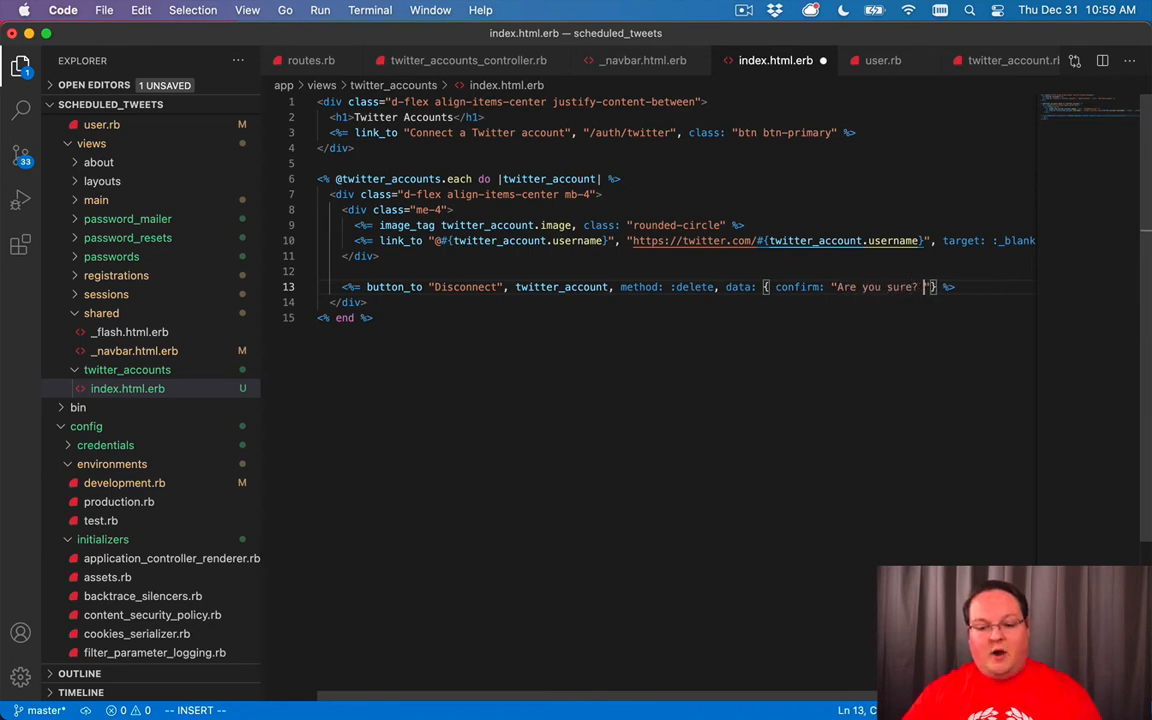
{"action": "key", "text": "Escape"}
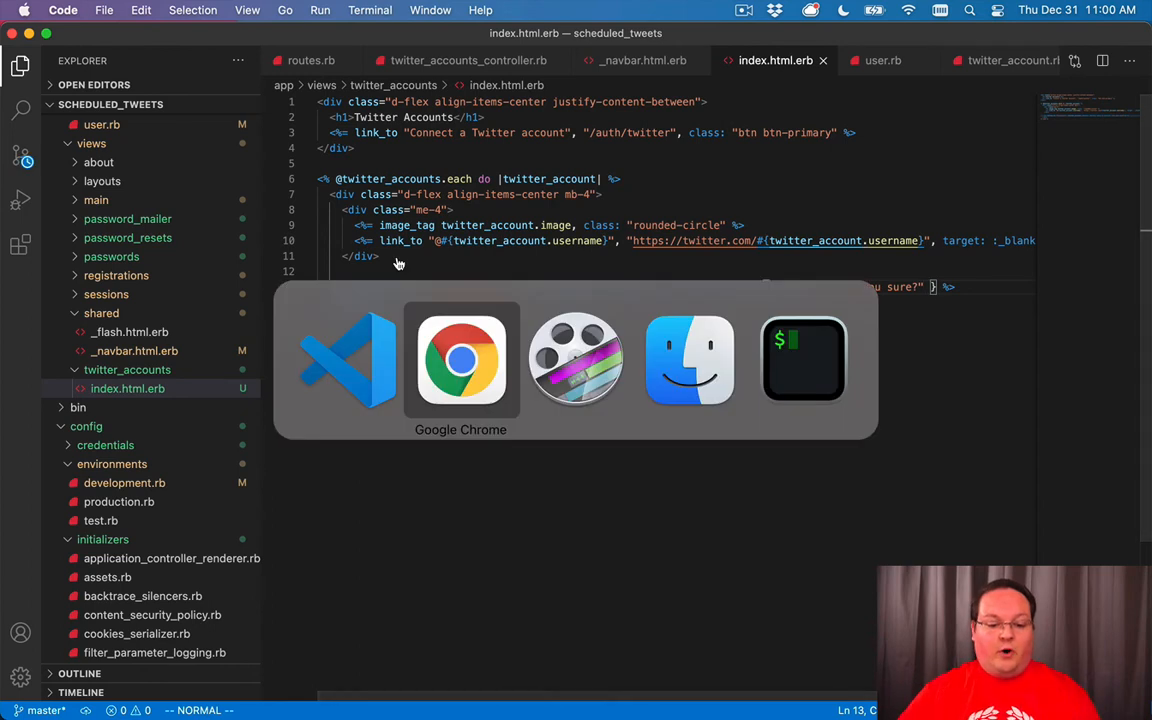
- Reload, hit Disconnect on excid3 and accept the confirmation, reaching the Unknown action destroy error
{"action": "left_click", "coordinate": [460, 360]}
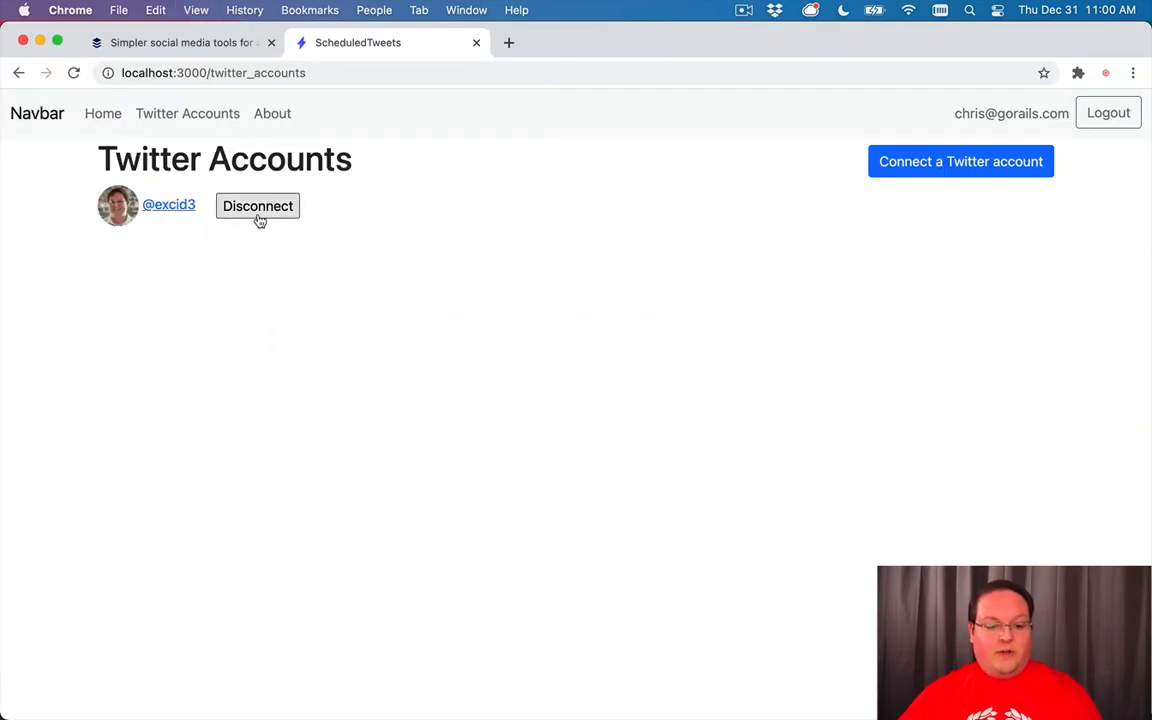
{"action": "left_click", "coordinate": [256, 206]}
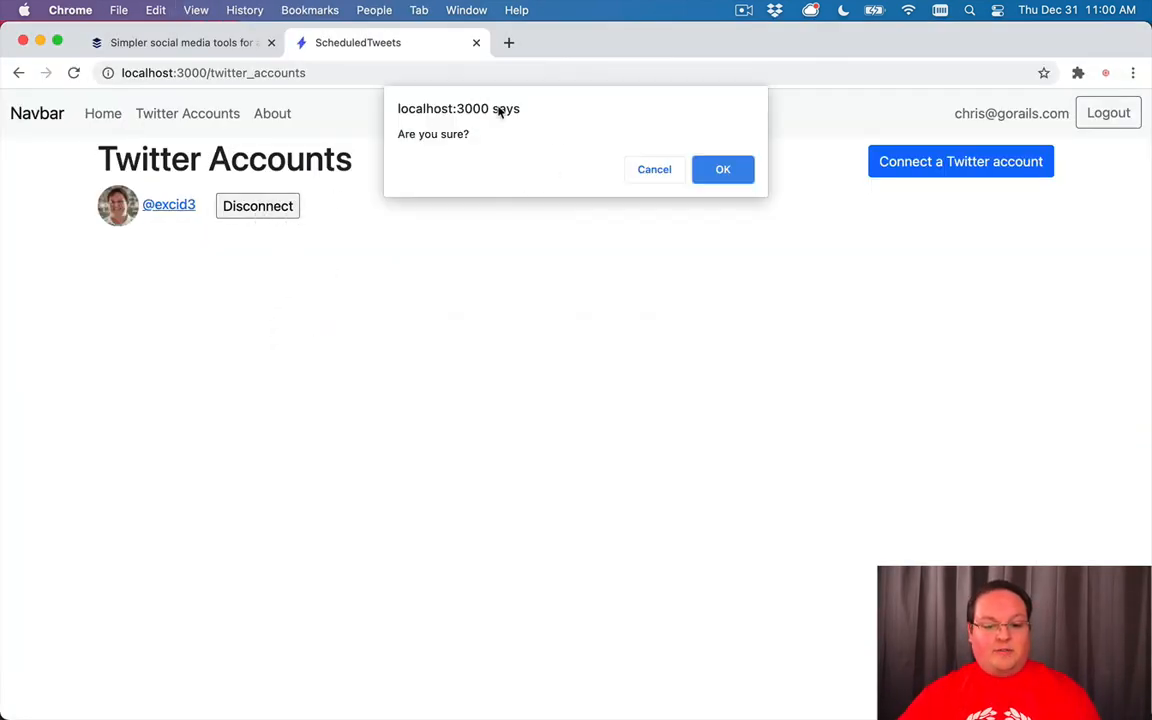
{"action": "left_click", "coordinate": [654, 168]}
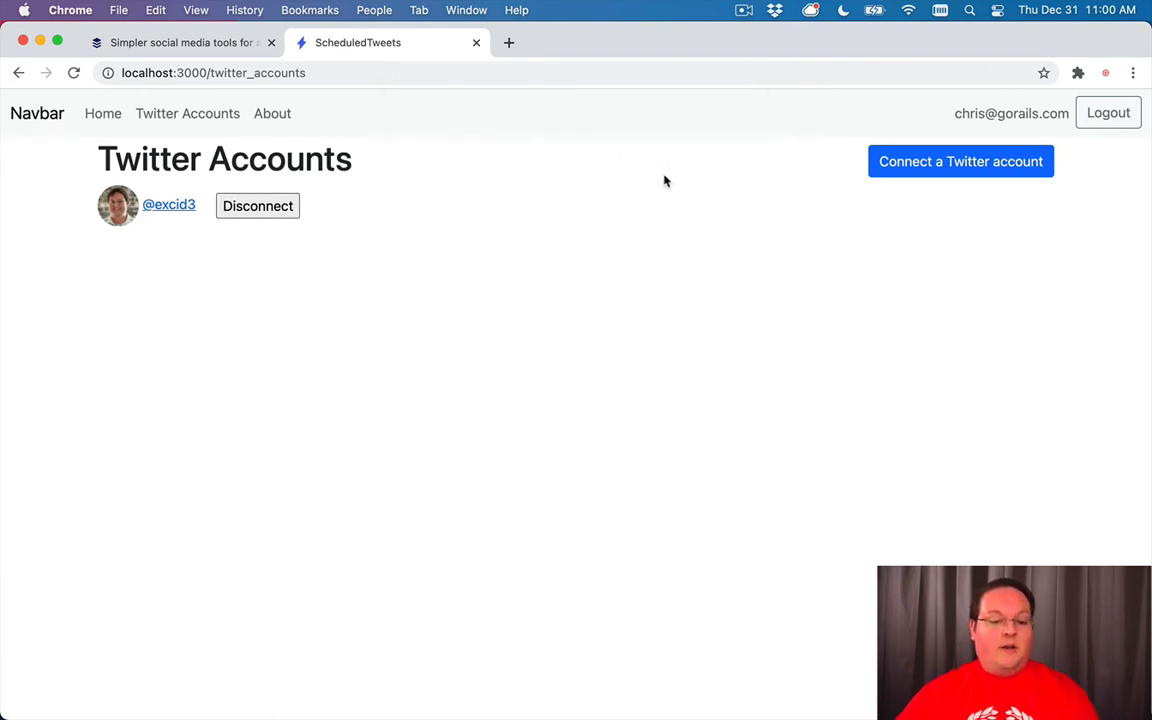
{"action": "left_click", "coordinate": [256, 206]}
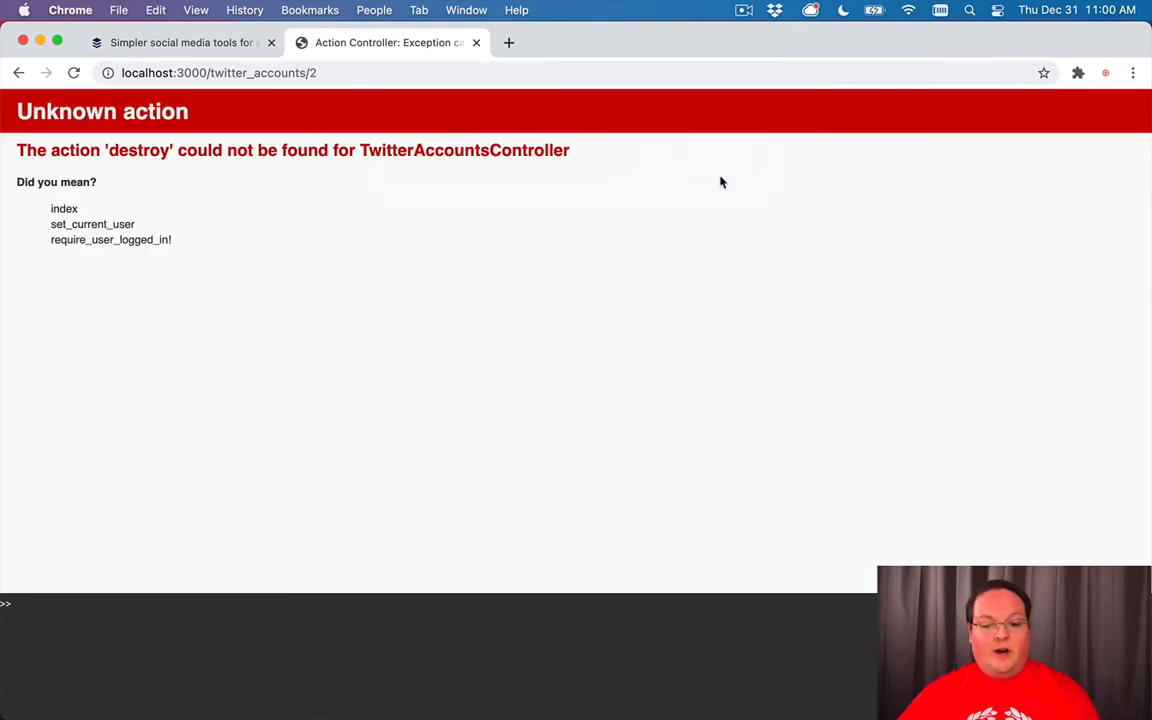
{"action": "mouse_move", "coordinate": [328, 226]}
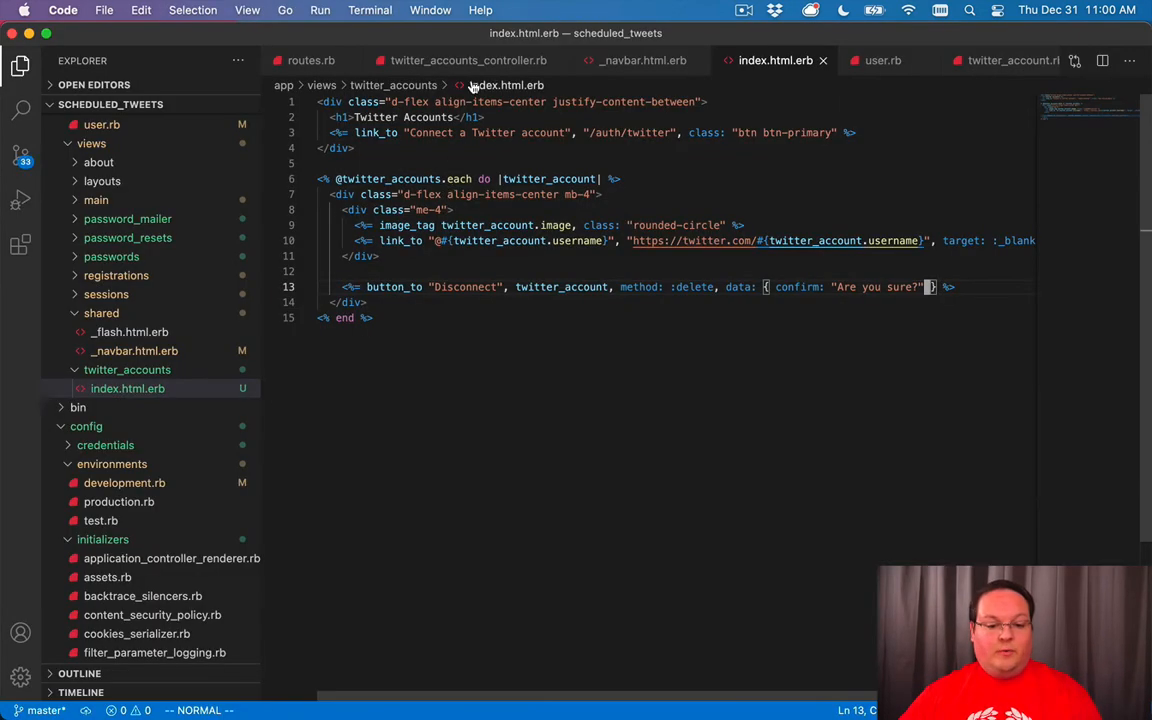
{"action": "left_click", "coordinate": [468, 60]}
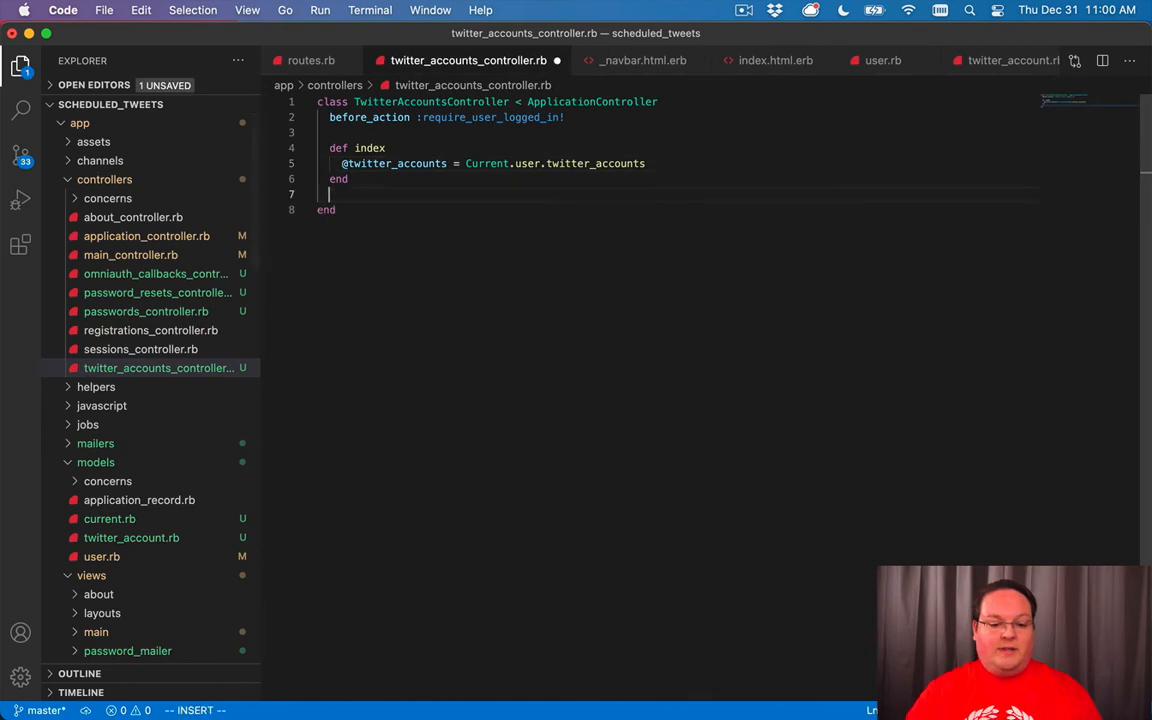
{"action": "type", "text": "def destroy"}
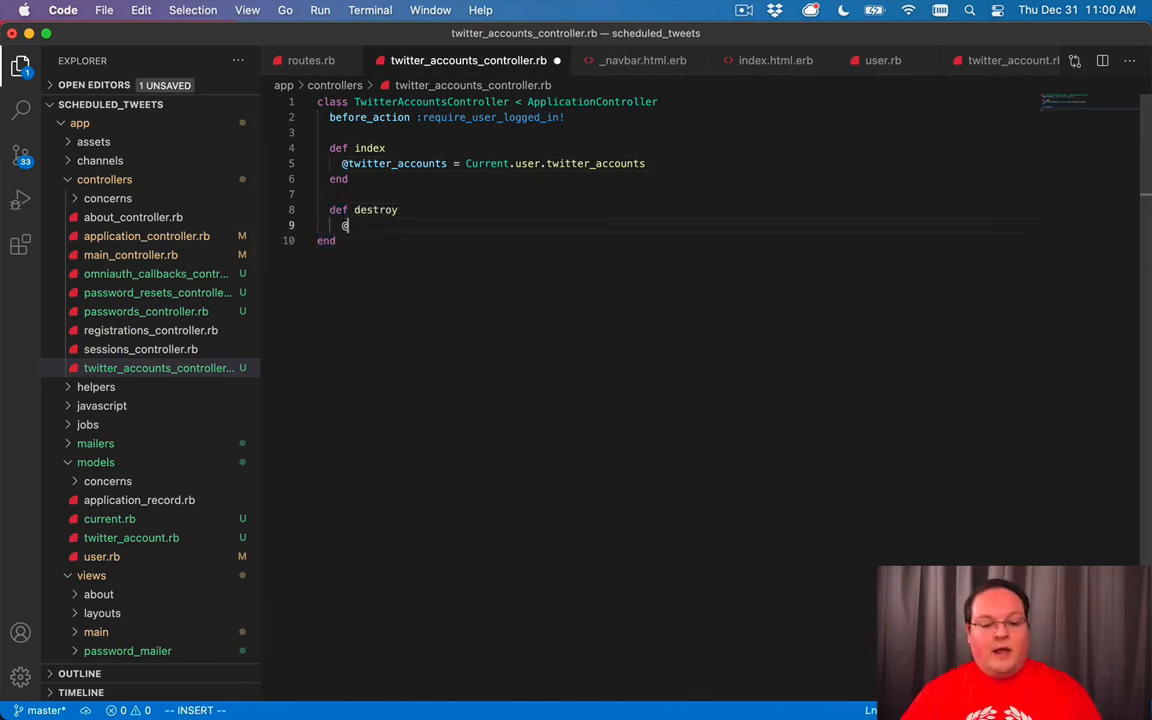
{"action": "type", "text": "@twitter_account ="}
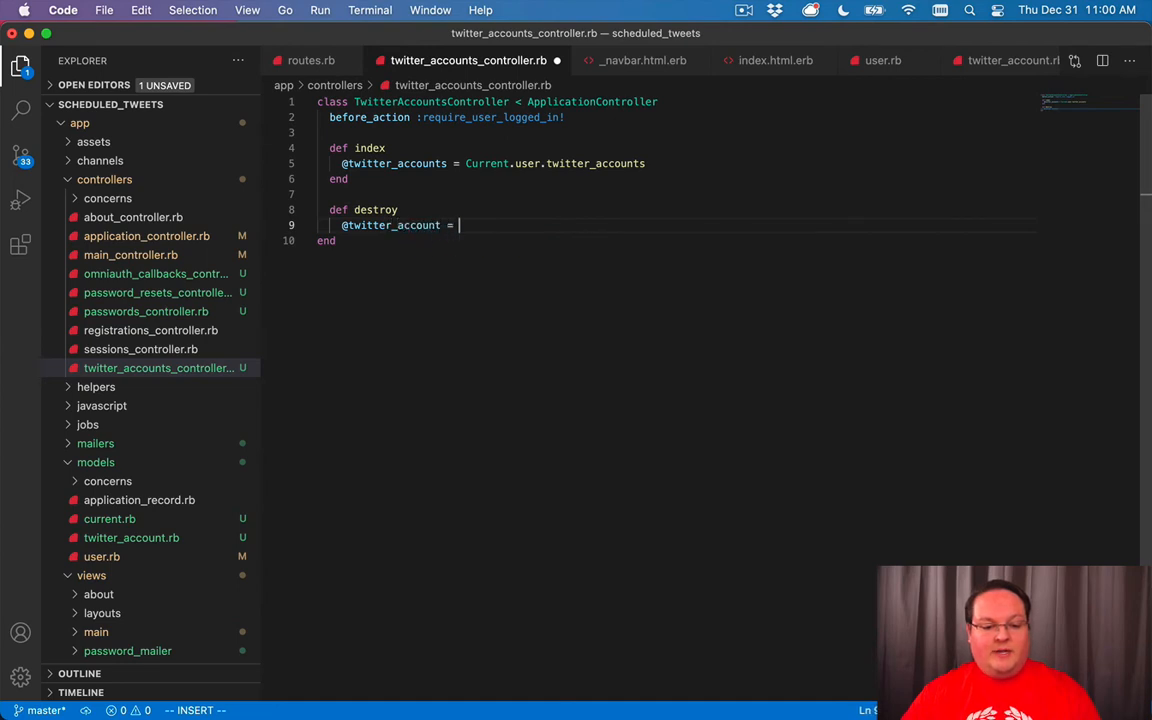
{"action": "type", "text": "Current."}
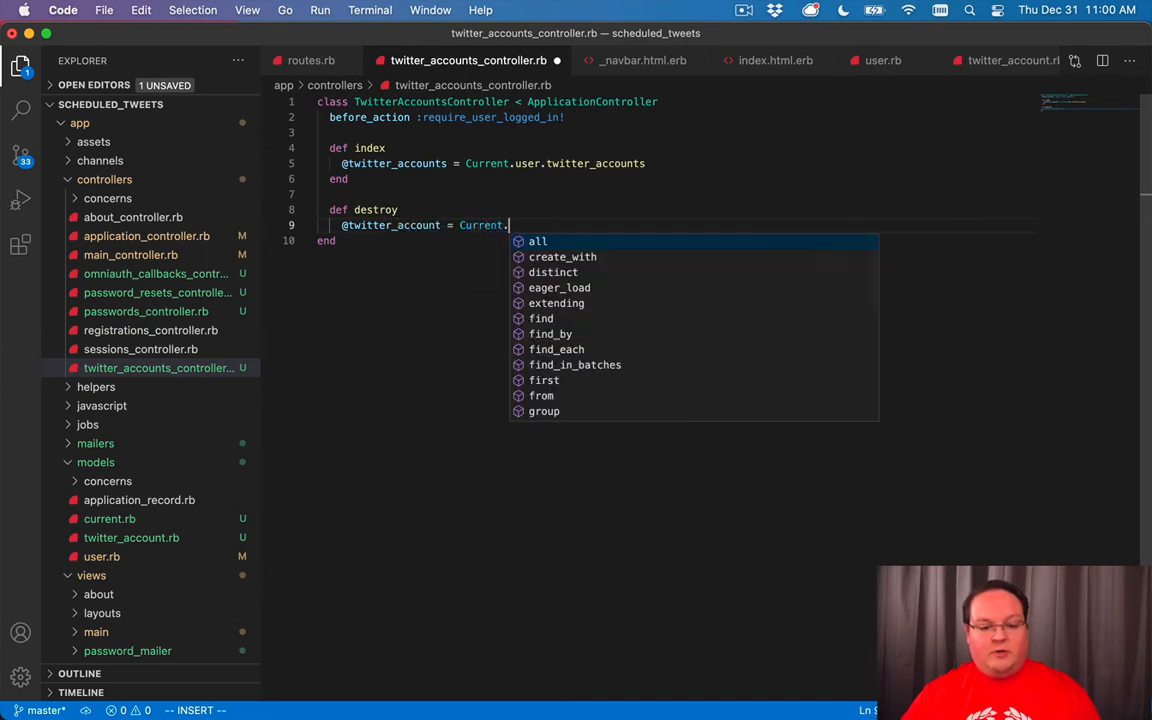
{"action": "type", "text": "user.twitter_acc"}
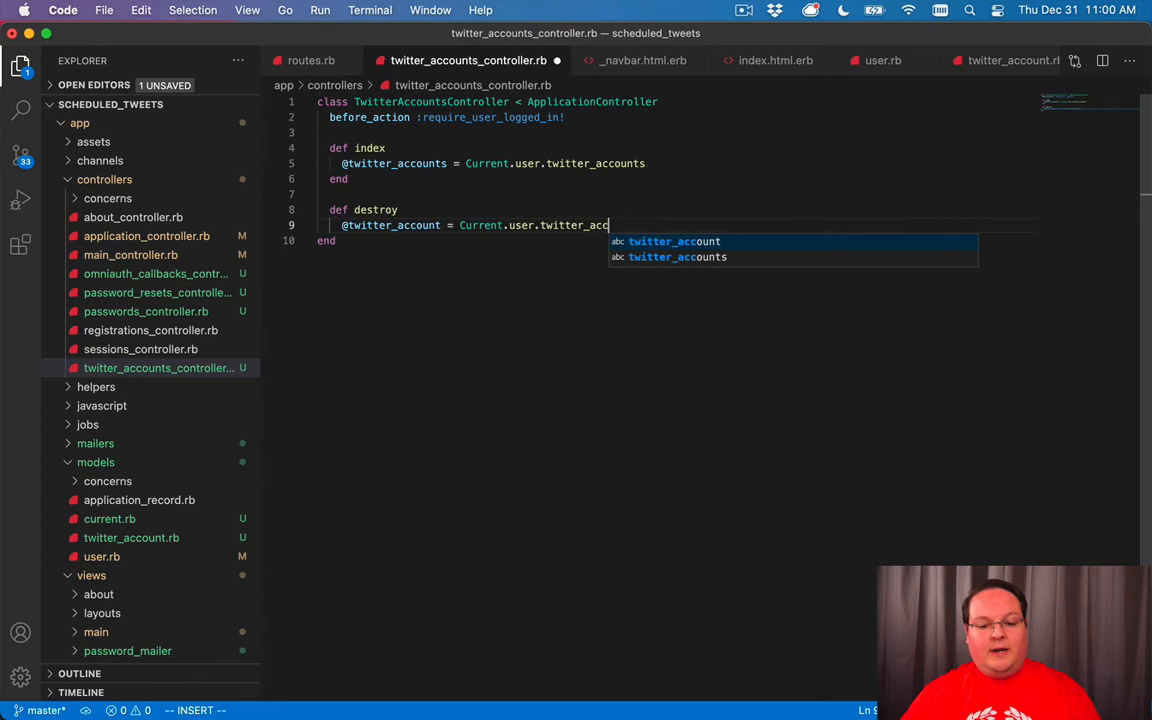
{"action": "type", "text": ".find(par"}
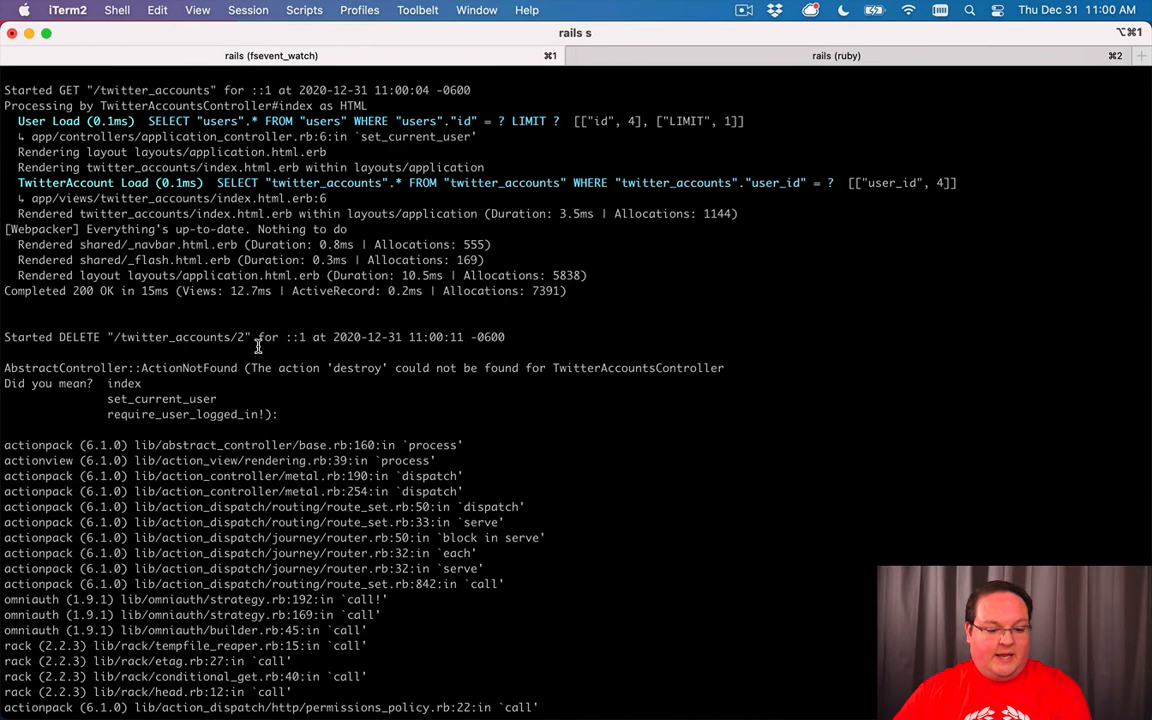
- Exit the Rails console and run rails routes to see the DELETE /twitter_accounts/:id route
{"action": "double_click", "coordinate": [180, 336]}
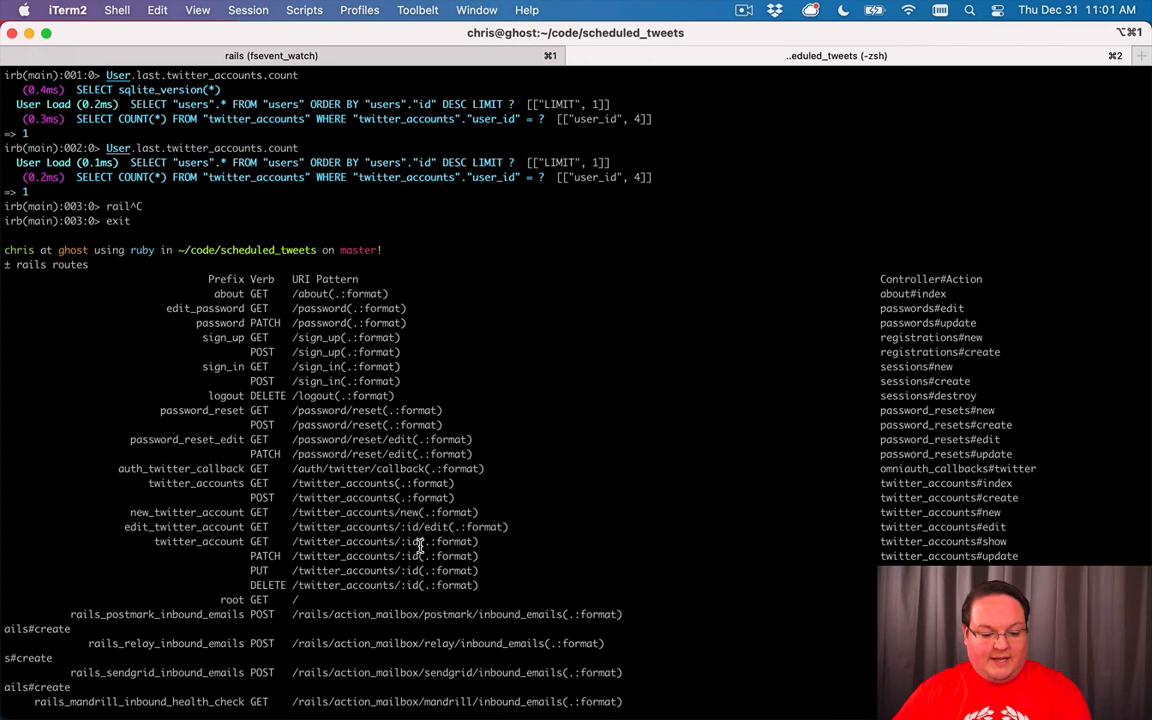
{"action": "double_click", "coordinate": [408, 540]}
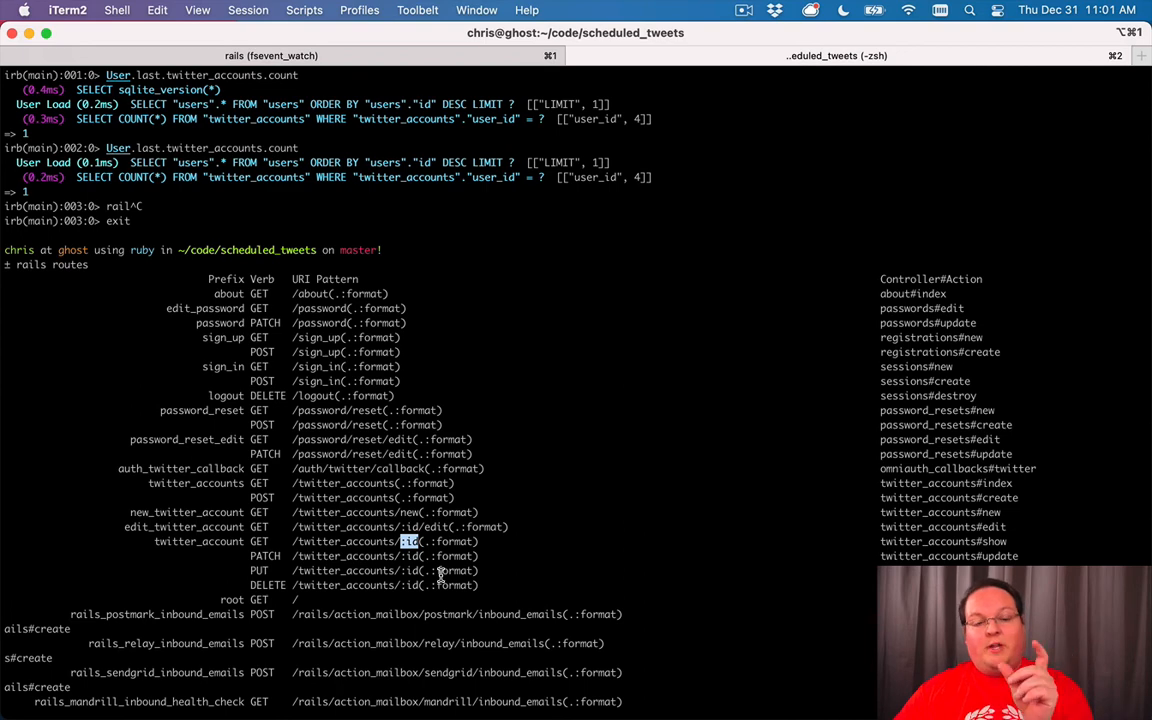
{"action": "mouse_move", "coordinate": [380, 390]}
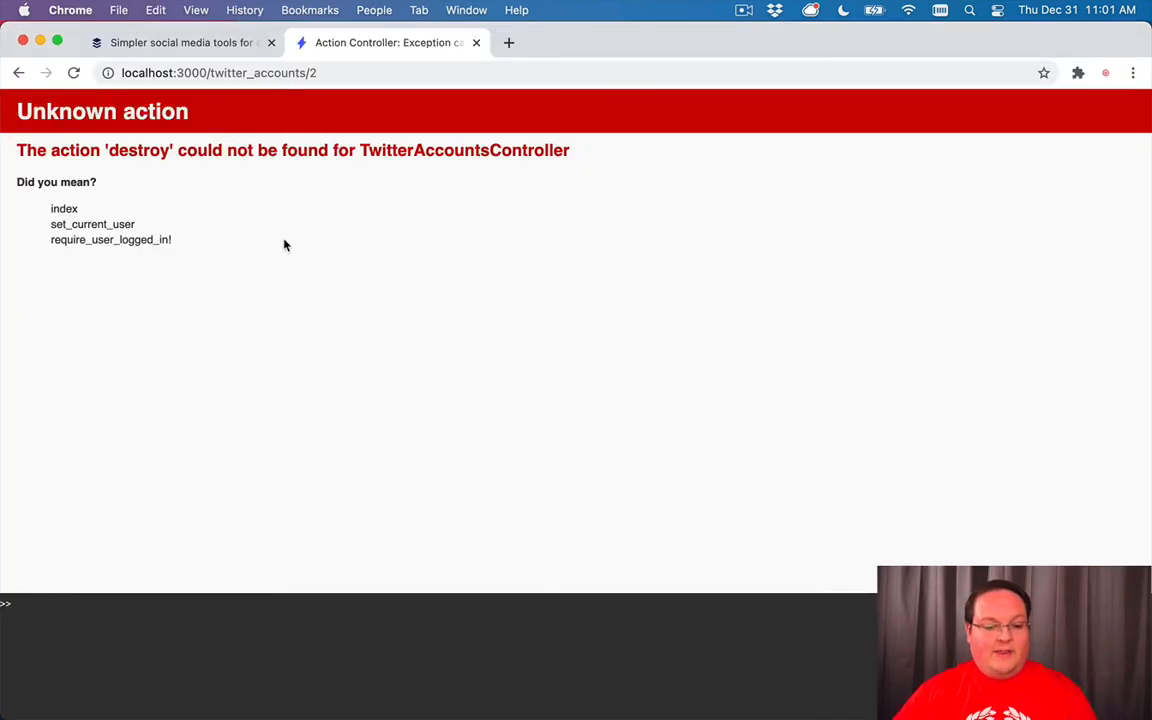
{"action": "mouse_move", "coordinate": [546, 240]}
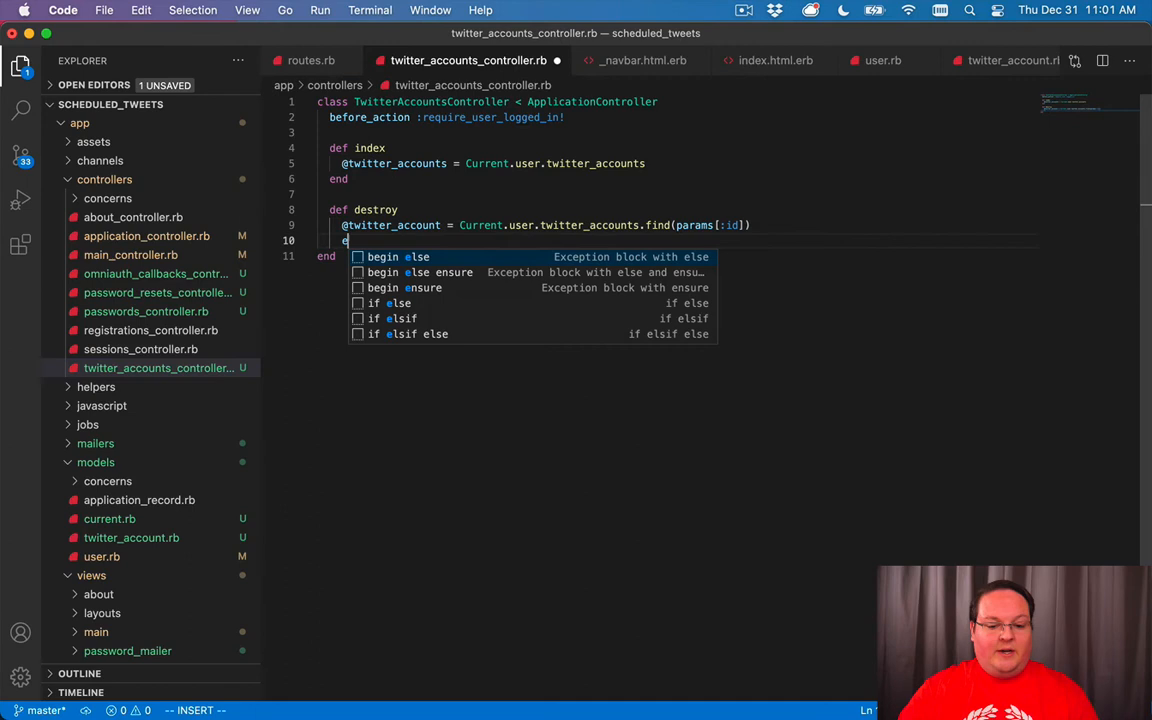
- Finish destroy with redirect_to twitter_accounts_path and save the controller
{"action": "type", "text": "redirect_to t"}
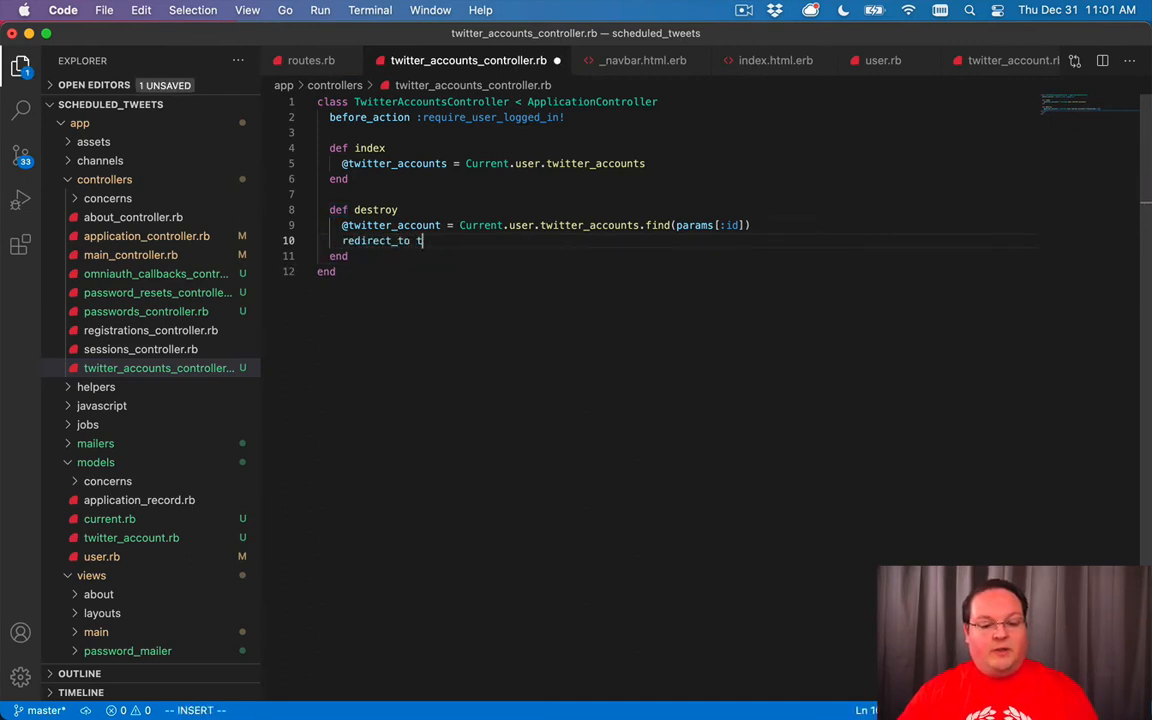
{"action": "type", "text": "witter_accounts_p"}
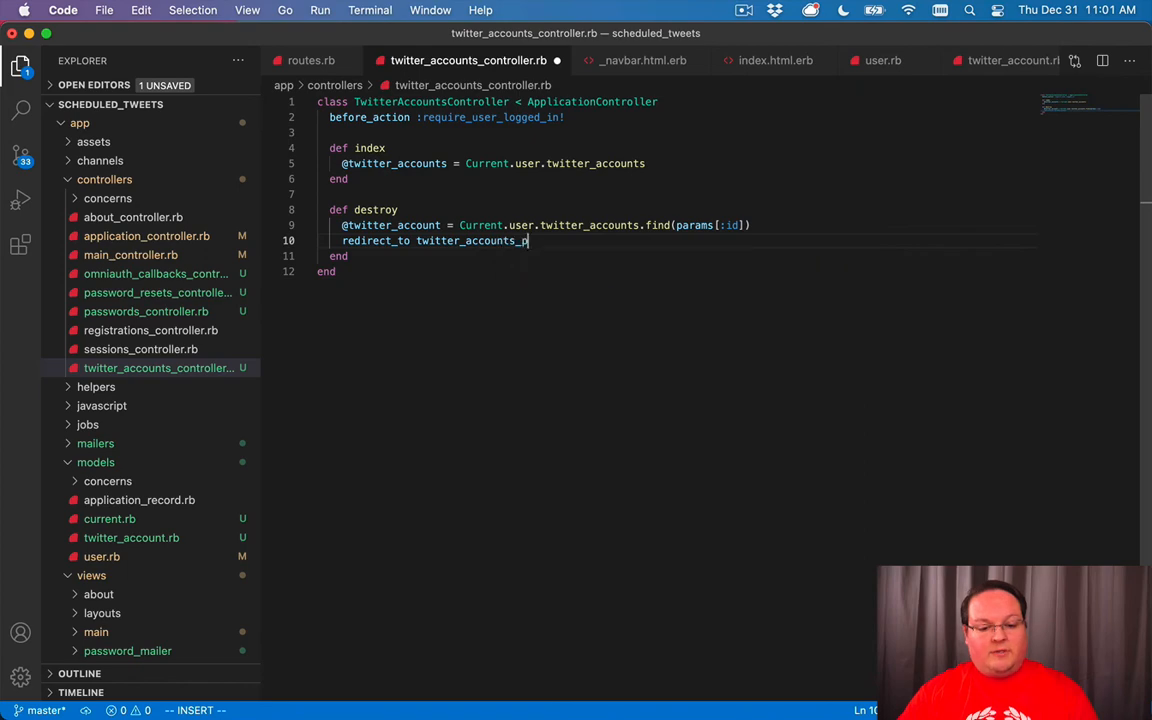
{"action": "key", "text": "Escape"}
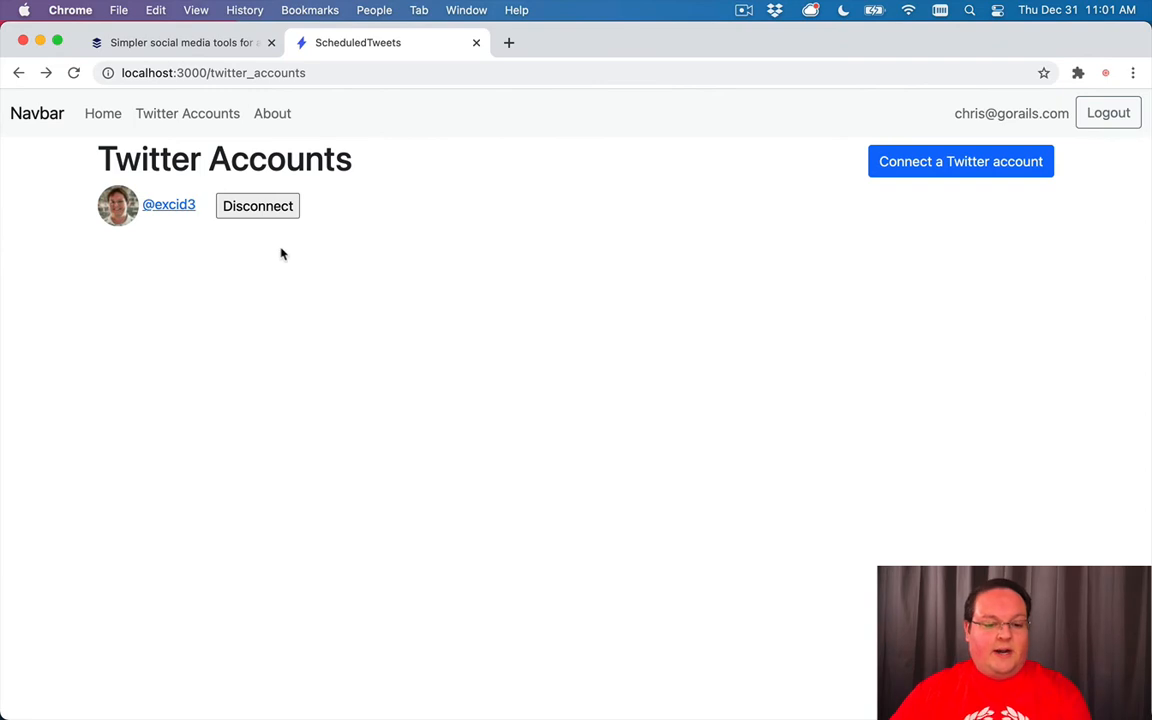
{"action": "mouse_move", "coordinate": [248, 252]}
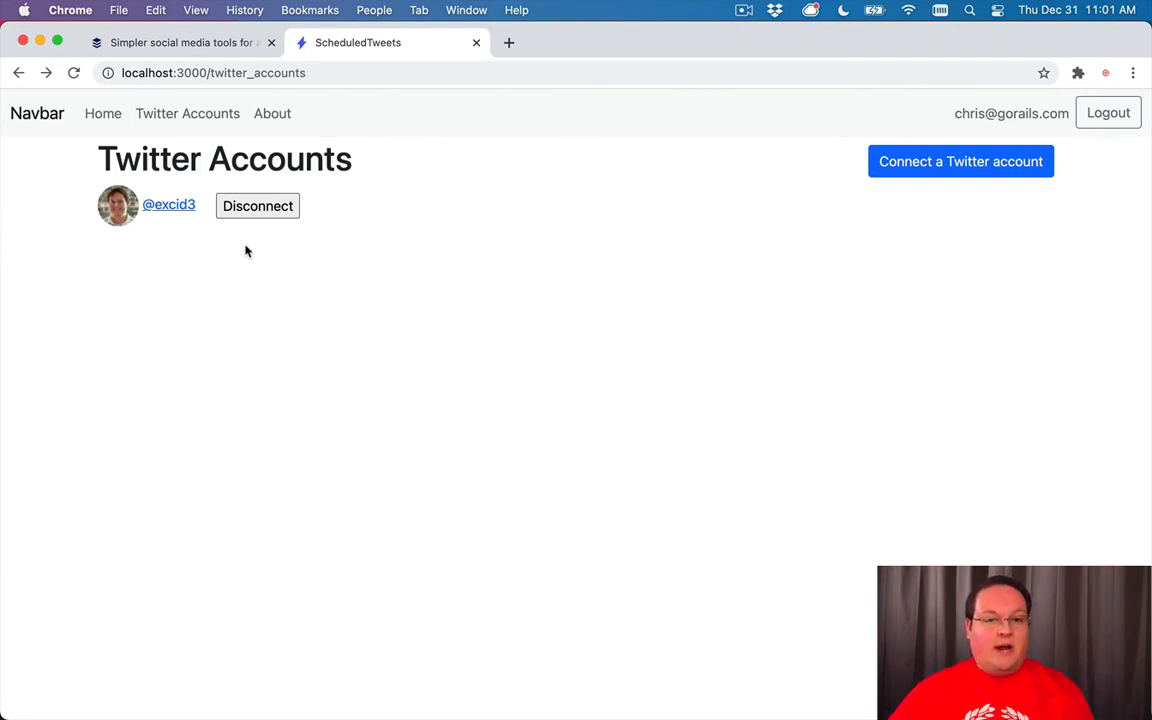
{"action": "left_click", "coordinate": [256, 204]}
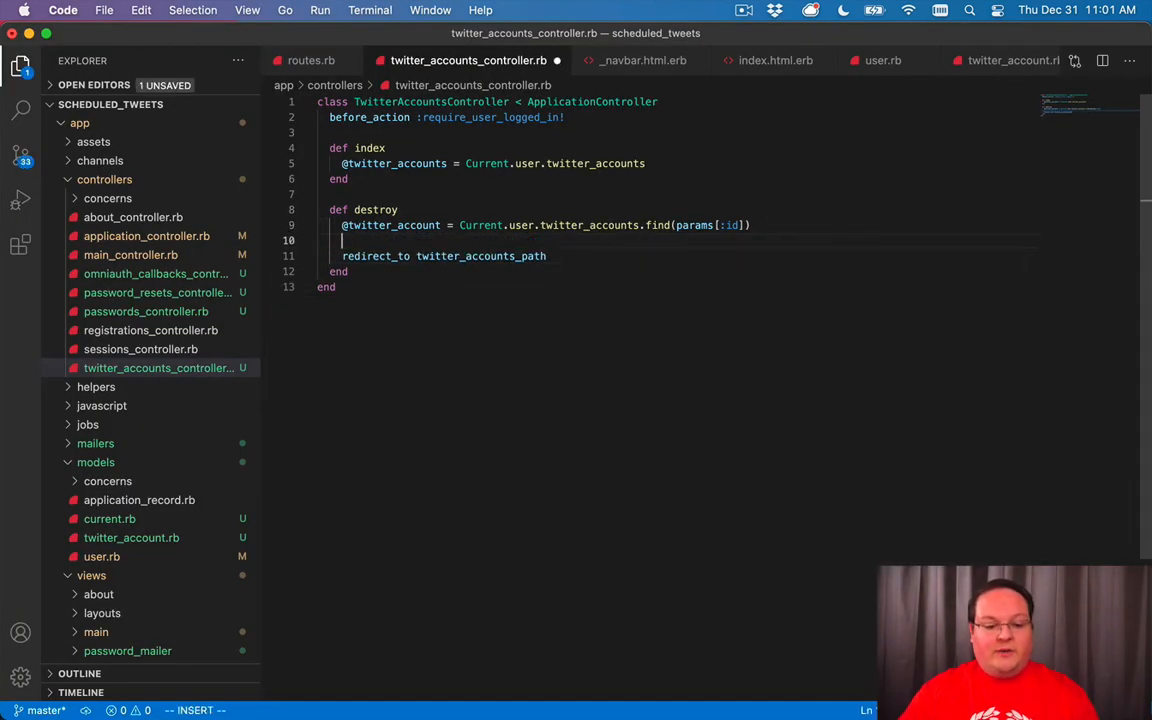
{"action": "type", "text": "@twitter"}
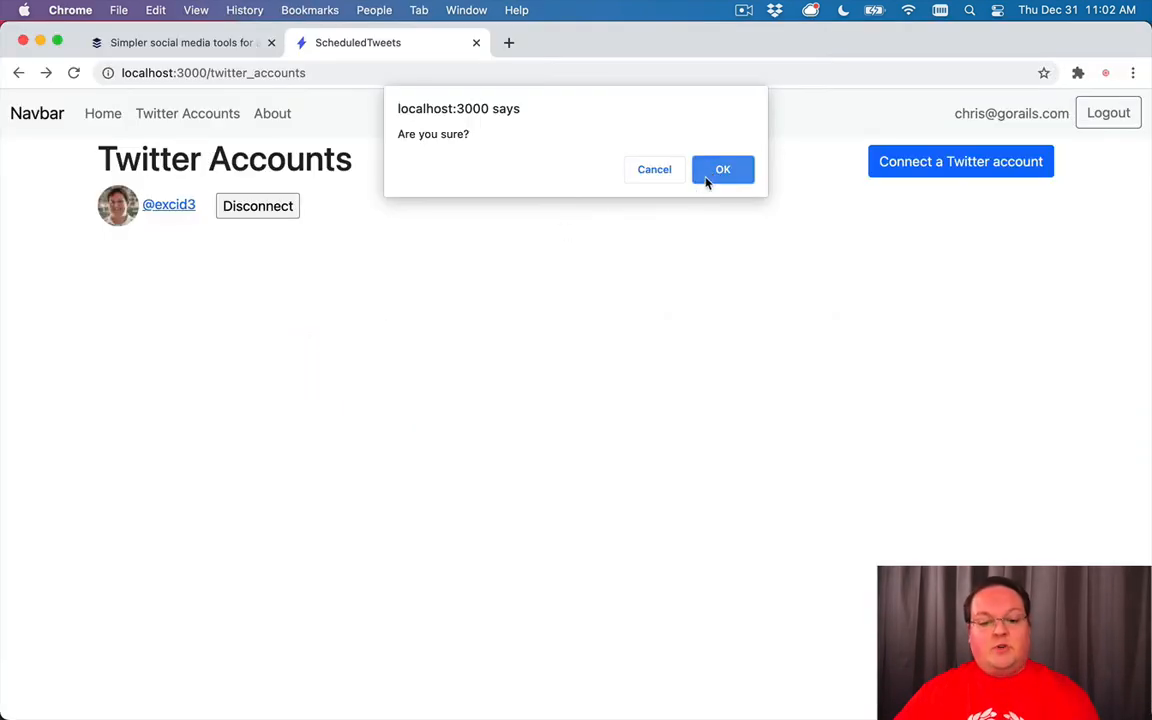
{"action": "left_click", "coordinate": [722, 168]}
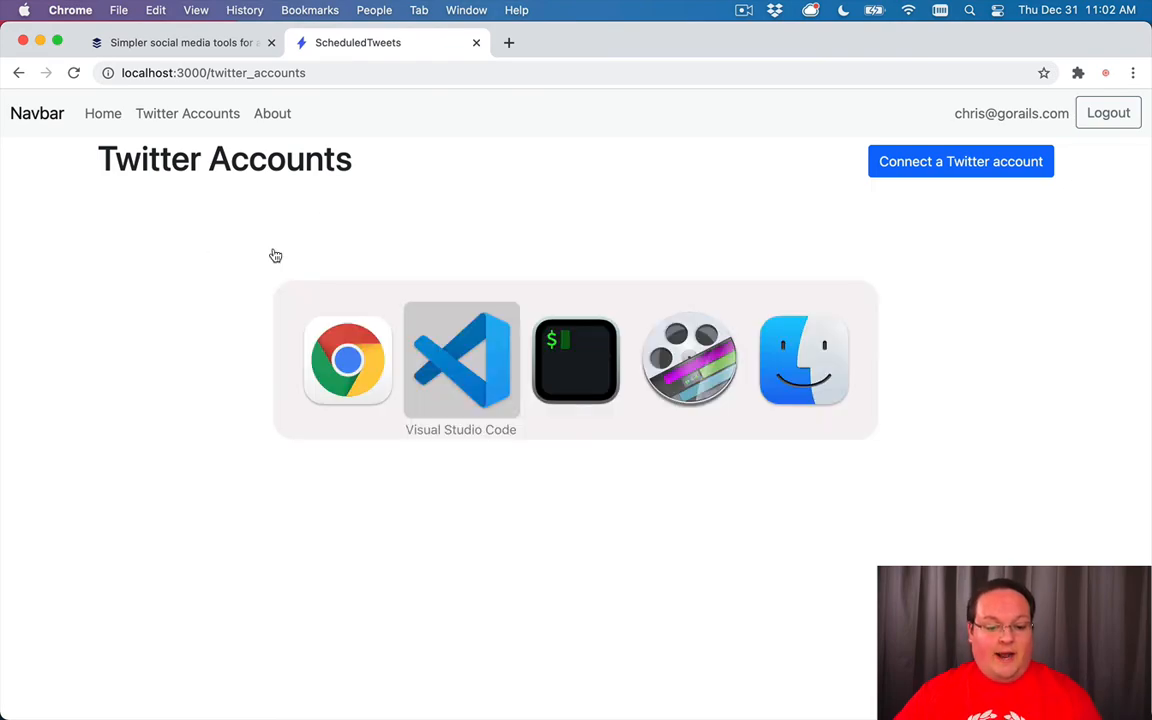
{"action": "left_click", "coordinate": [576, 360]}
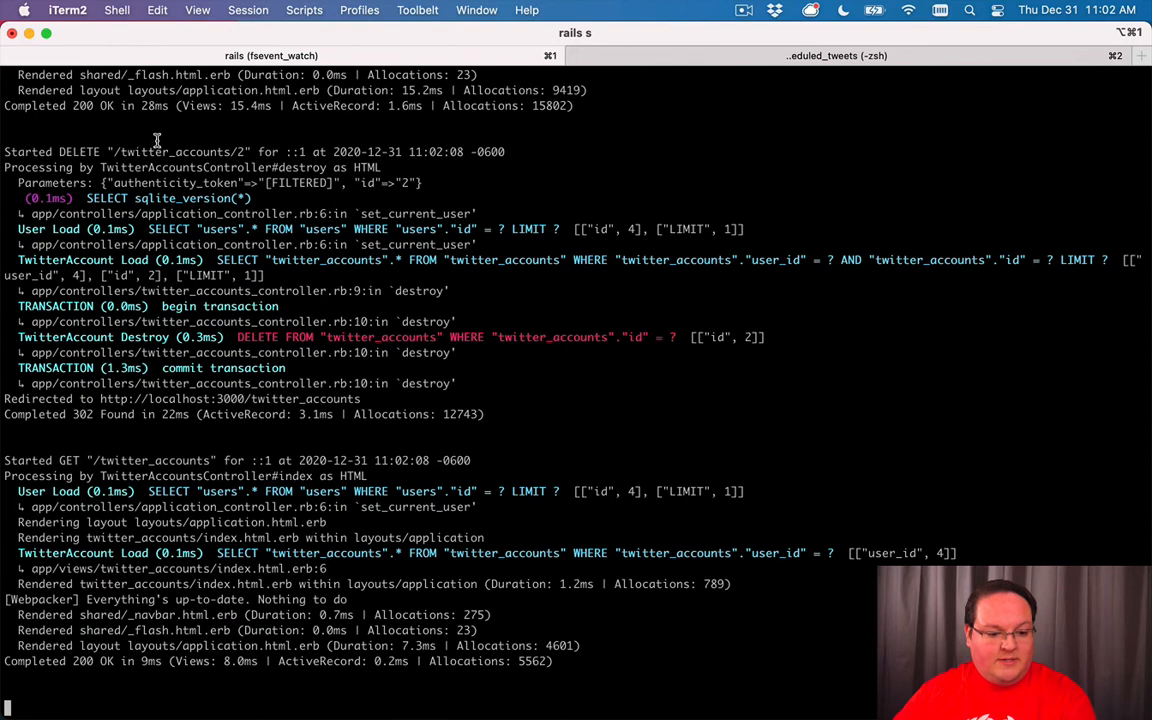
{"action": "double_click", "coordinate": [178, 152]}
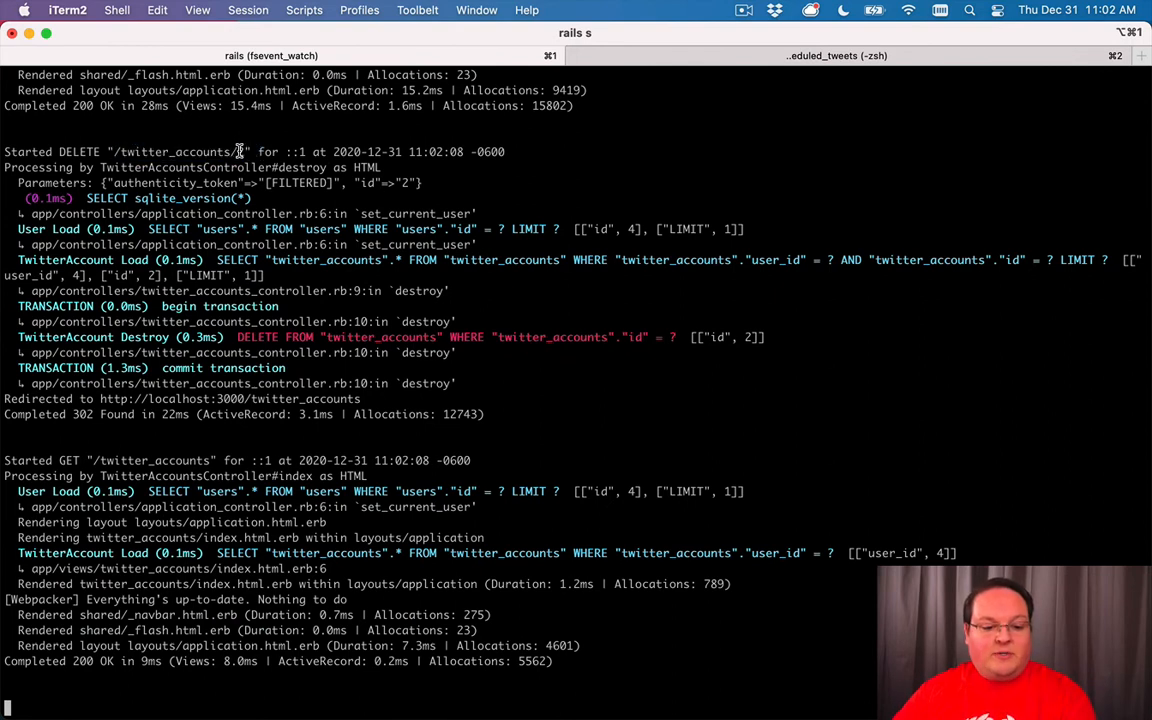
{"action": "double_click", "coordinate": [380, 184]}
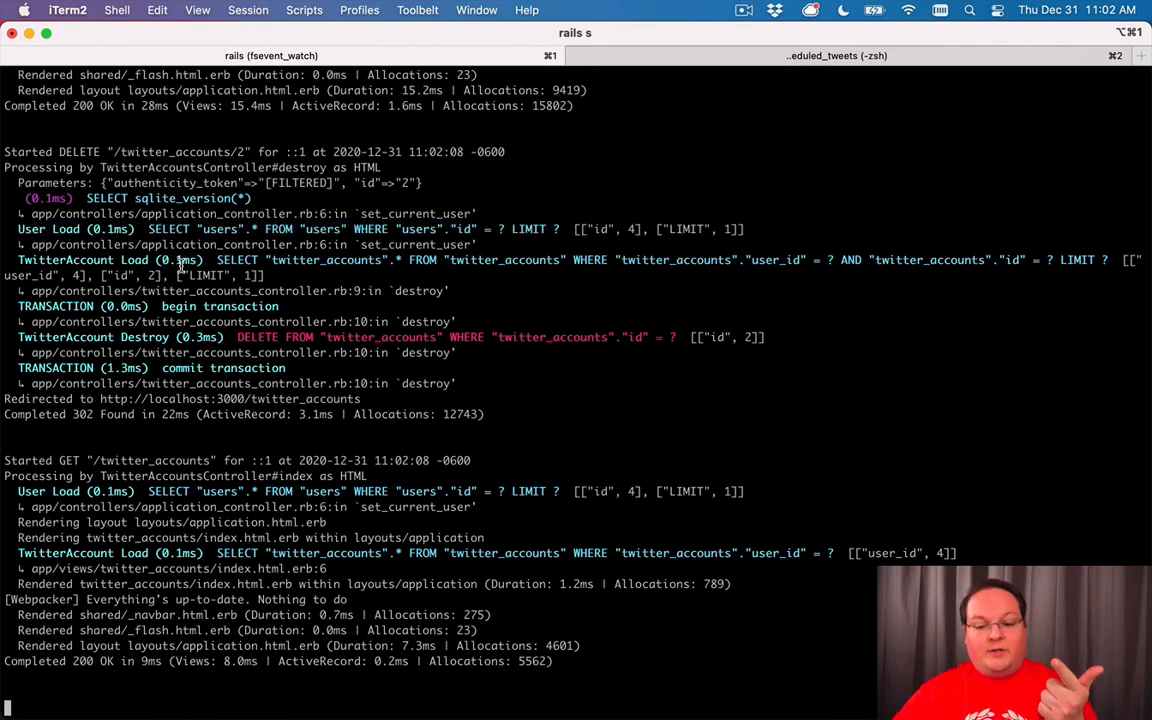
{"action": "double_click", "coordinate": [128, 276]}
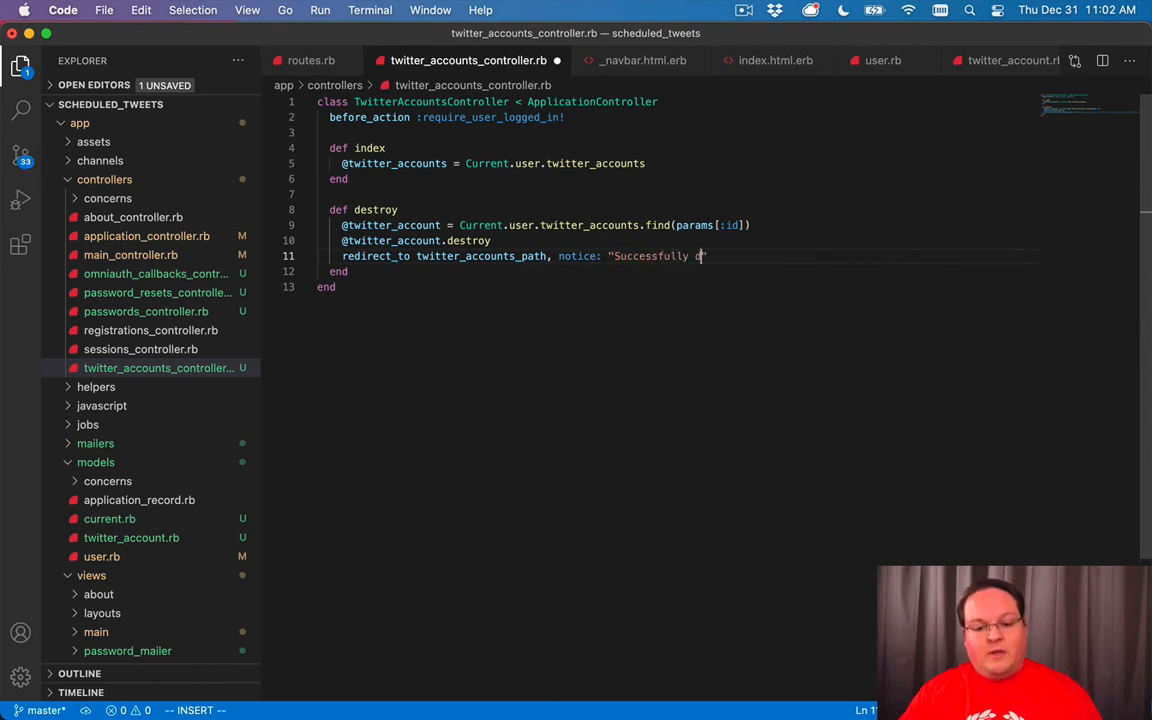
{"action": "type", "text": "isconnected"}
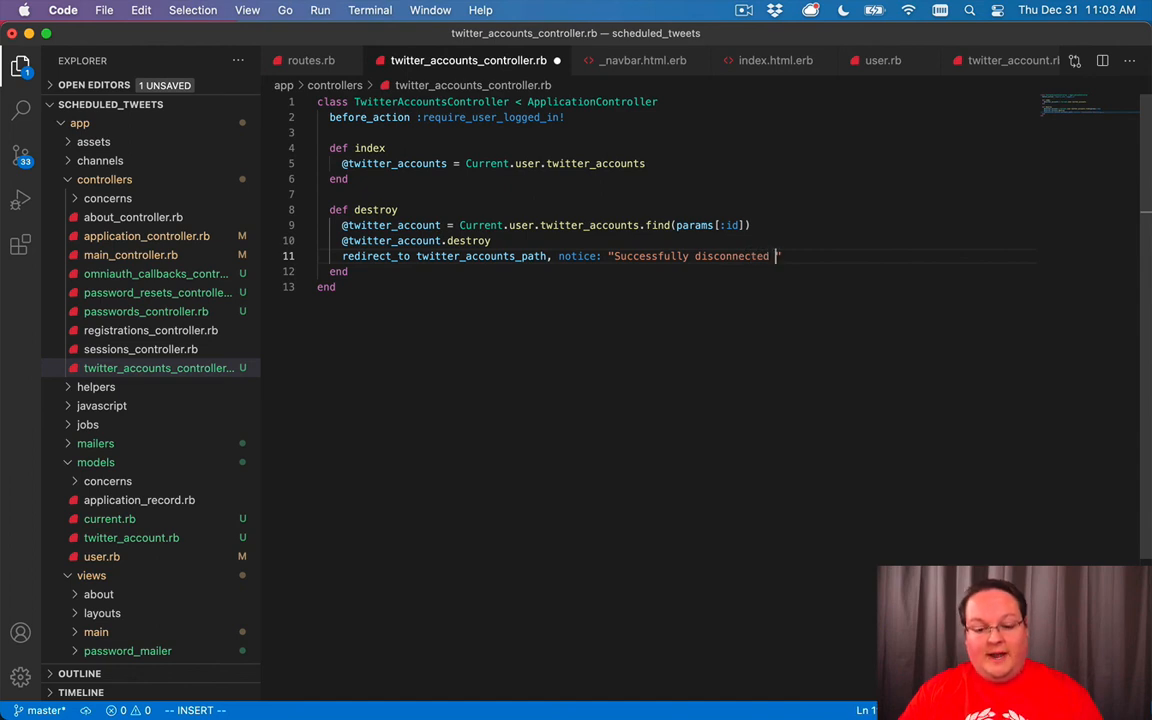
{"action": "type", "text": "@#{@"}
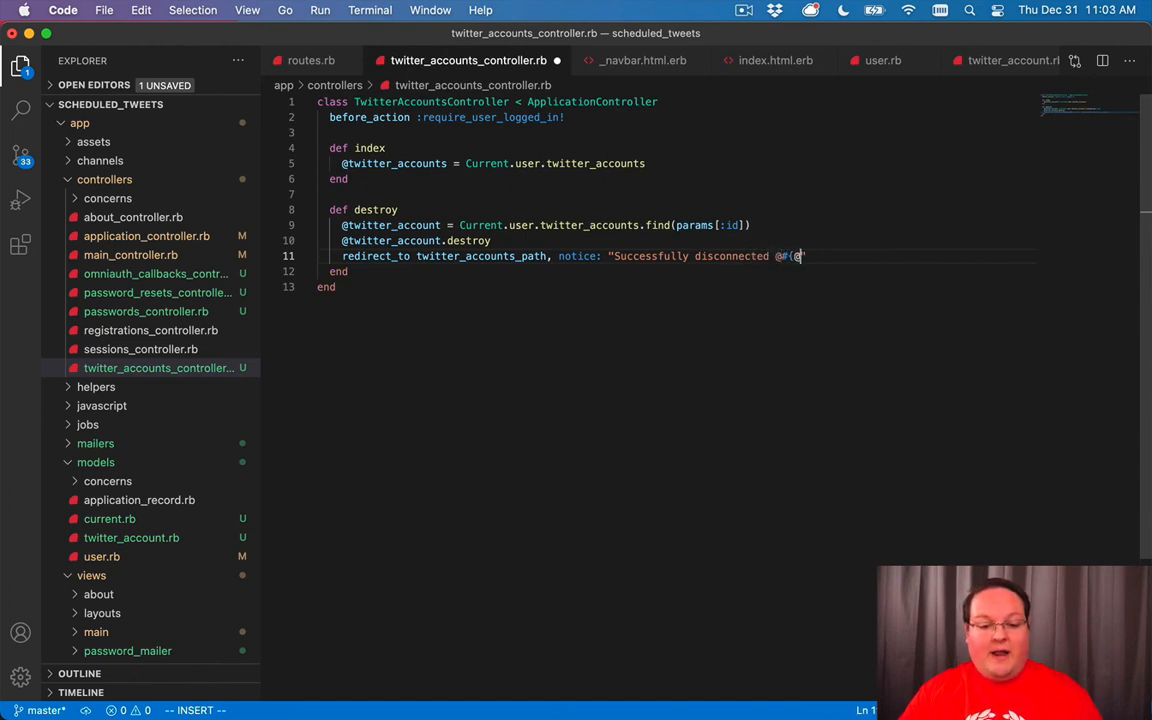
{"action": "type", "text": "twitter_acc"}
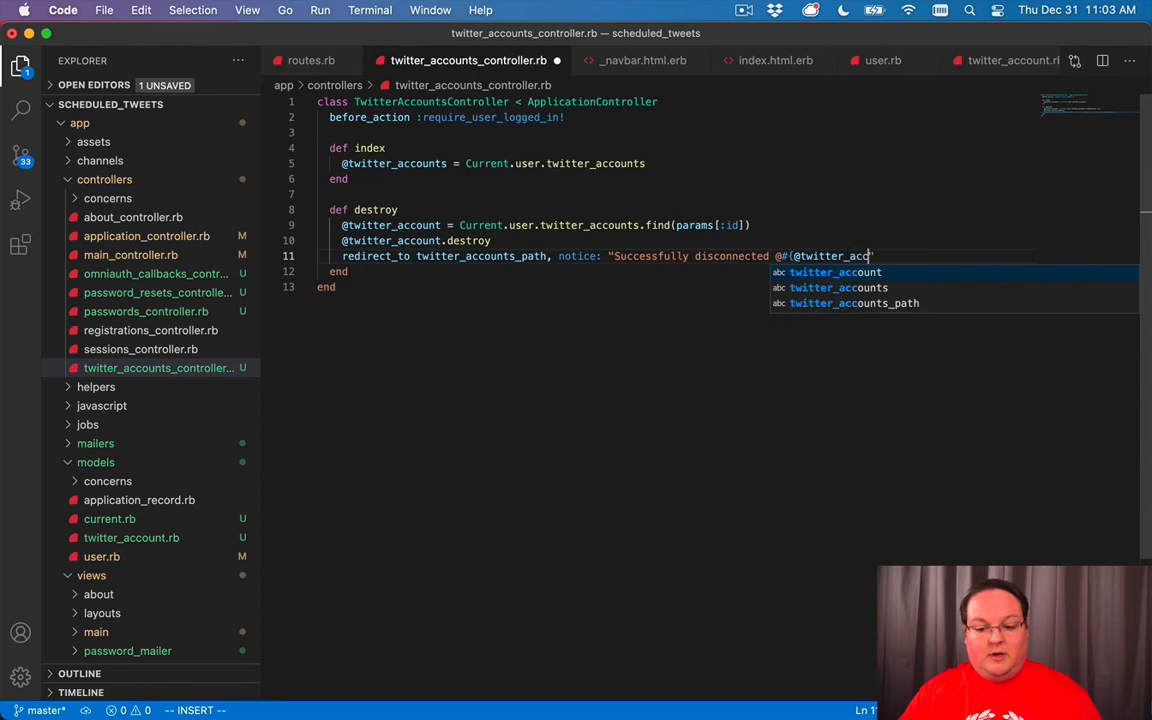
{"action": "type", "text": ".username"}
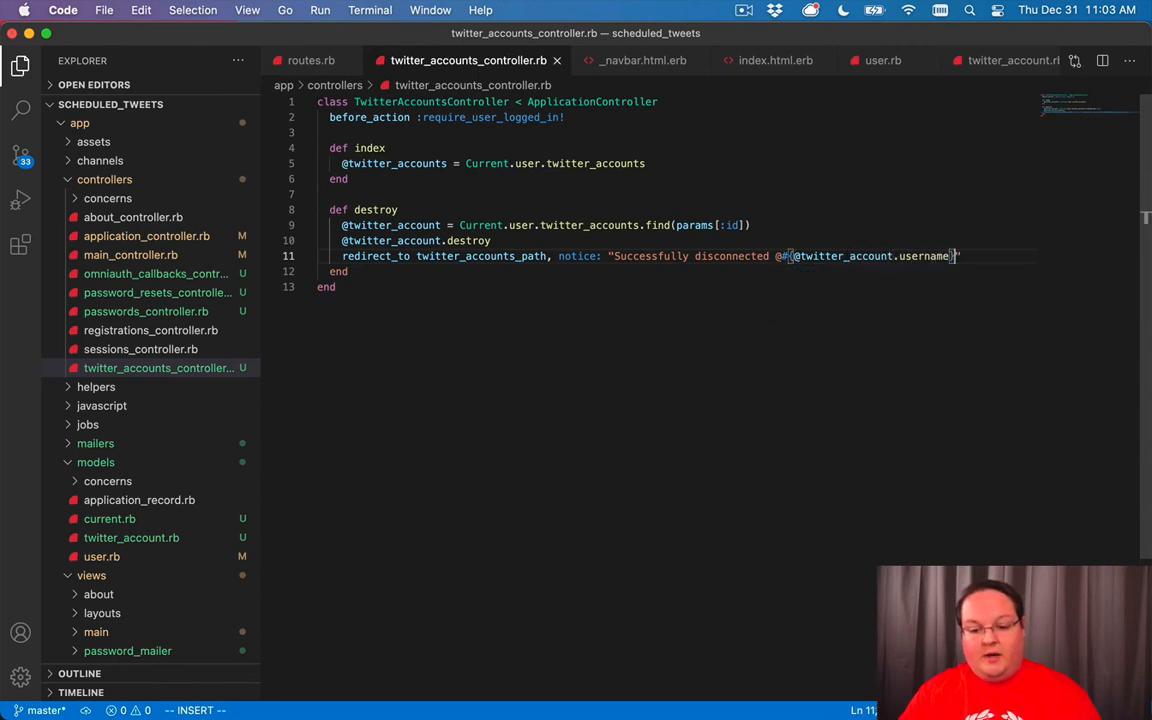
{"action": "key", "text": "Escape"}
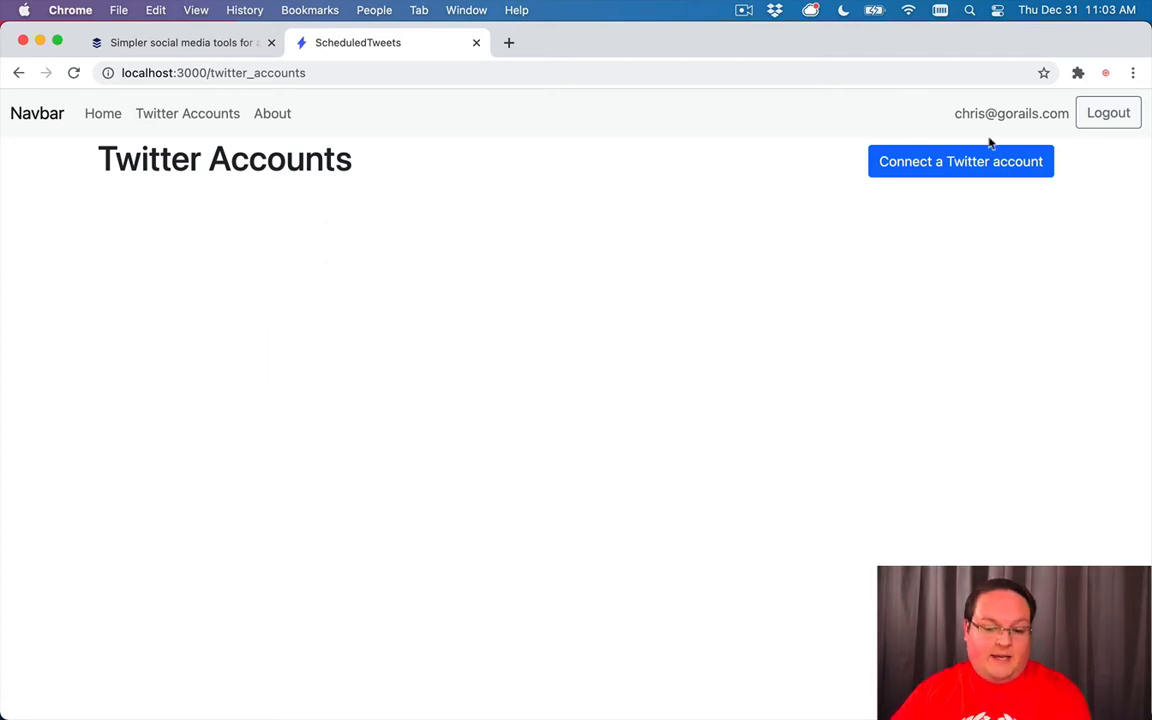
{"action": "left_click", "coordinate": [960, 160]}
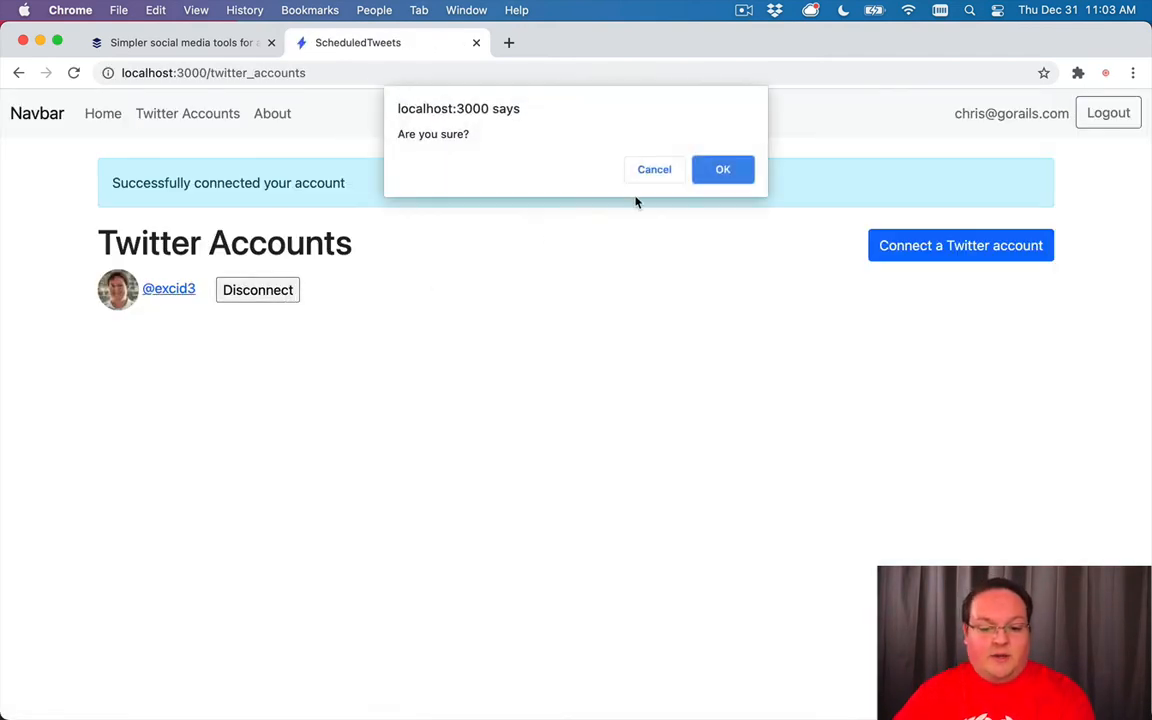
{"action": "left_click", "coordinate": [722, 168]}
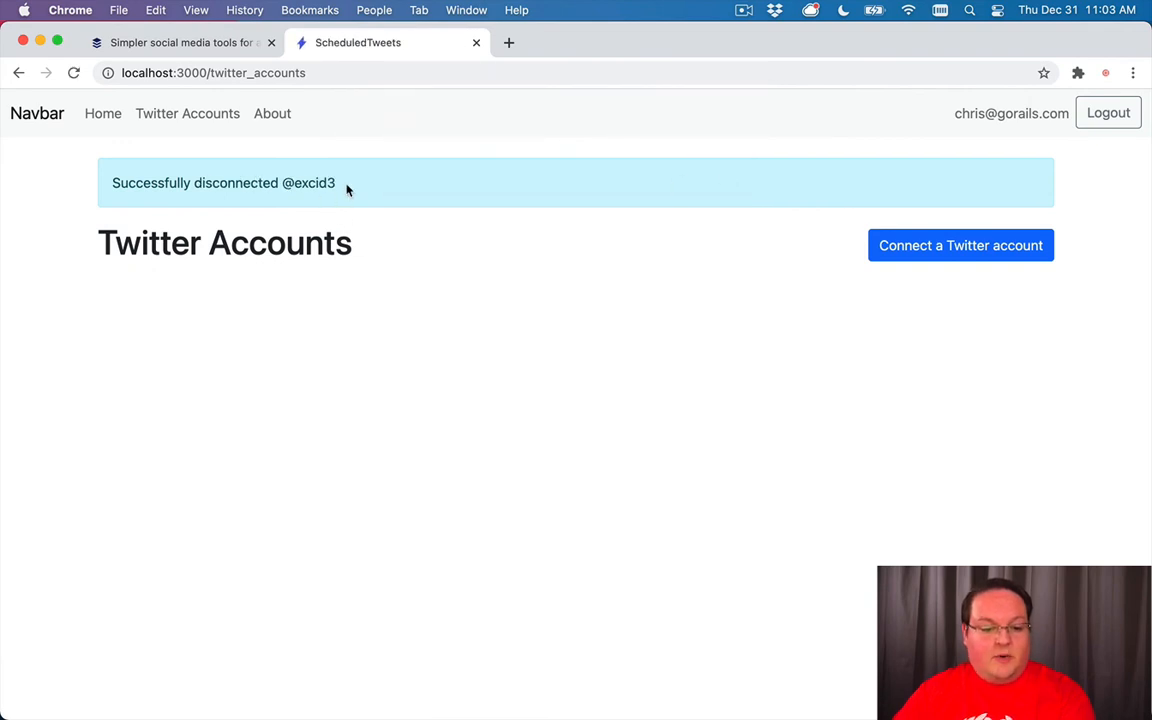
{"action": "double_click", "coordinate": [308, 184]}
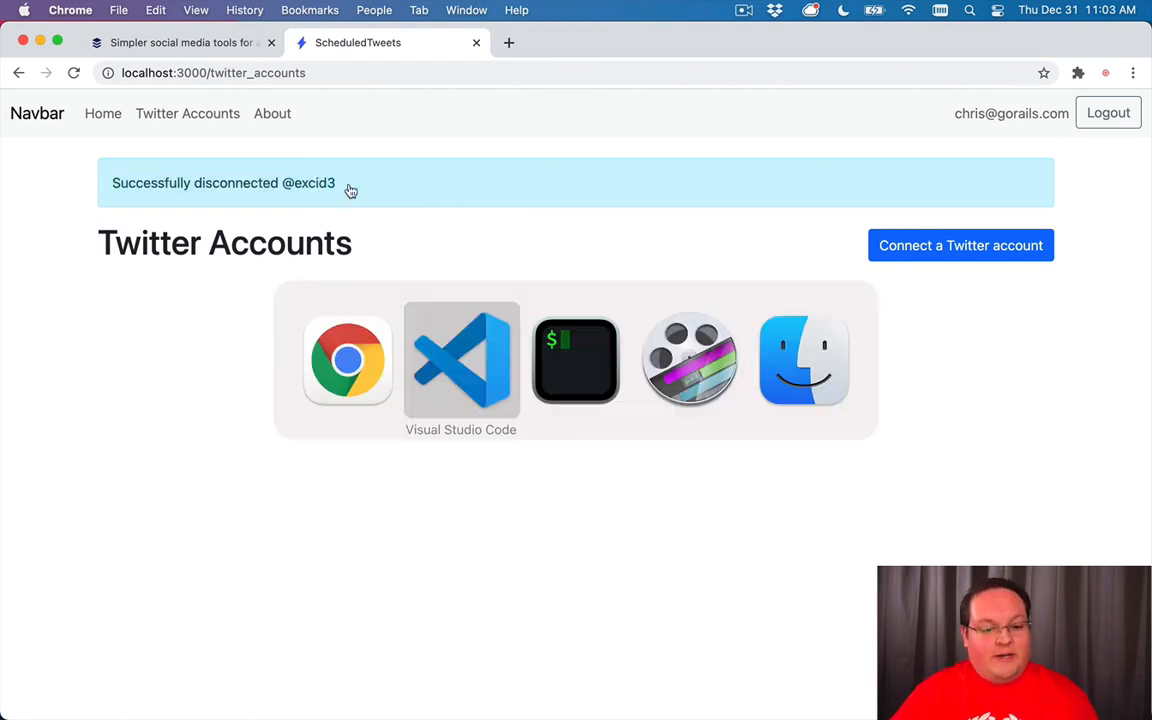
- Check the editor briefly, then start reconnecting the Twitter account from the accounts page
{"action": "left_click", "coordinate": [460, 360]}
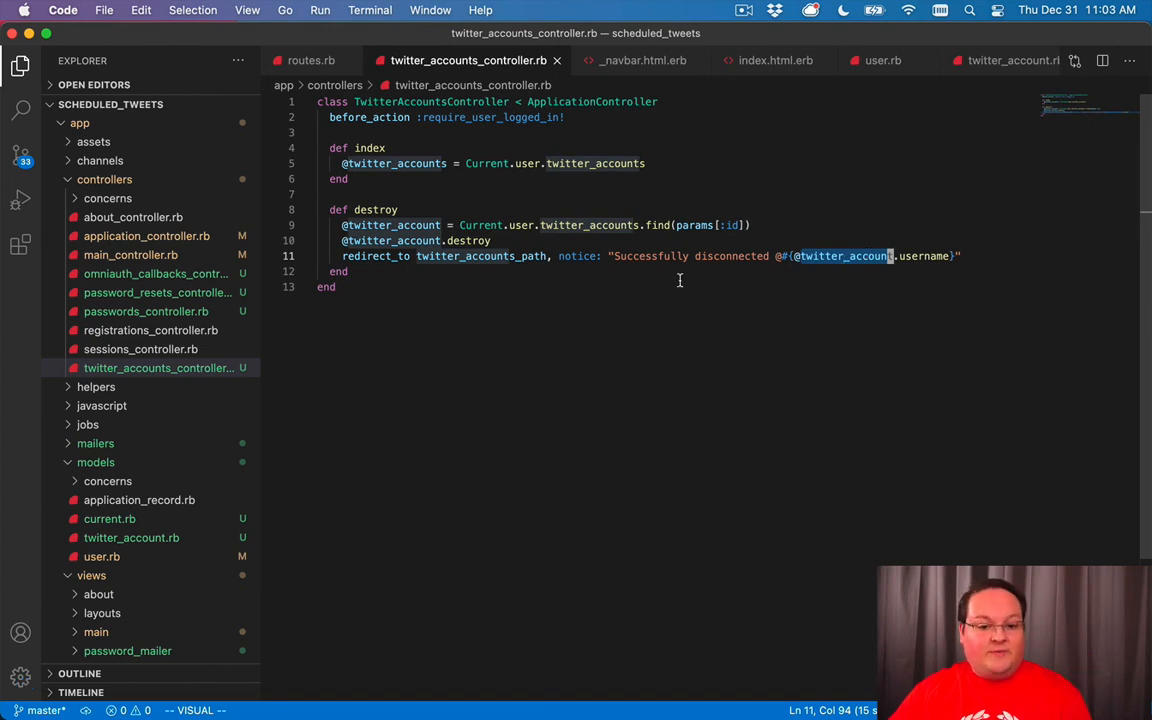
{"action": "key", "text": "Escape"}
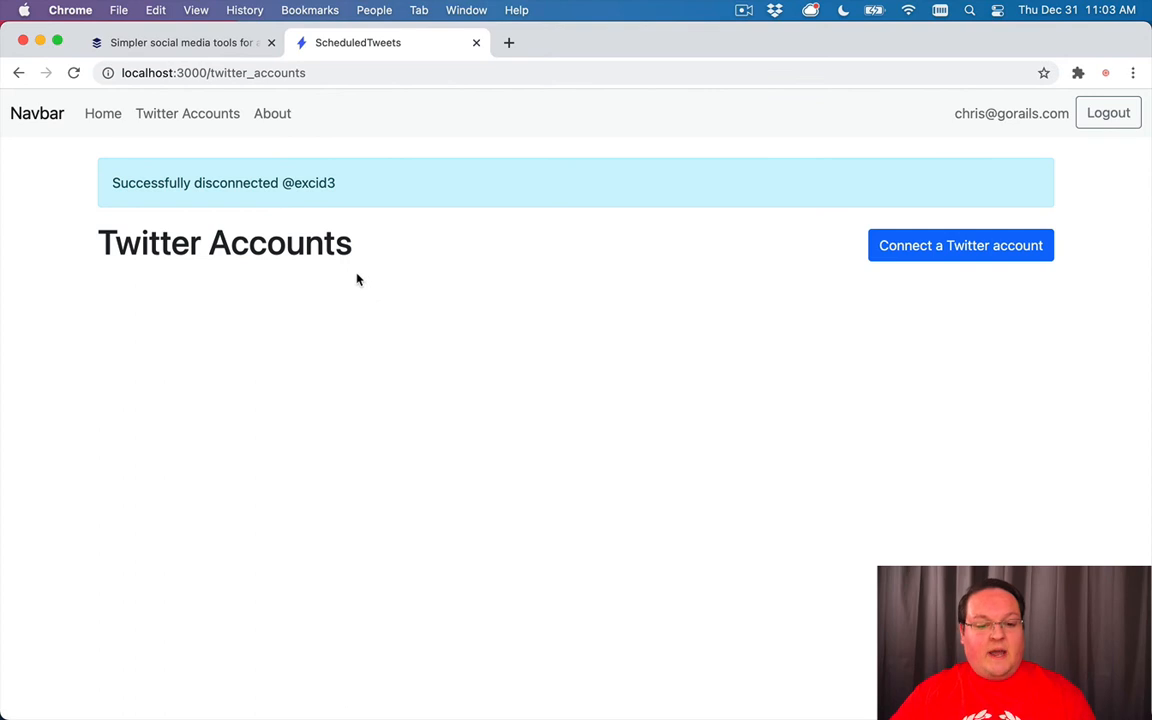
{"action": "left_click", "coordinate": [960, 244]}
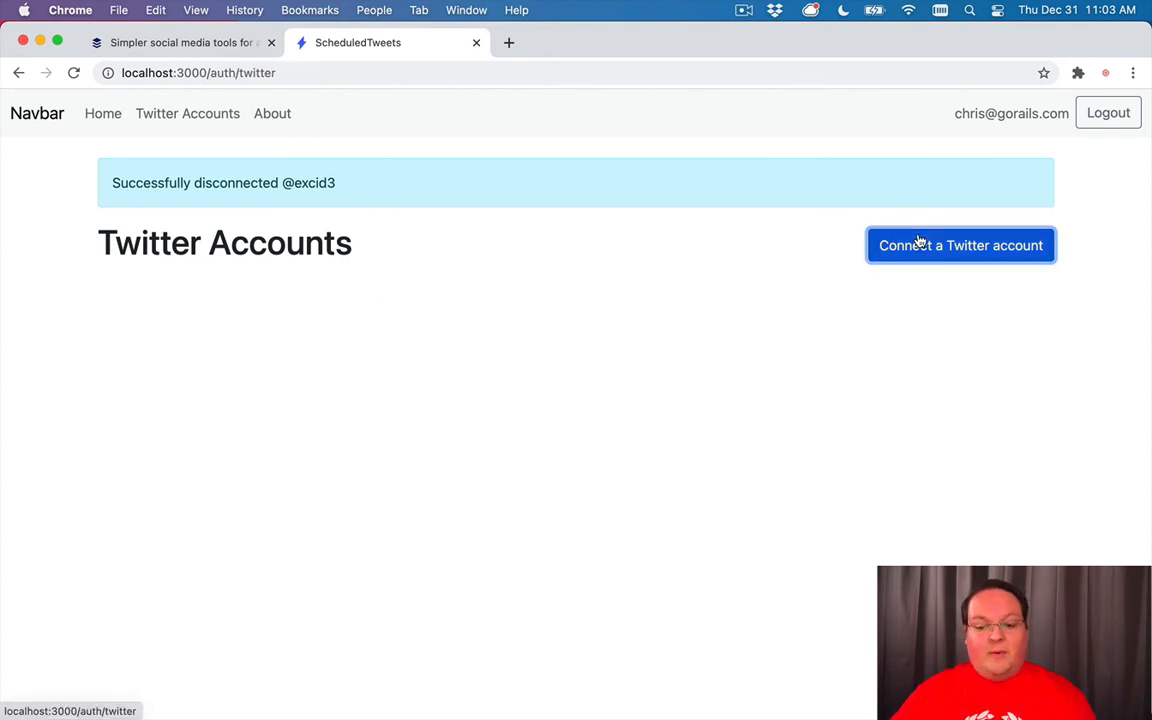
{"action": "left_click", "coordinate": [960, 244]}
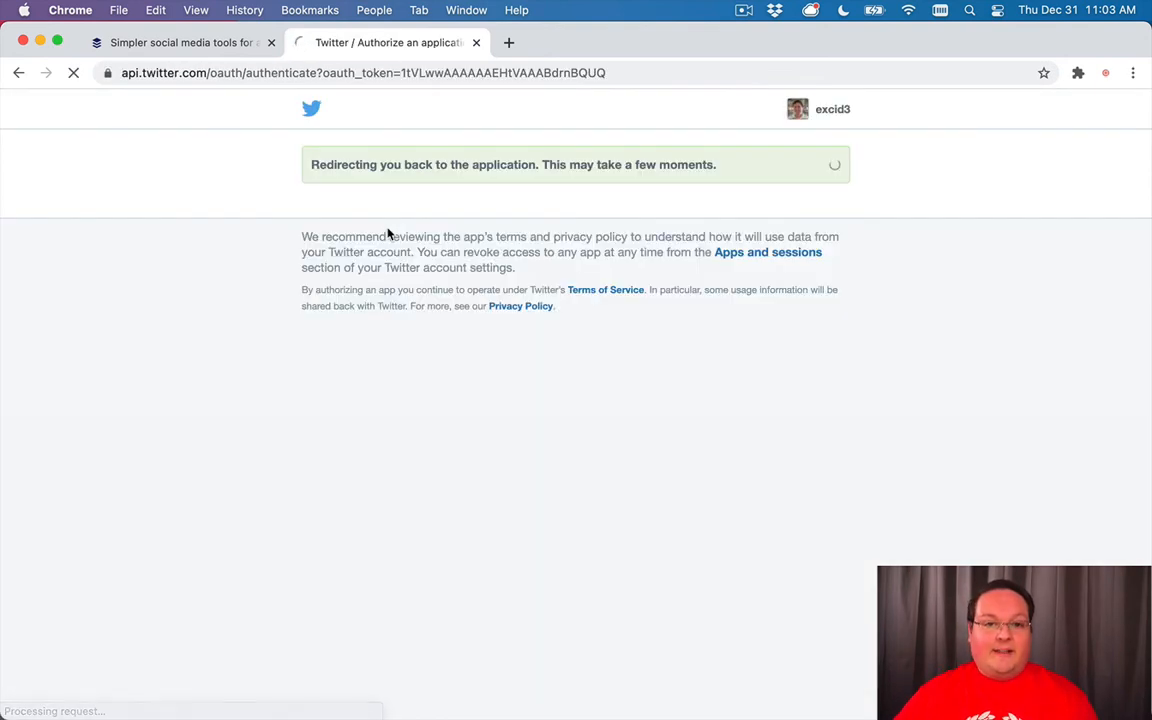